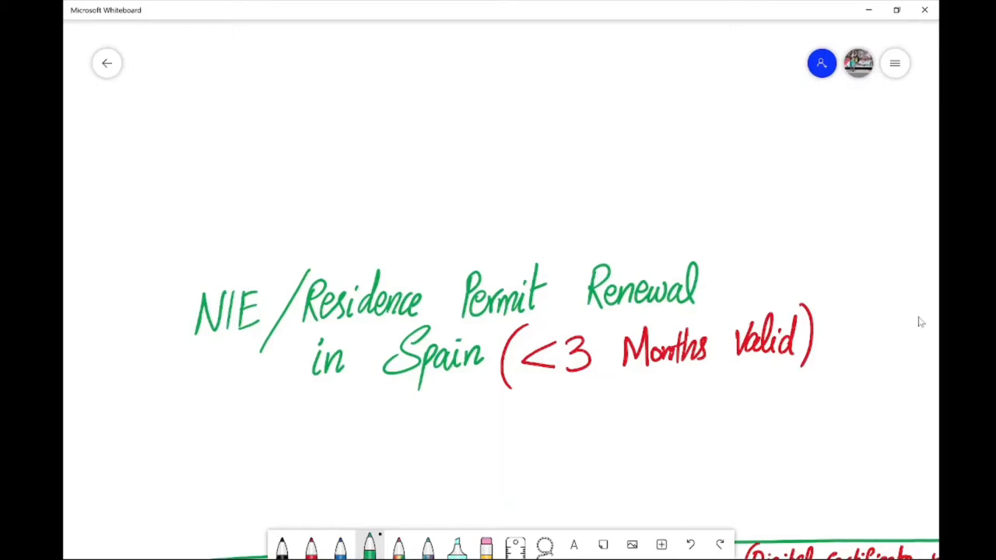
mouse_move(500, 431)
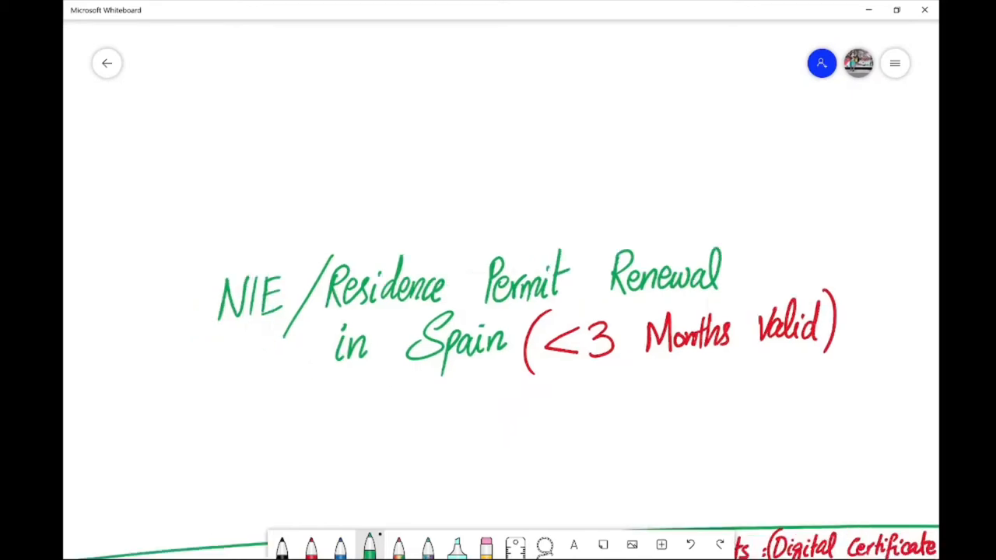
- Scroll down to the in-person steps and document list, then switch to the browser
scroll(down, 3)
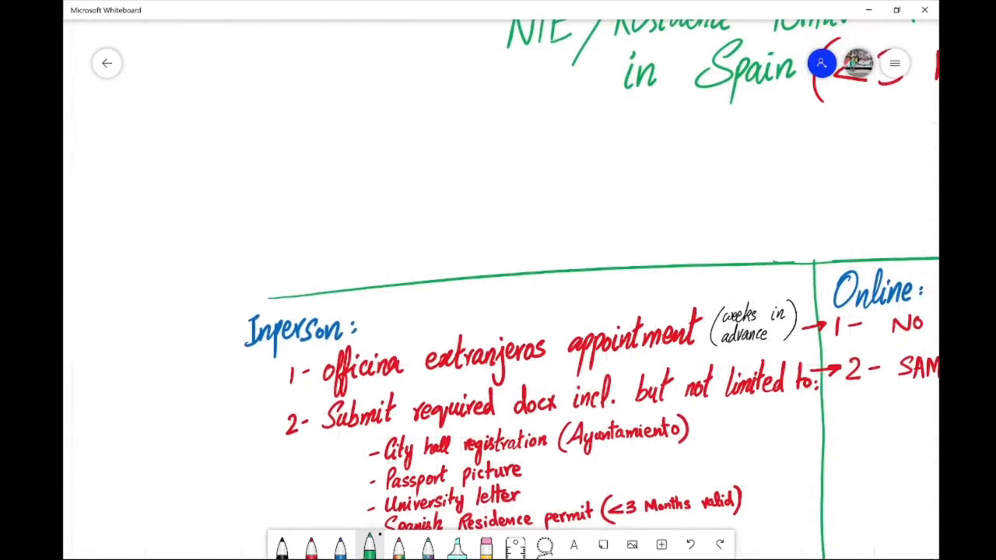
scroll(down, 3)
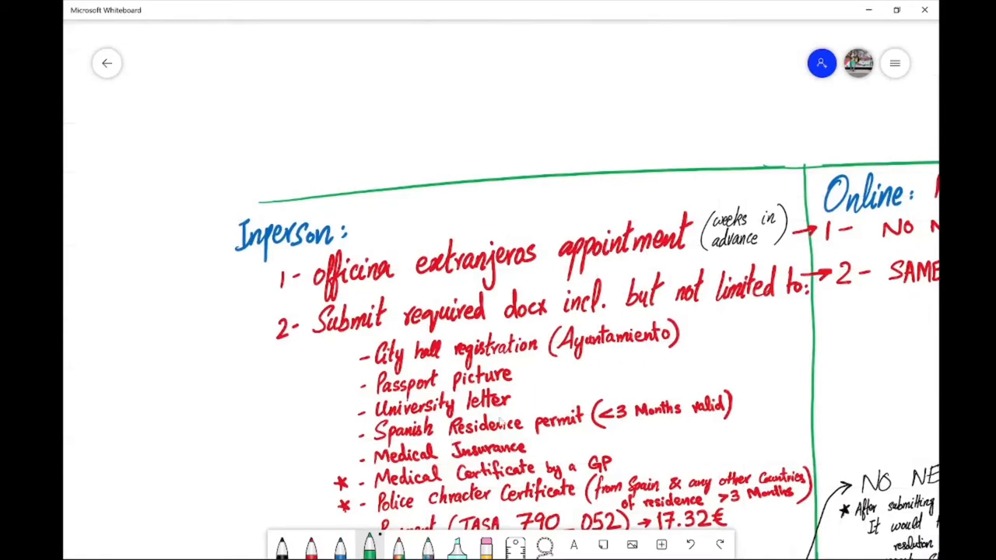
mouse_move(245, 317)
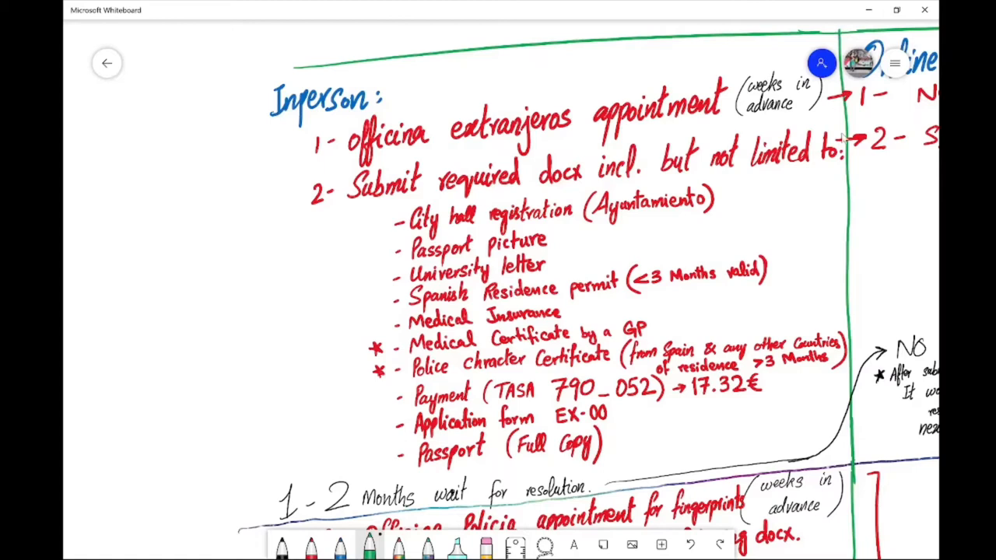
mouse_move(856, 486)
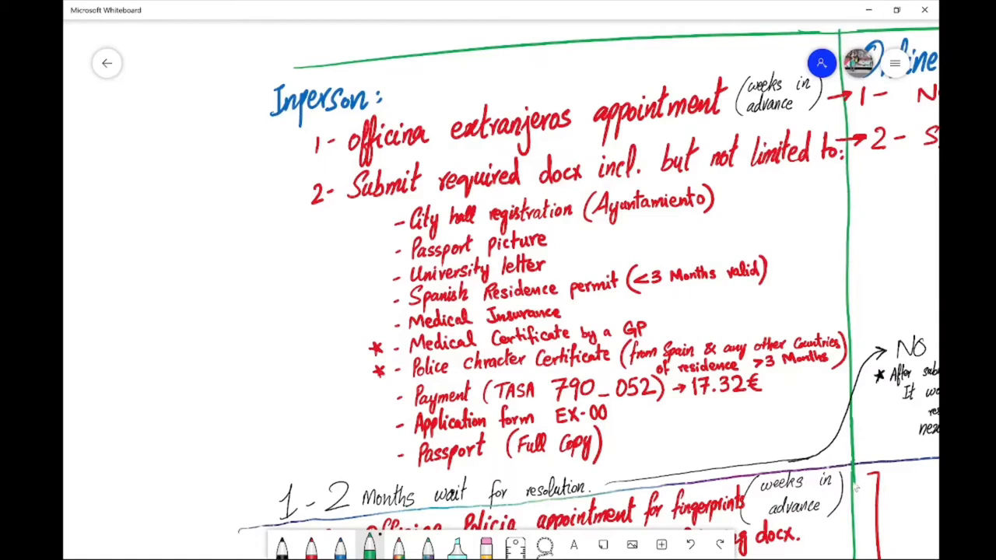
mouse_move(833, 221)
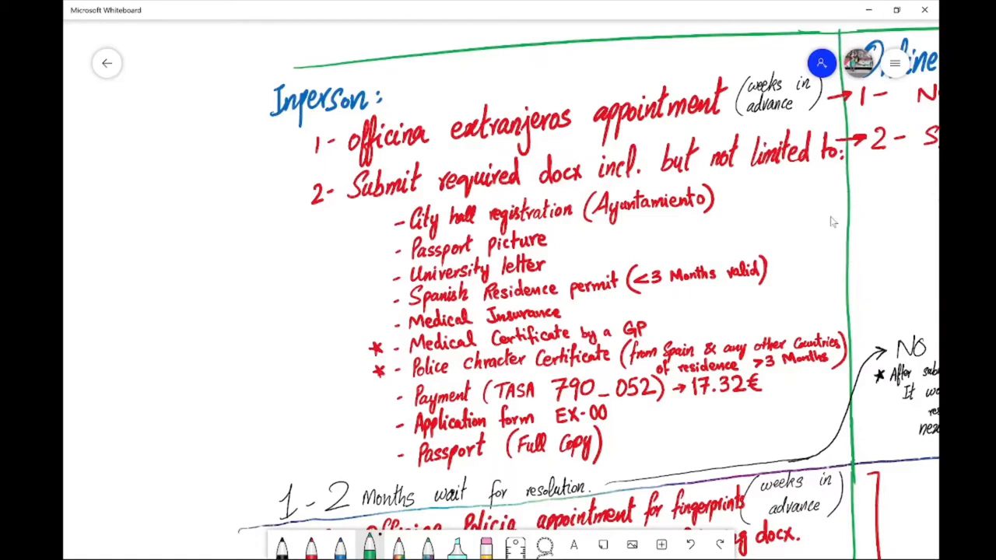
mouse_move(887, 220)
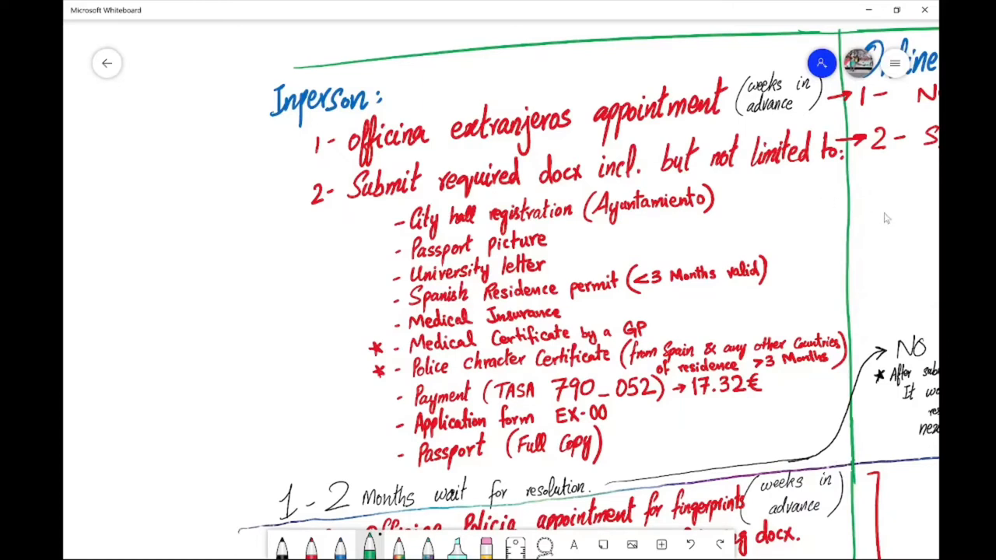
mouse_move(652, 34)
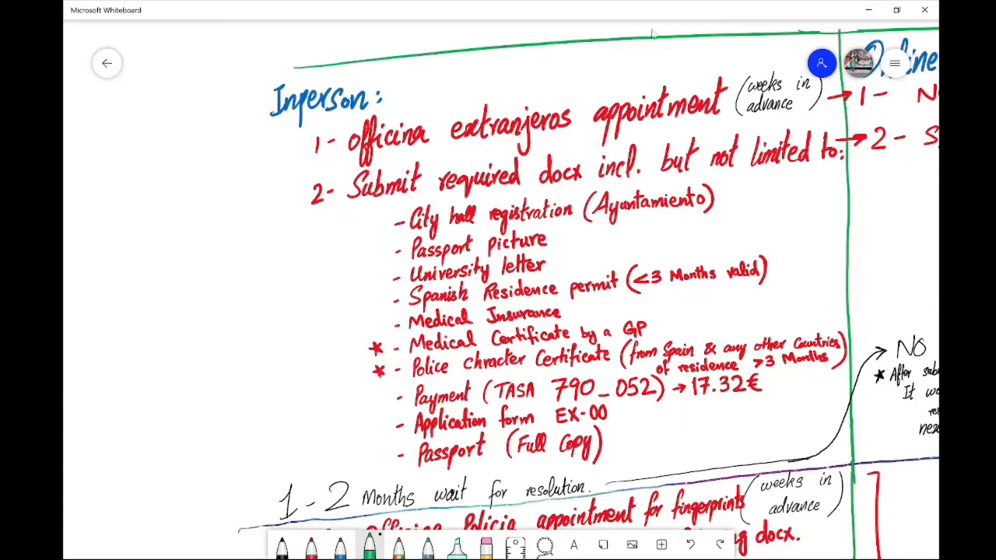
mouse_move(218, 330)
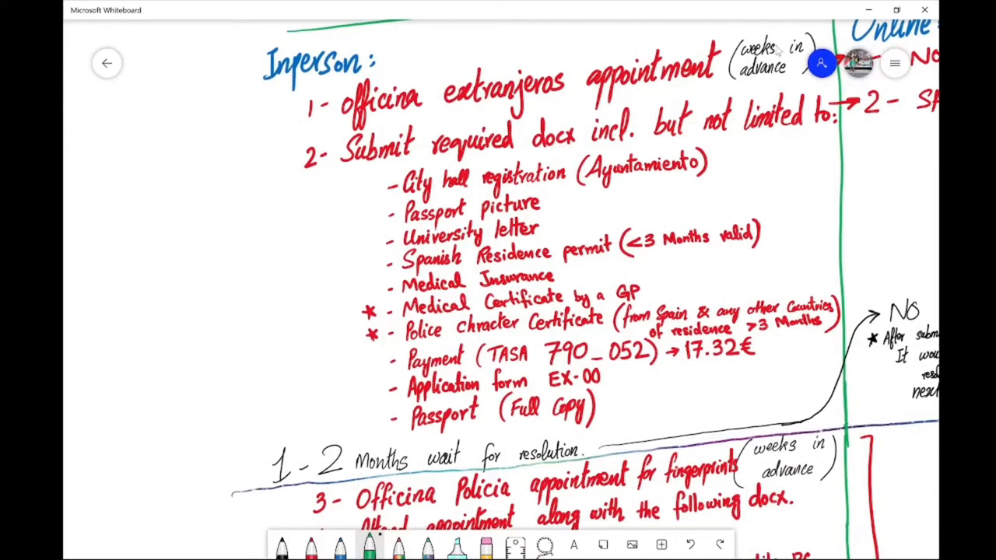
mouse_move(323, 179)
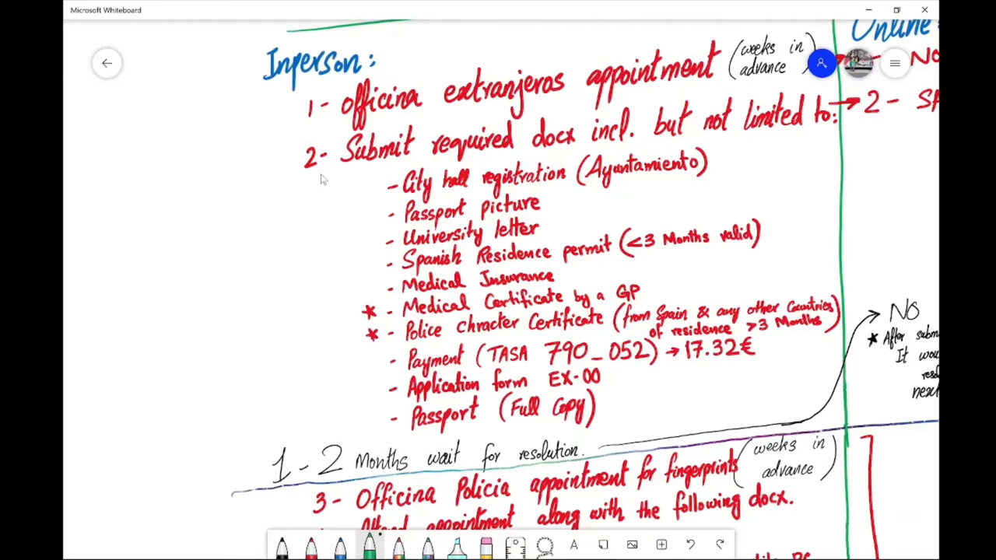
mouse_move(474, 169)
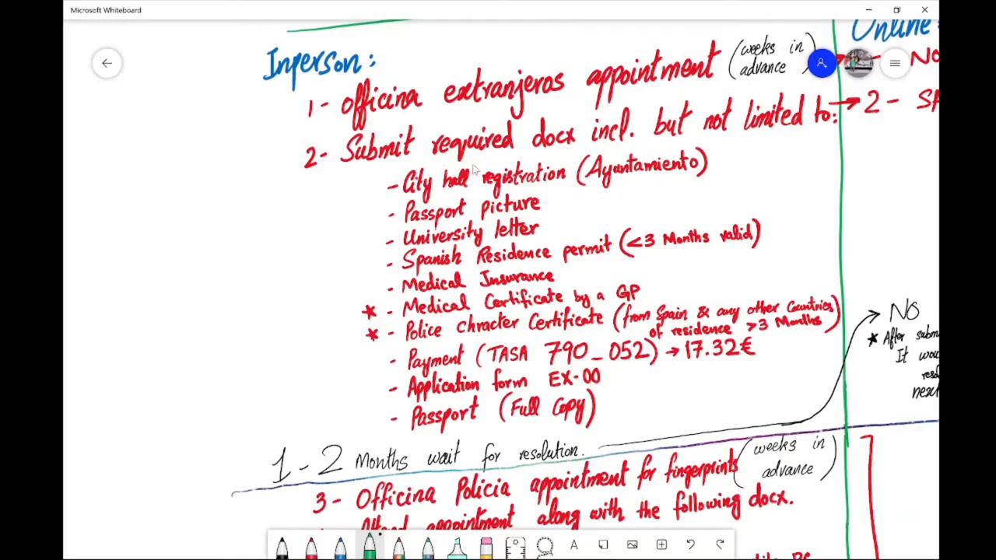
mouse_move(622, 152)
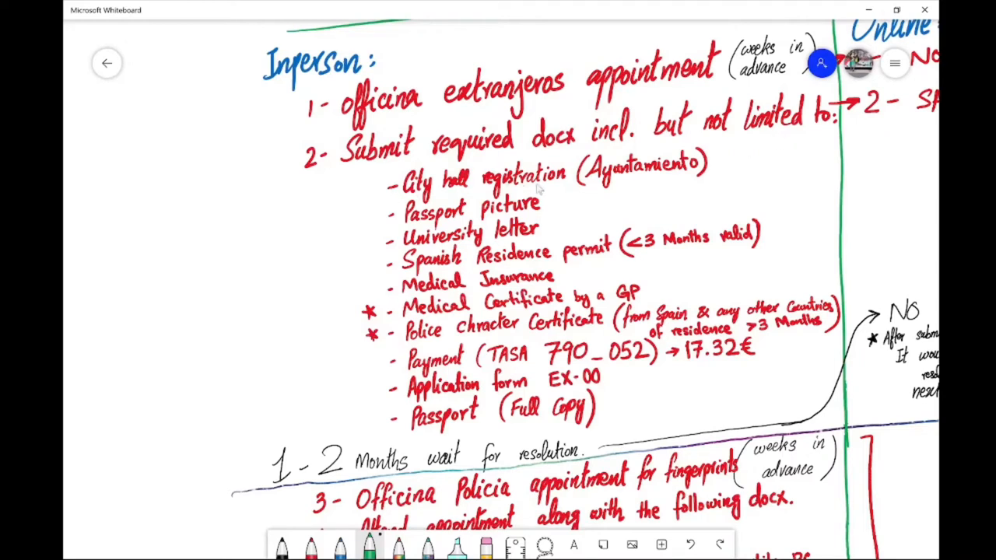
mouse_move(607, 197)
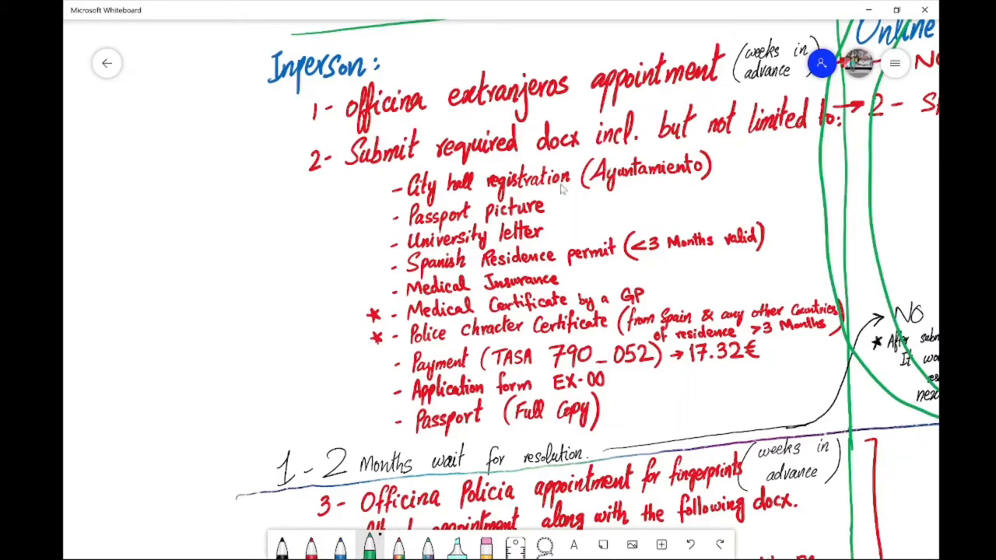
key(alt+tab)
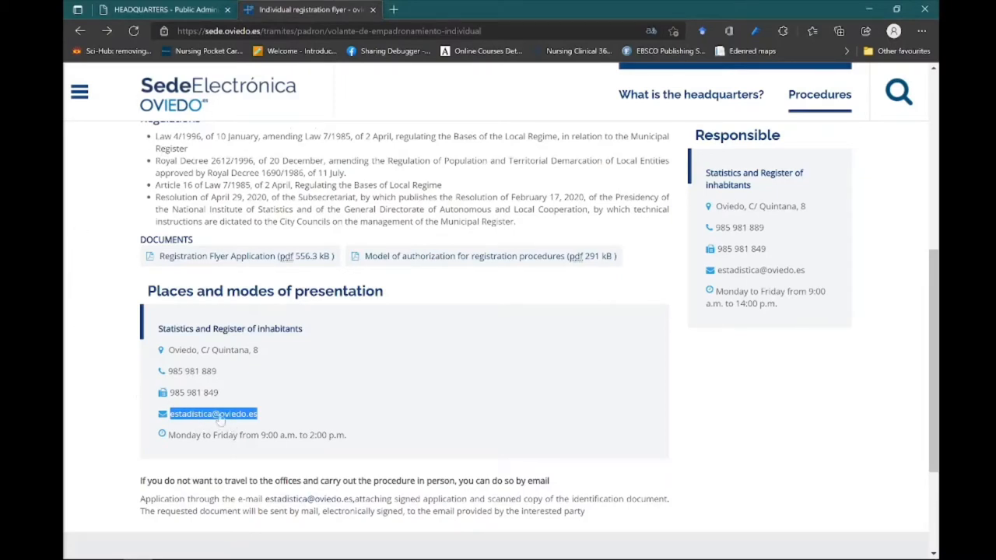
mouse_move(223, 256)
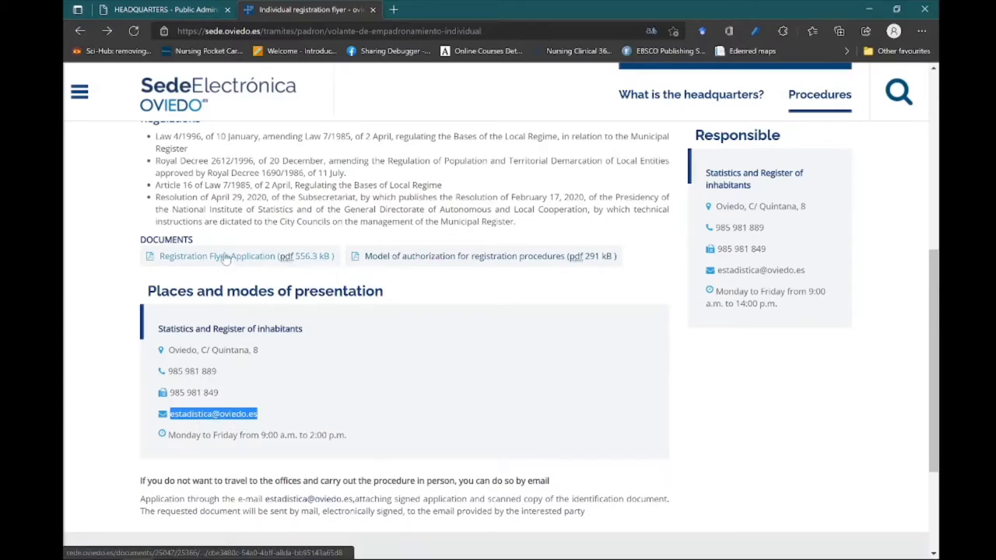
- Open the Registration Flyer Application PDF from the Oviedo procedure page's Documents
click(218, 256)
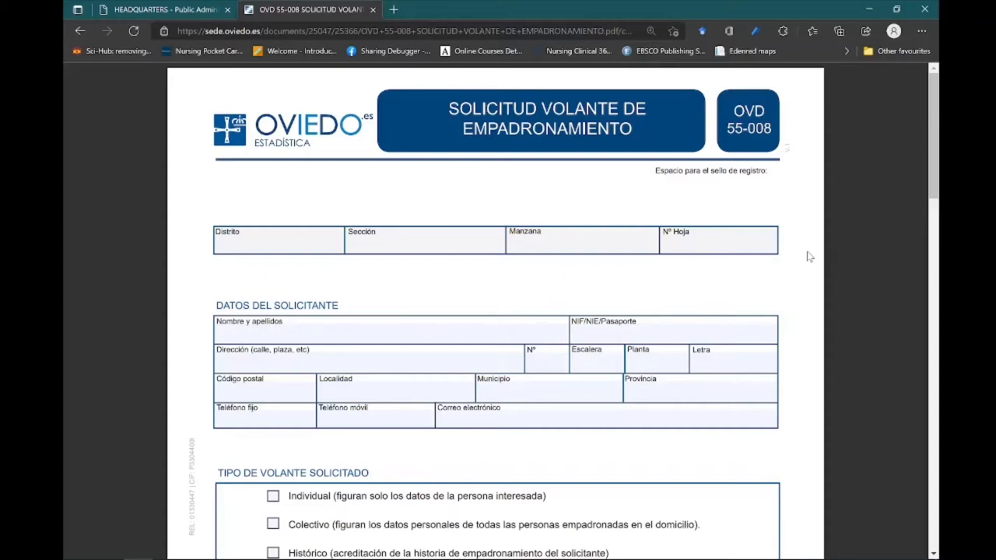
mouse_move(796, 139)
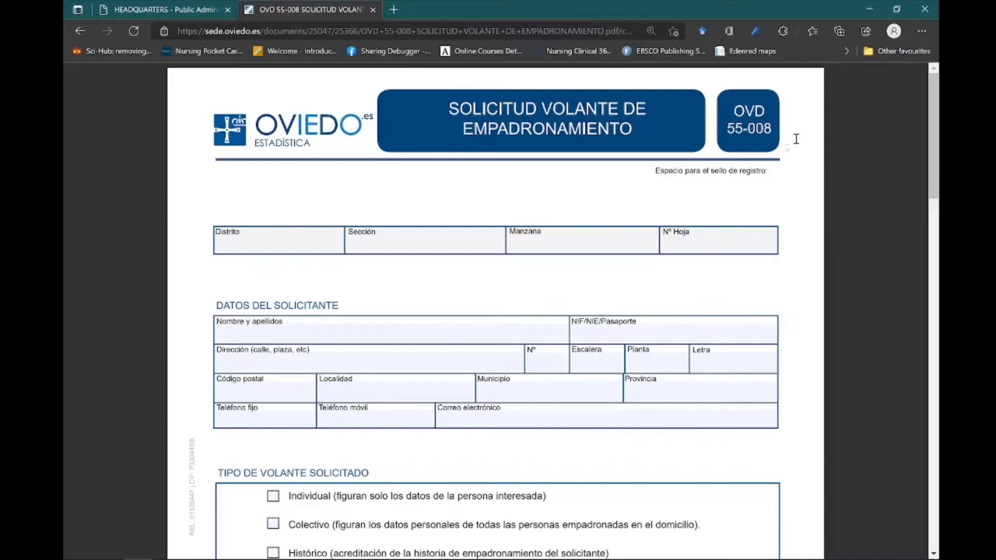
mouse_move(579, 209)
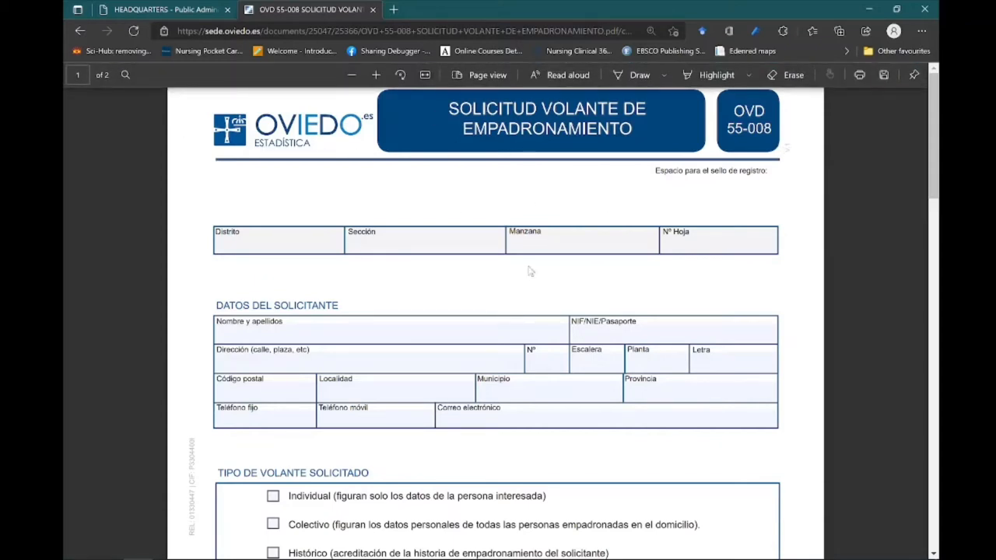
- Scroll the registration form PDF from page 1 to the Protección de Datos section
scroll(down, 3)
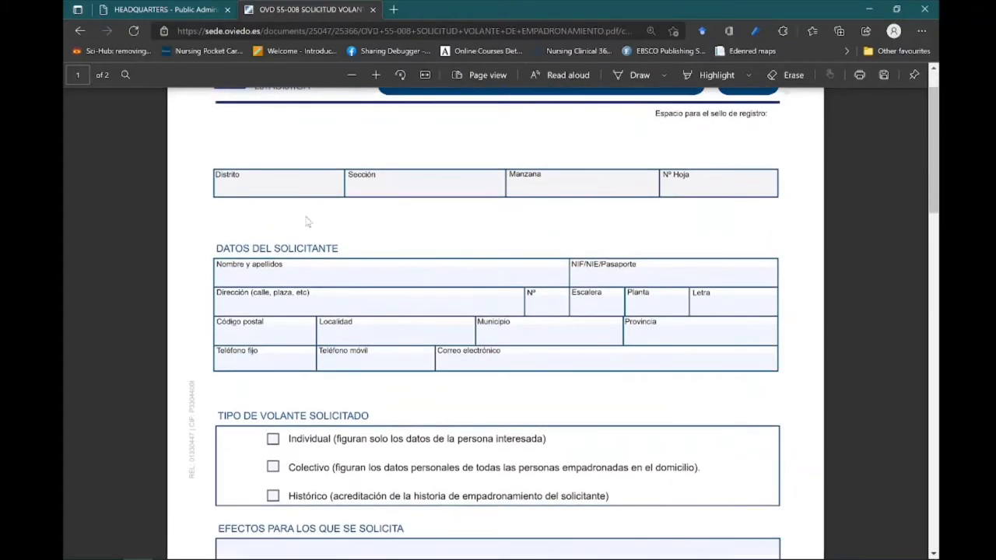
scroll(down, 3)
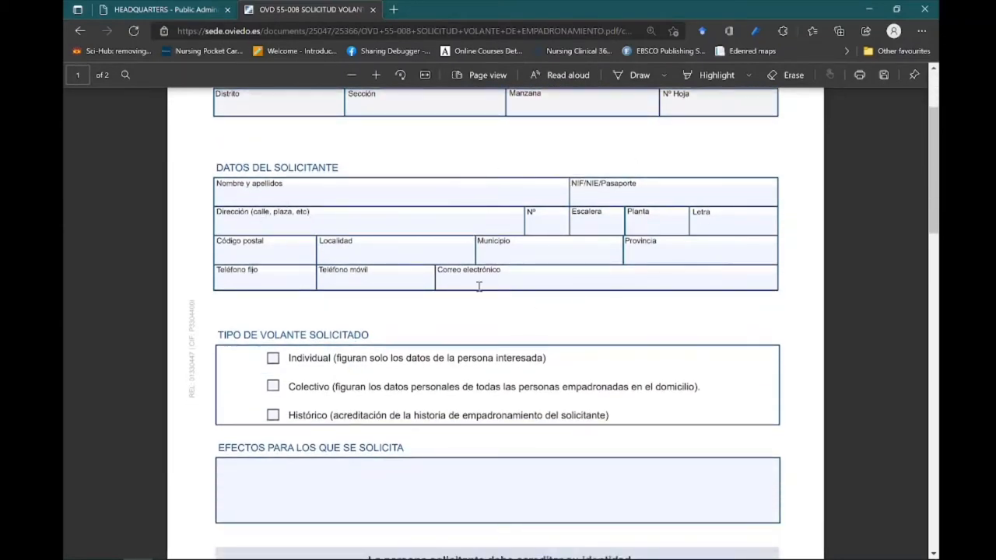
scroll(down, 3)
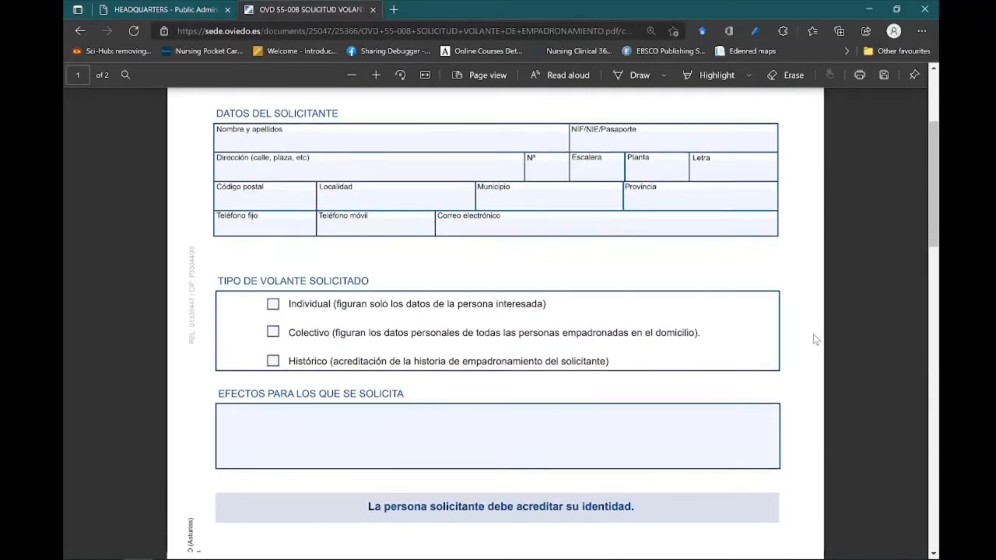
scroll(down, 3)
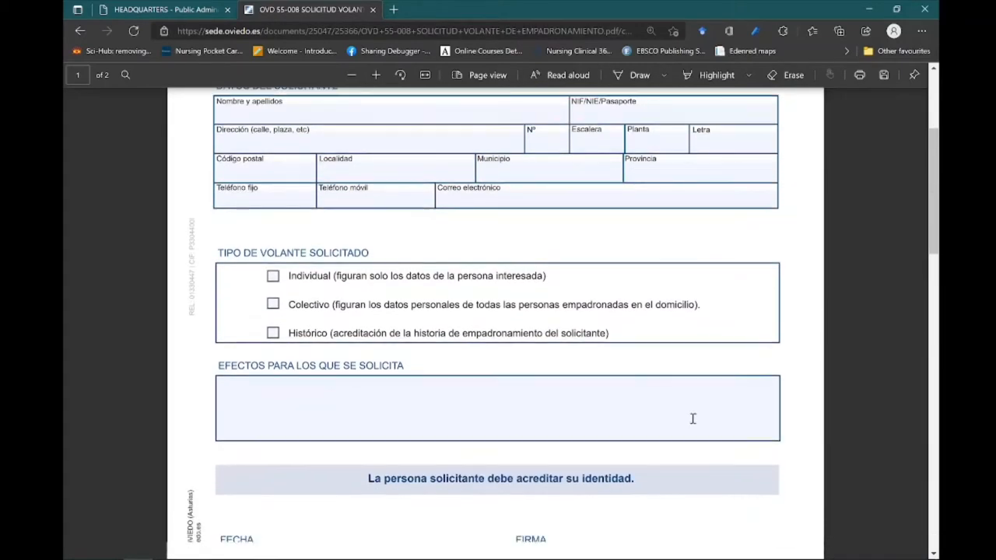
scroll(down, 3)
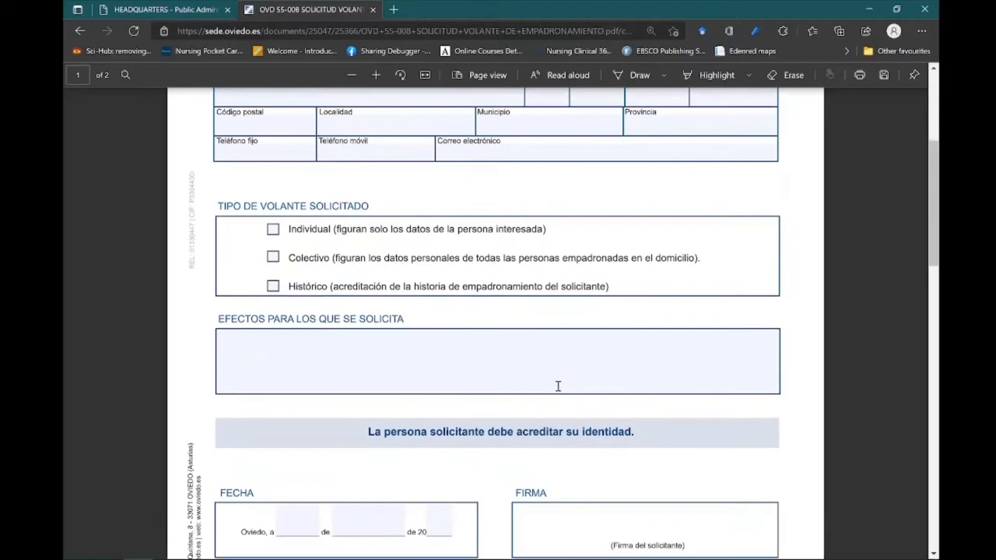
scroll(down, 3)
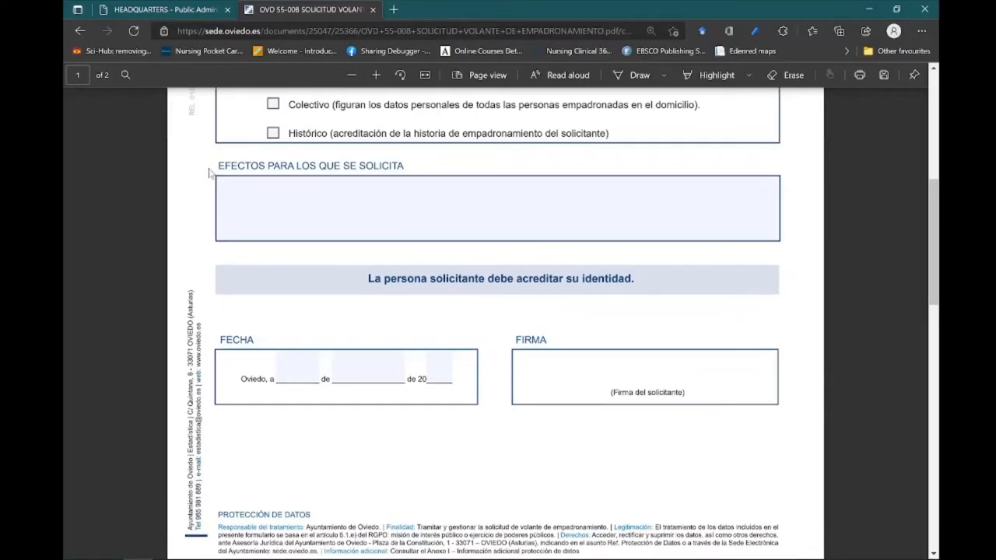
scroll(down, 3)
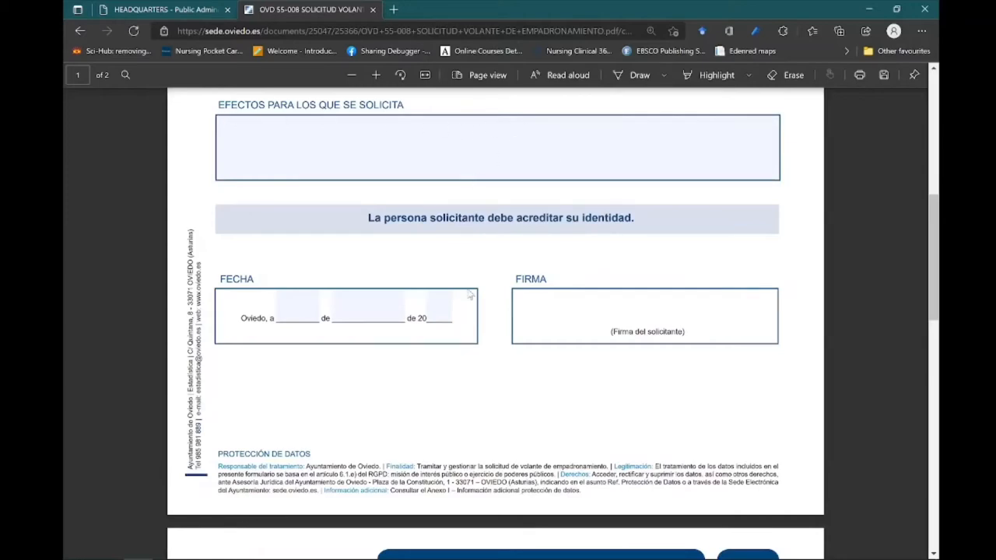
scroll(down, 3)
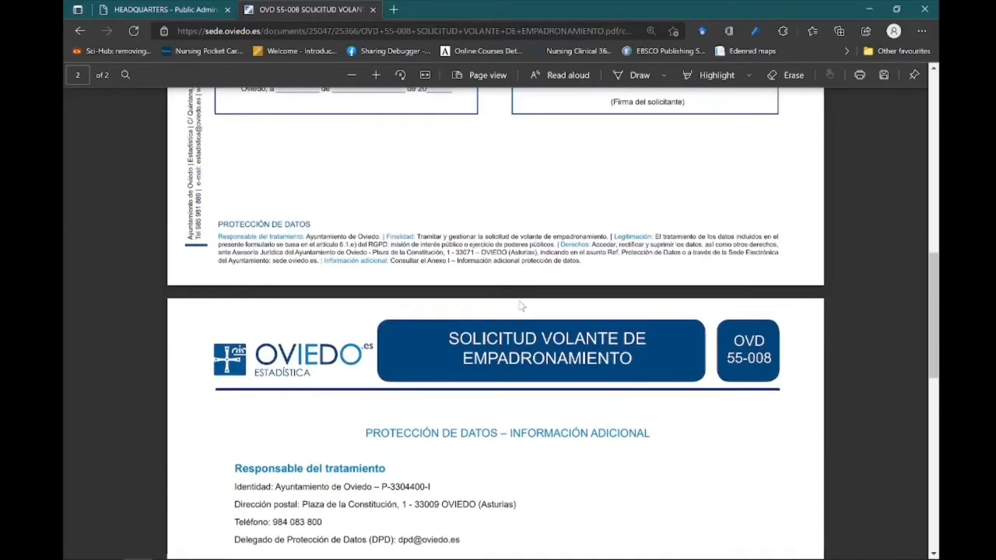
scroll(down, 3)
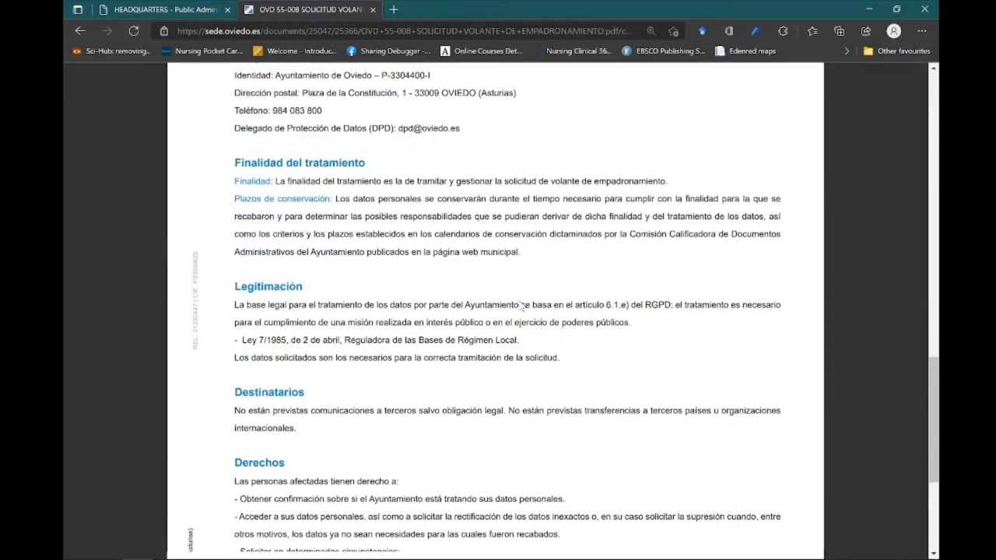
scroll(down, 3)
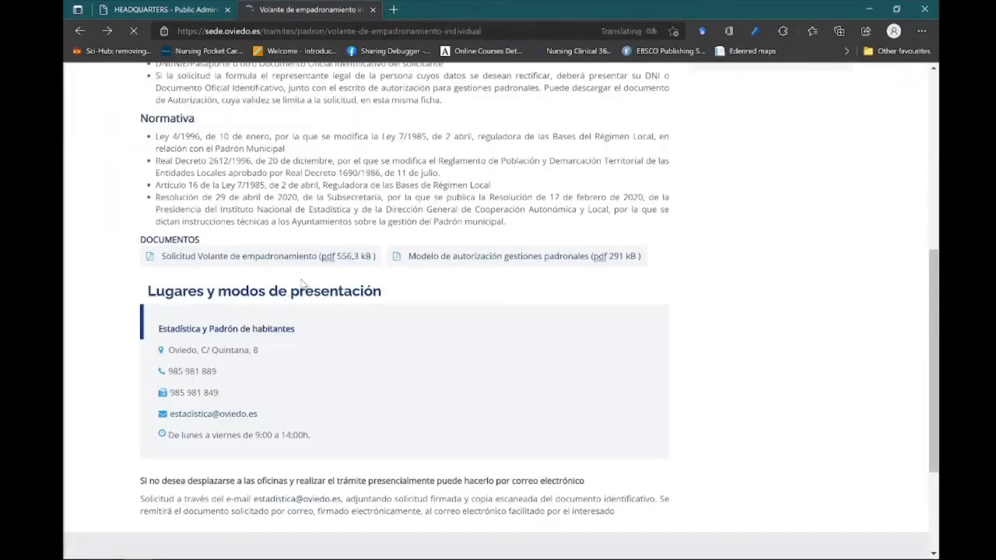
click(673, 31)
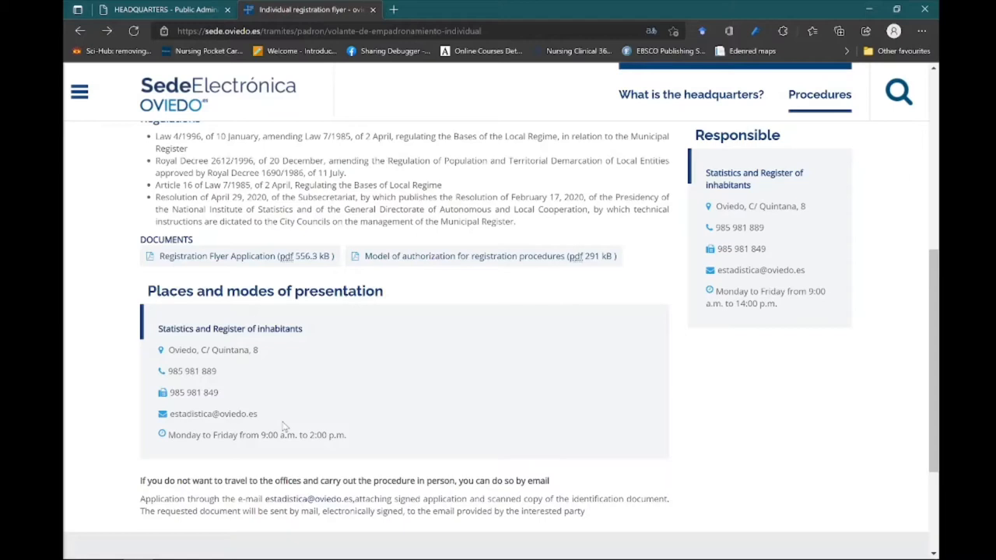
mouse_move(226, 450)
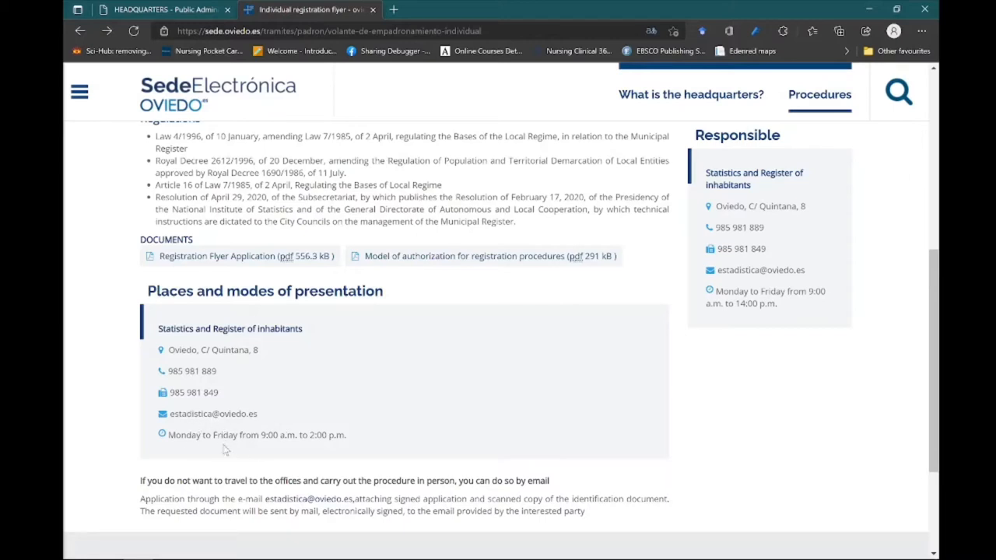
mouse_move(354, 434)
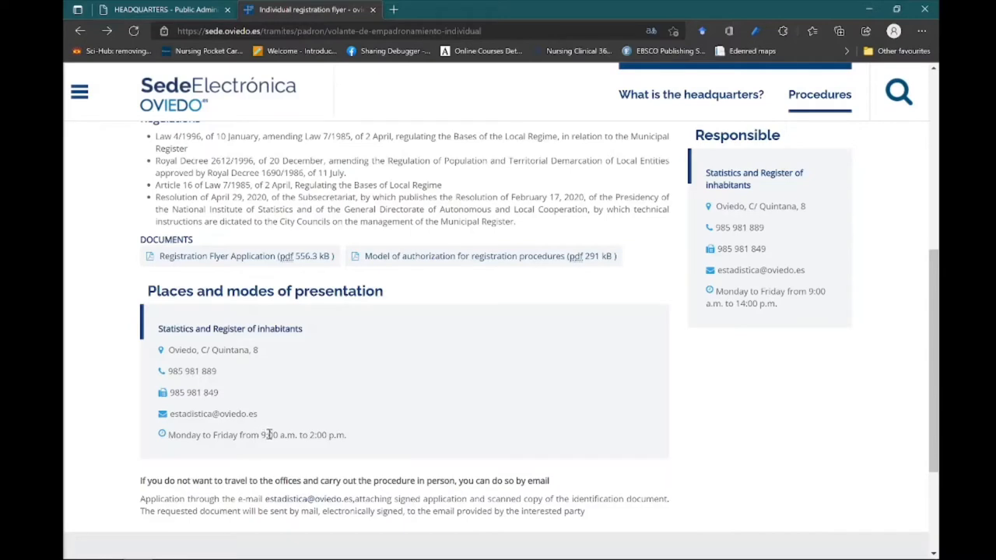
mouse_move(289, 435)
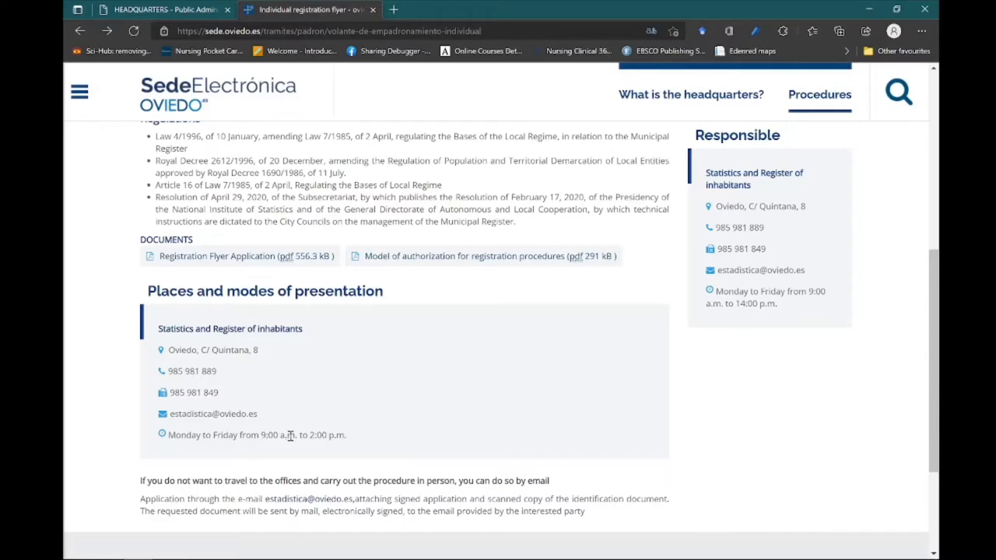
mouse_move(356, 358)
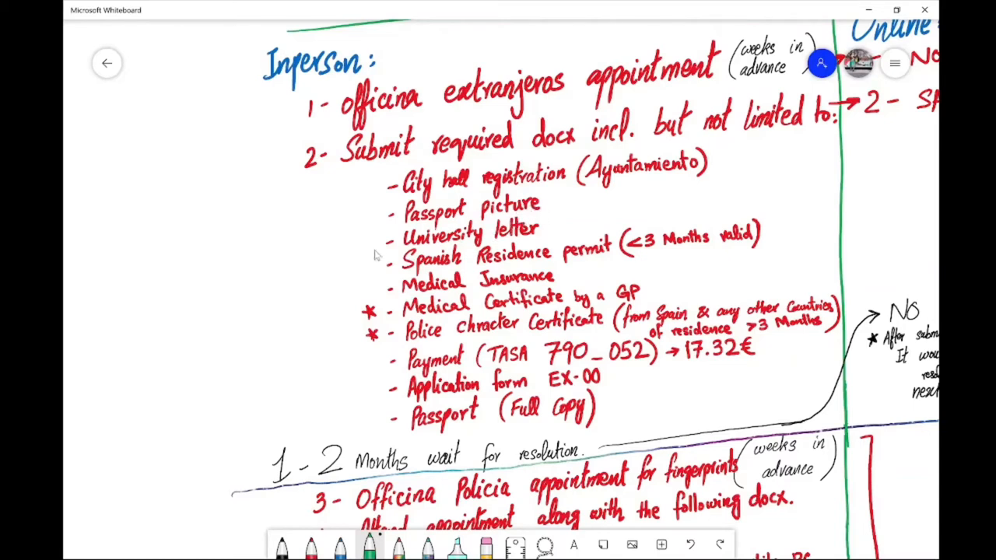
mouse_move(346, 267)
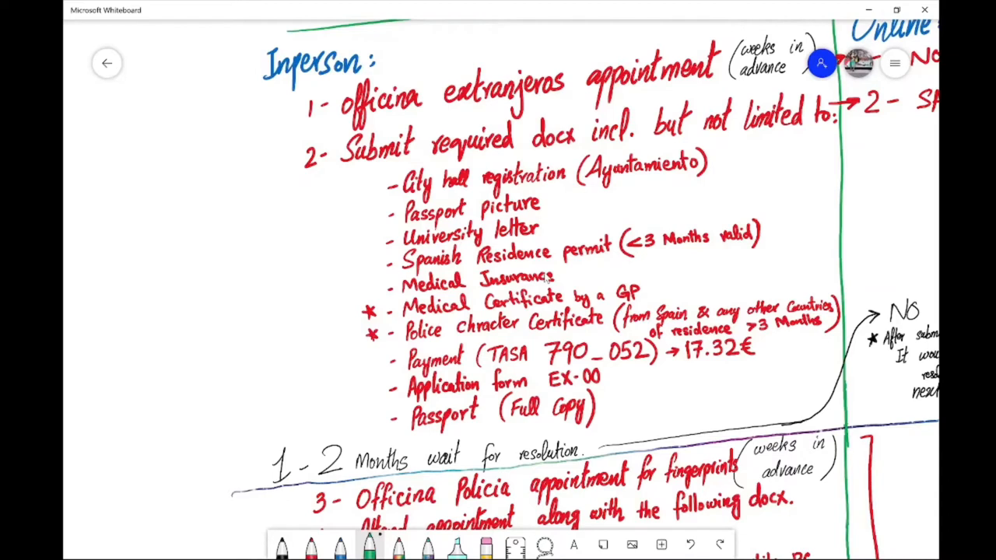
mouse_move(640, 258)
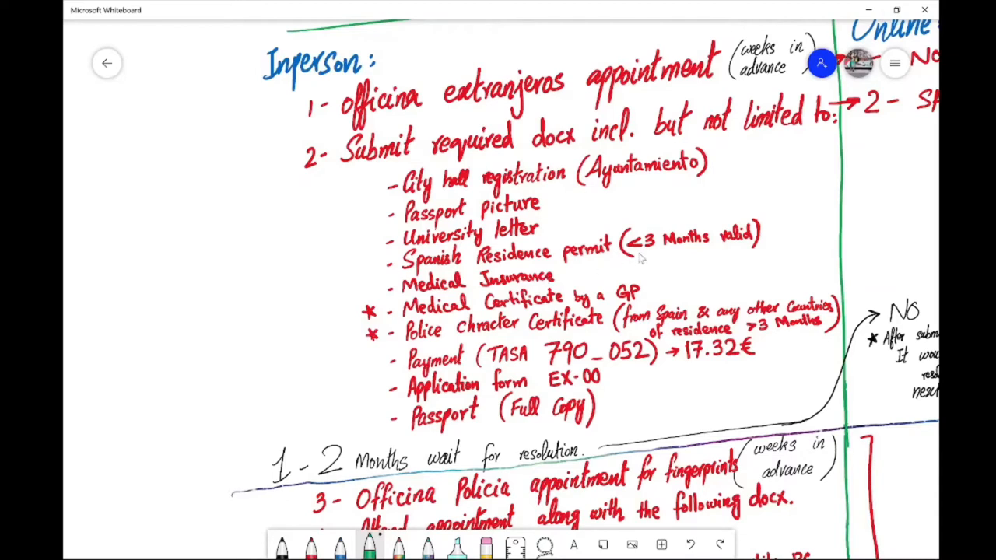
mouse_move(516, 284)
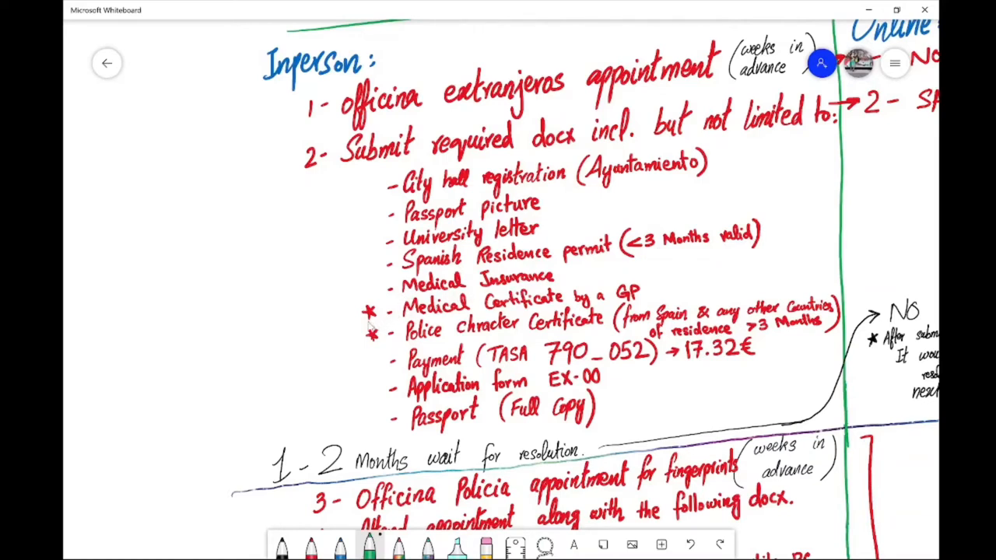
mouse_move(366, 345)
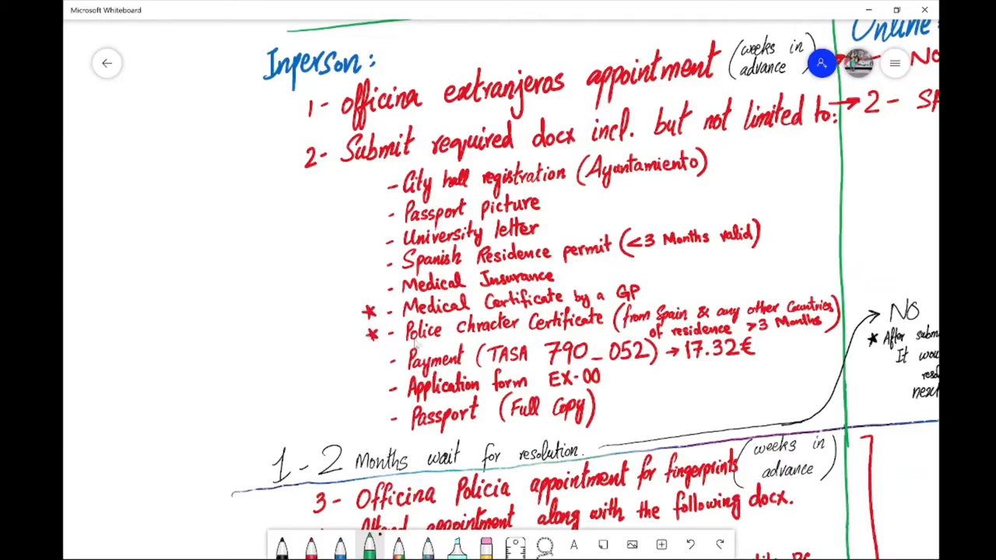
mouse_move(354, 315)
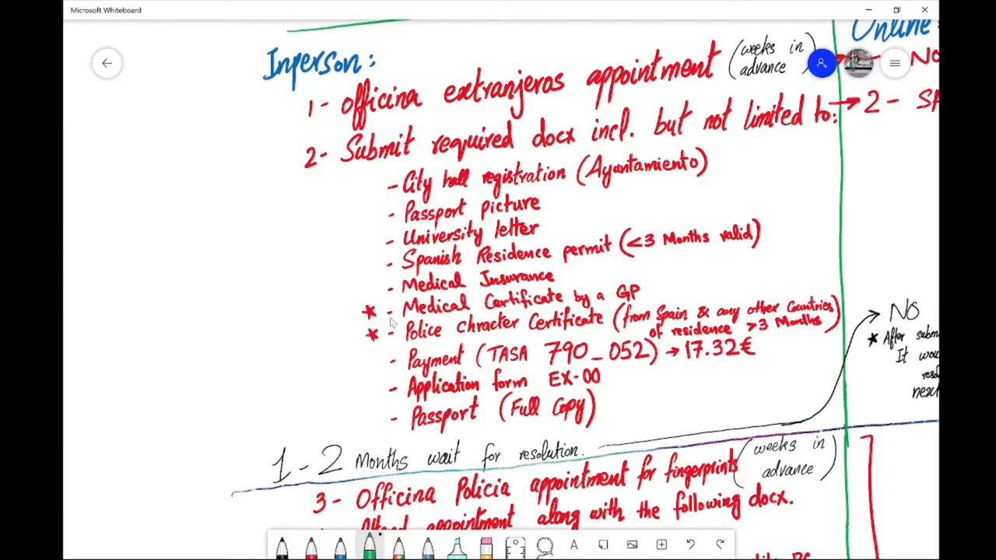
mouse_move(372, 212)
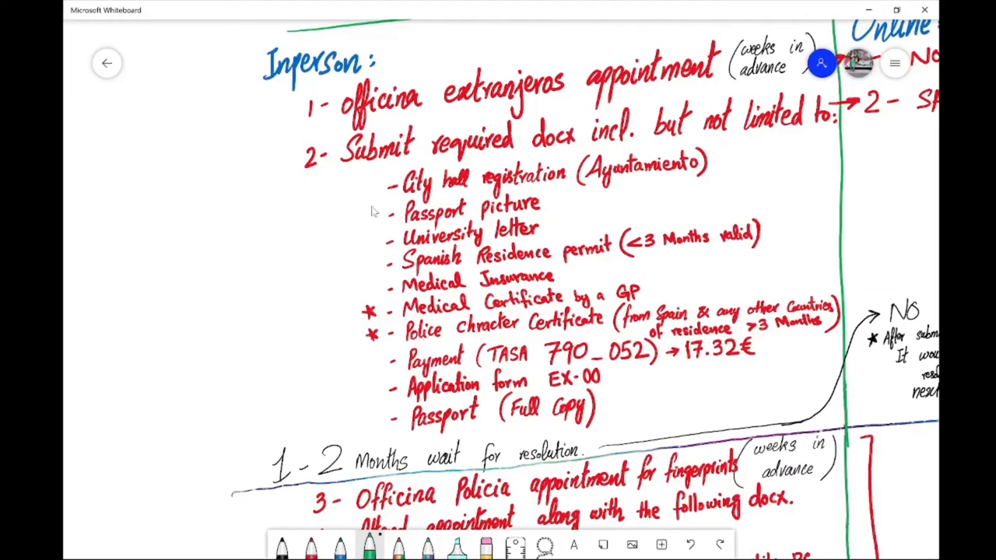
mouse_move(433, 133)
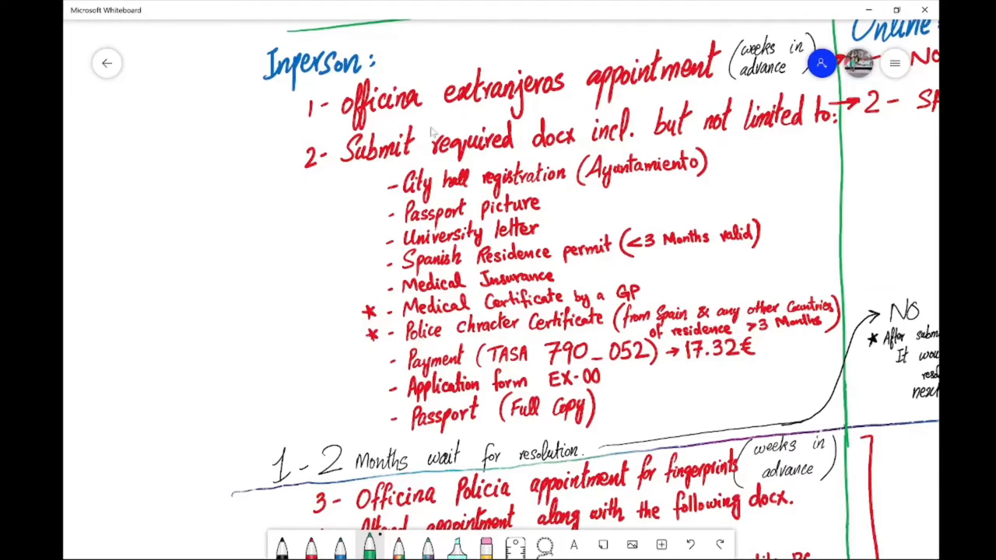
mouse_move(311, 350)
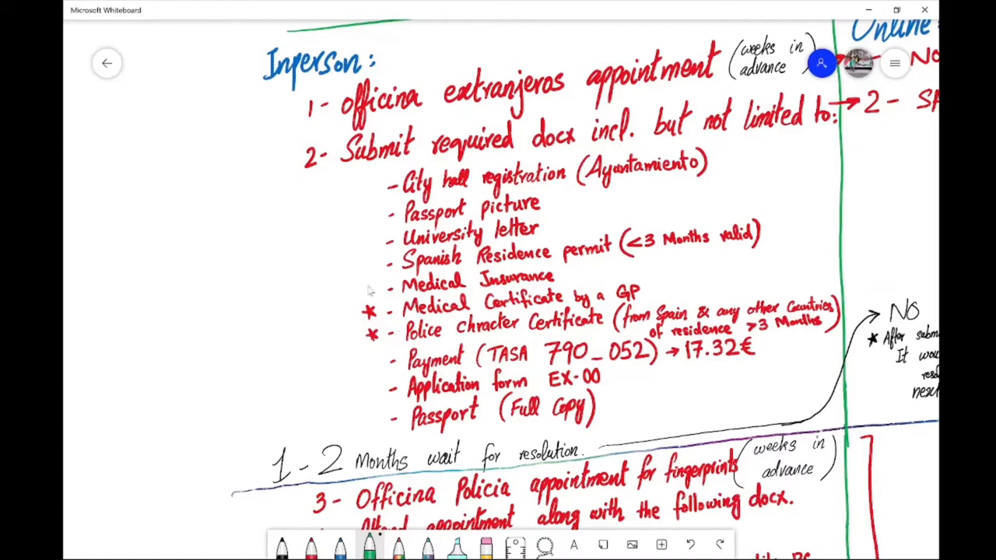
mouse_move(239, 137)
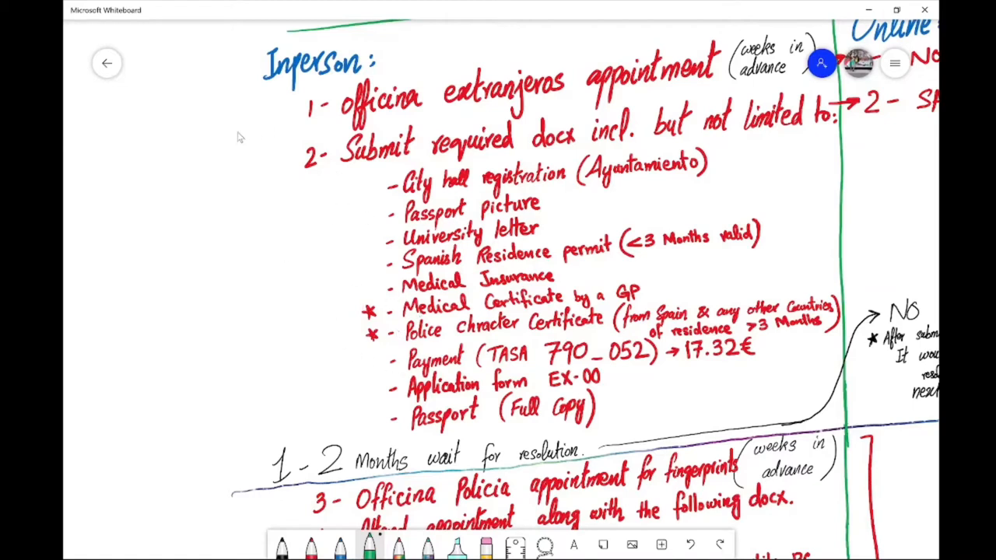
mouse_move(349, 470)
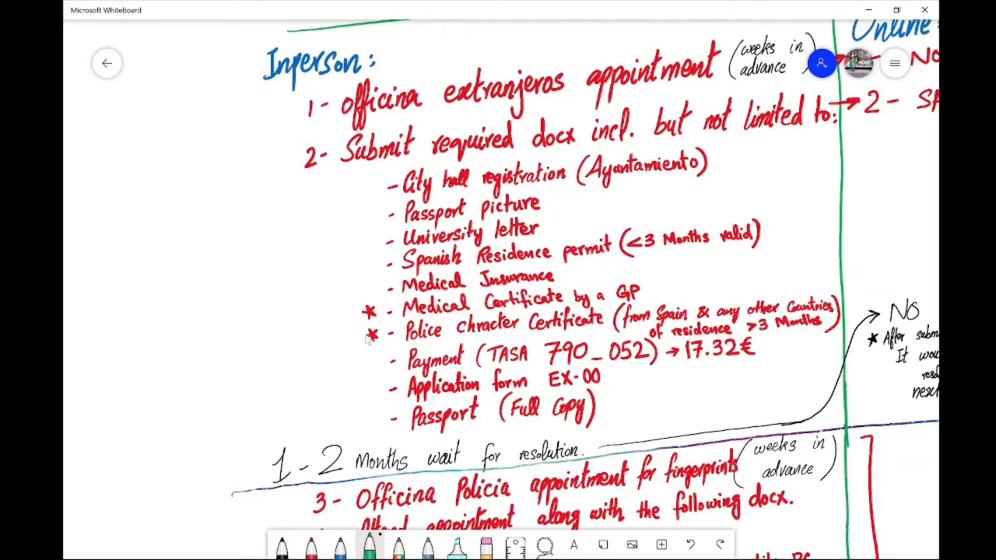
mouse_move(364, 343)
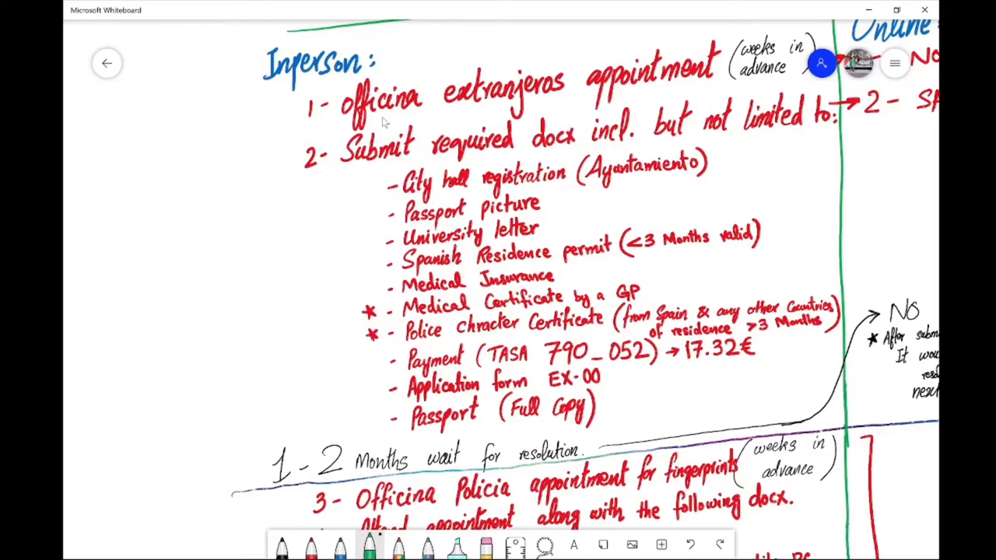
mouse_move(619, 294)
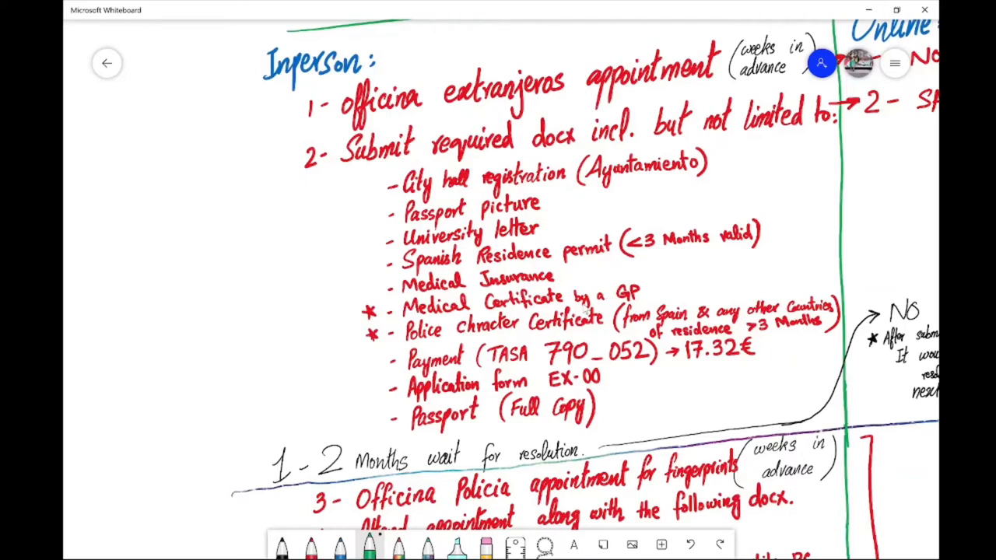
mouse_move(638, 309)
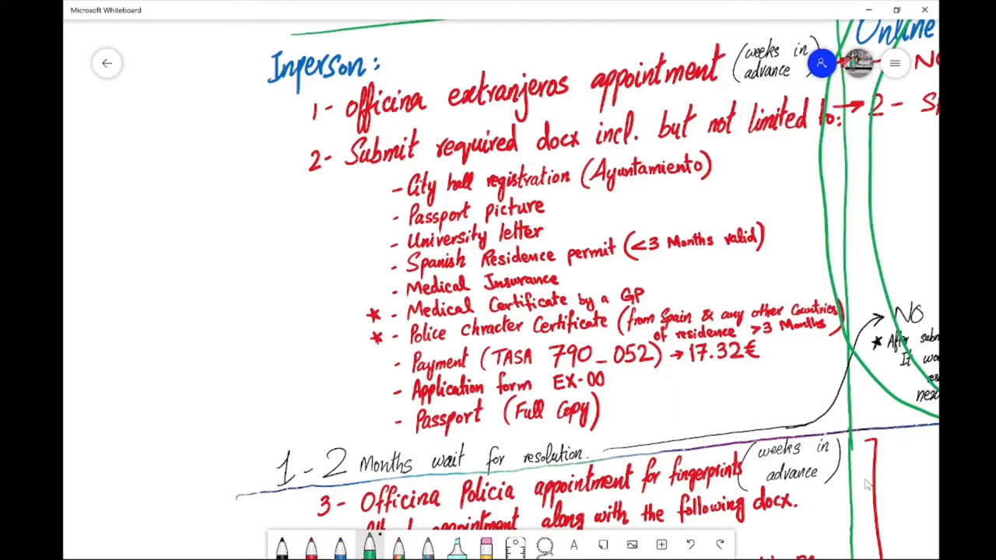
- Switch to the Edge window showing the CERTIFICADO MEDICO PDF
key(alt+tab)
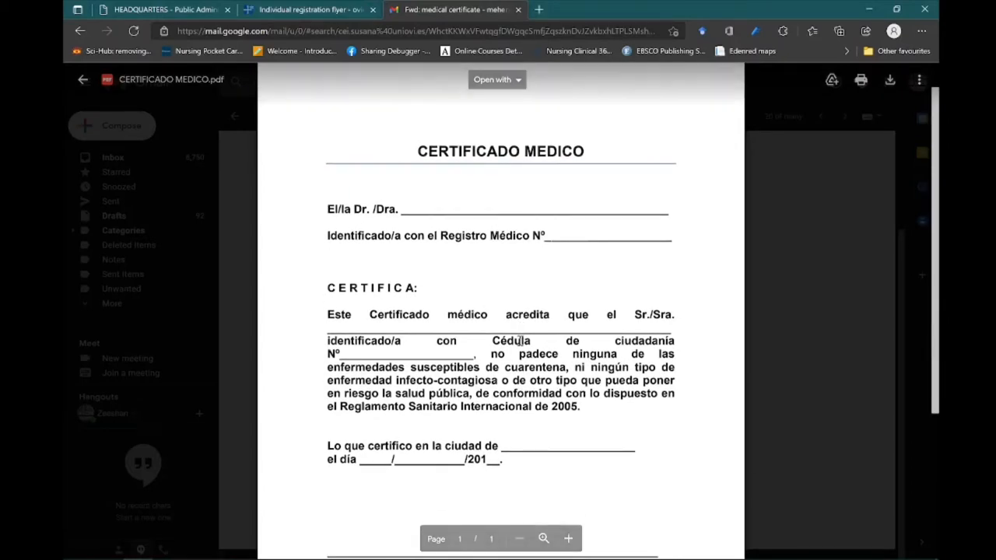
- Read the medical certificate PDF to its 90-day validity note, then return to Whiteboard
scroll(down, 3)
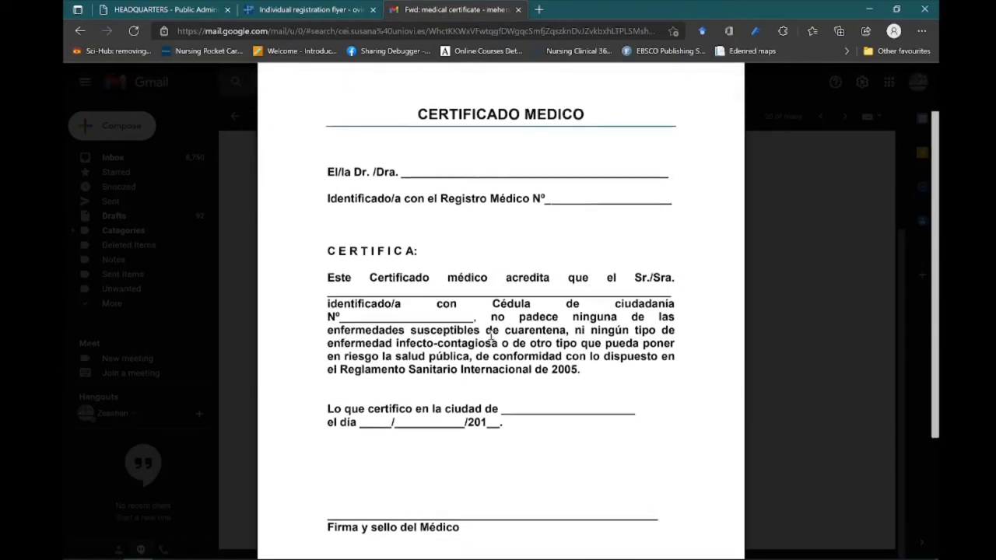
scroll(down, 3)
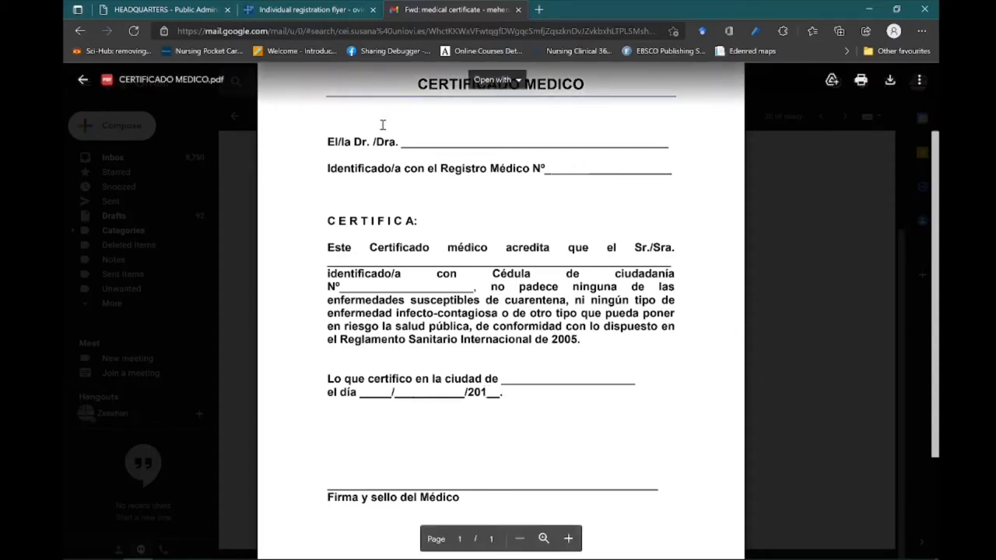
scroll(down, 3)
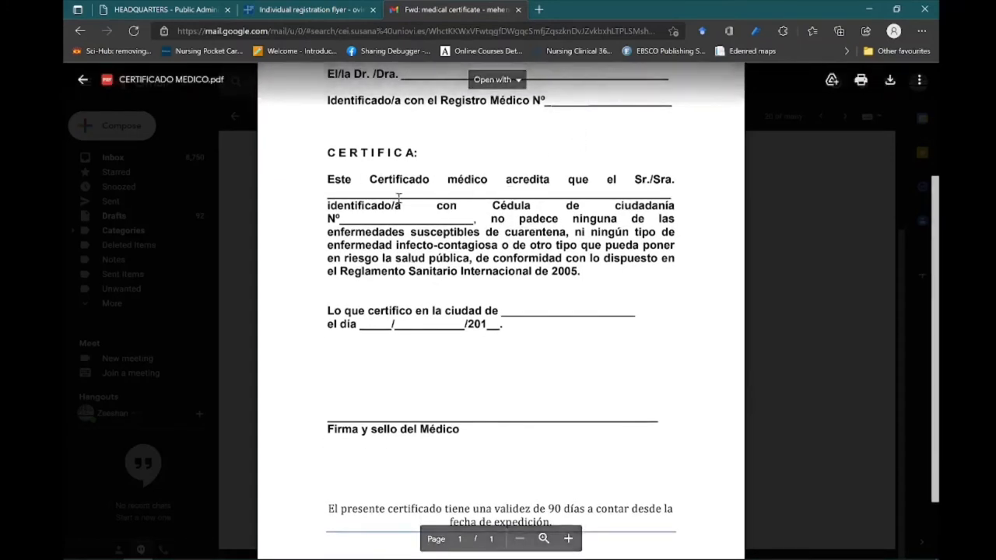
scroll(down, 3)
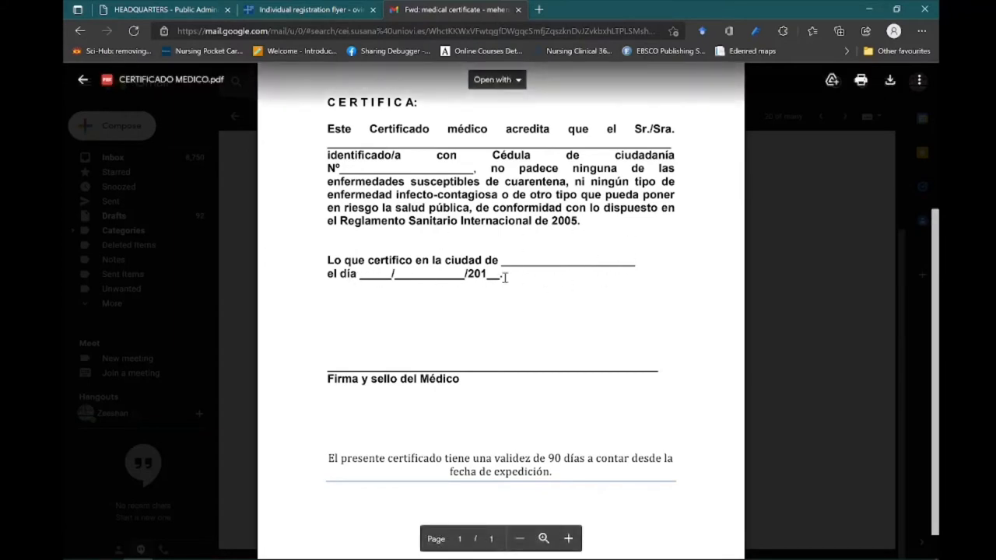
scroll(down, 3)
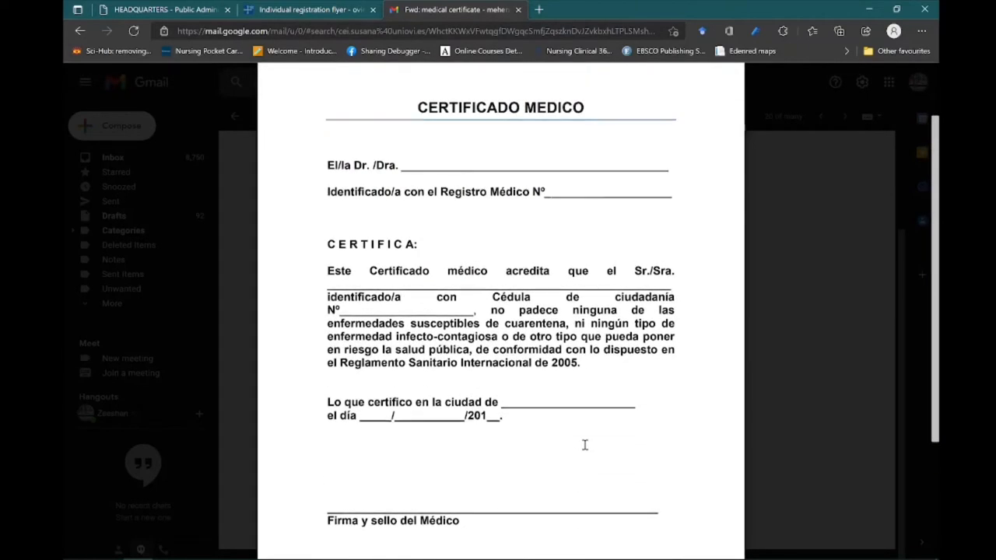
key(alt+tab)
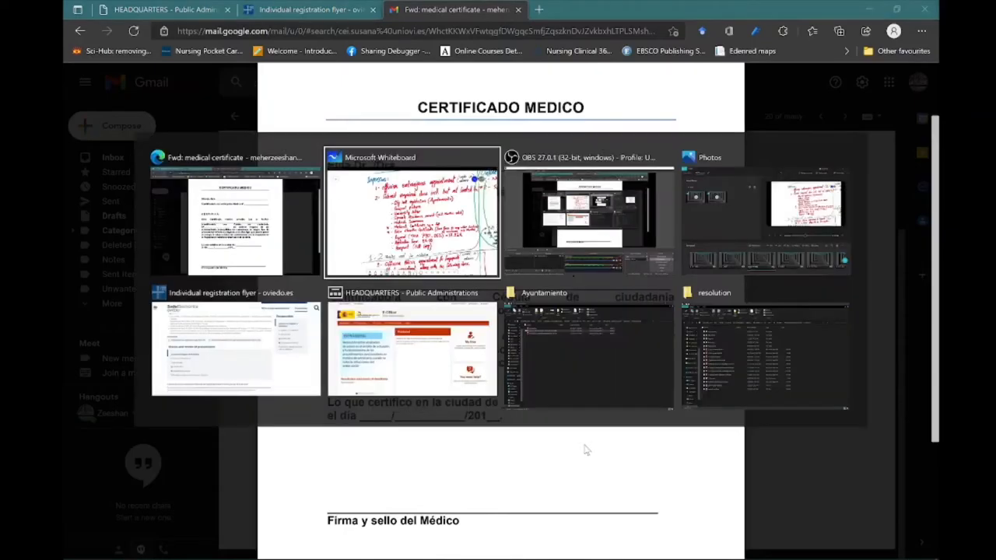
click(411, 218)
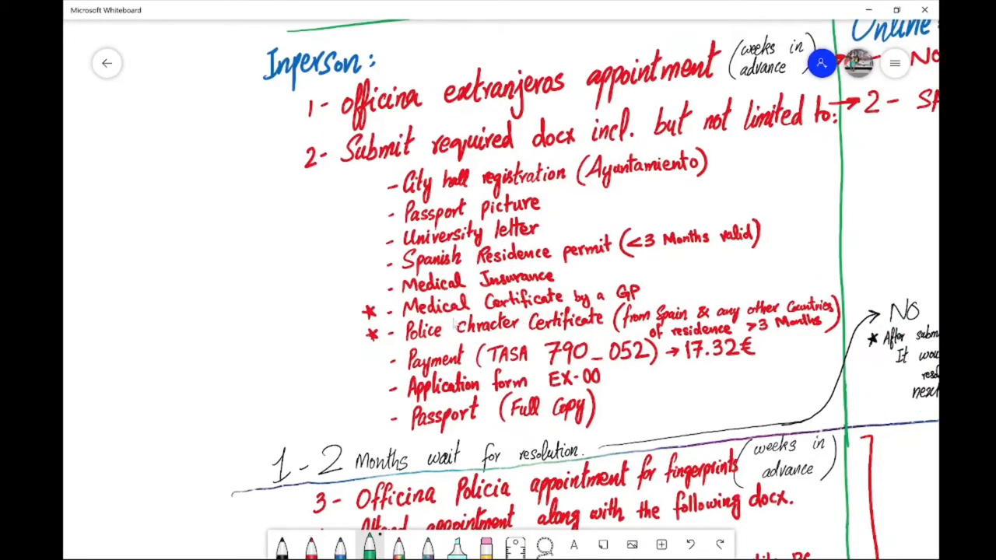
mouse_move(417, 350)
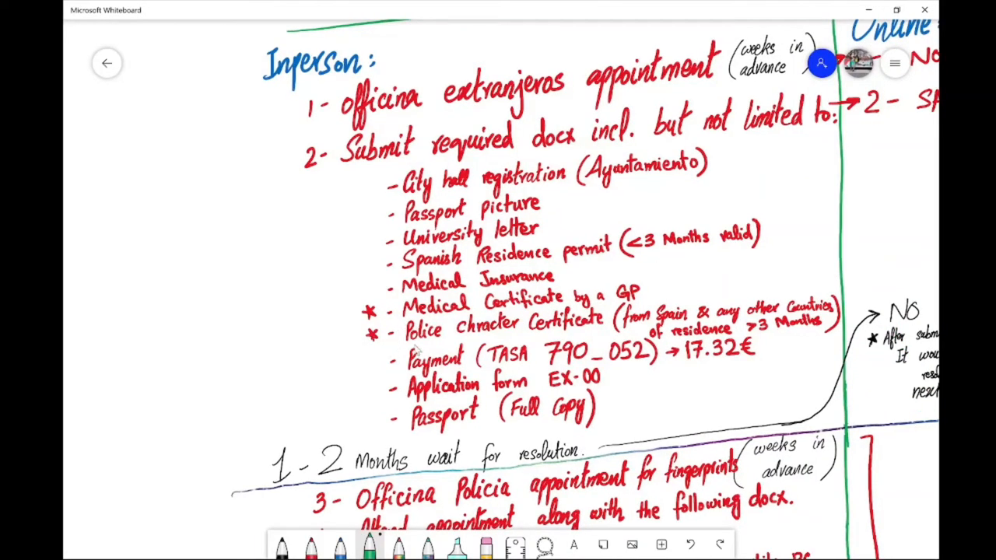
mouse_move(572, 331)
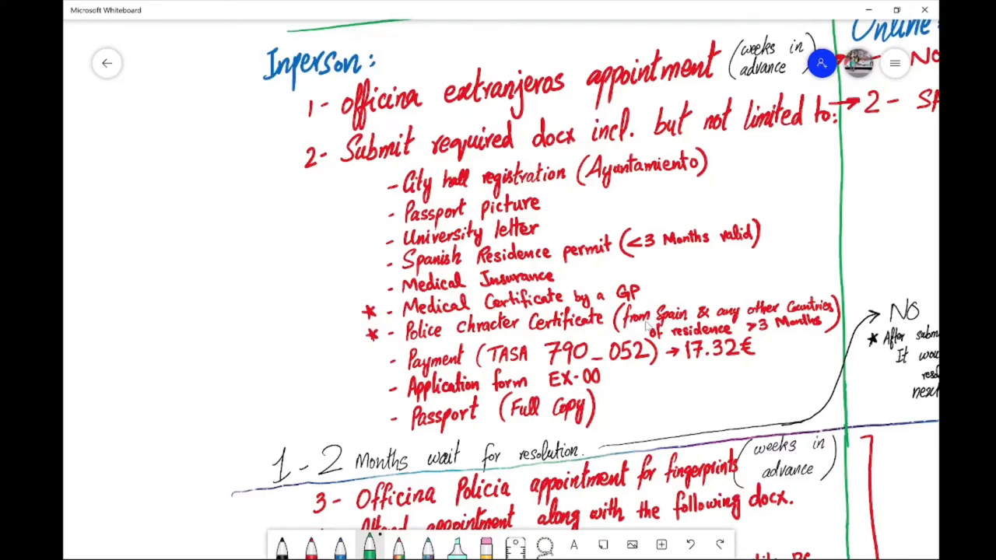
mouse_move(673, 344)
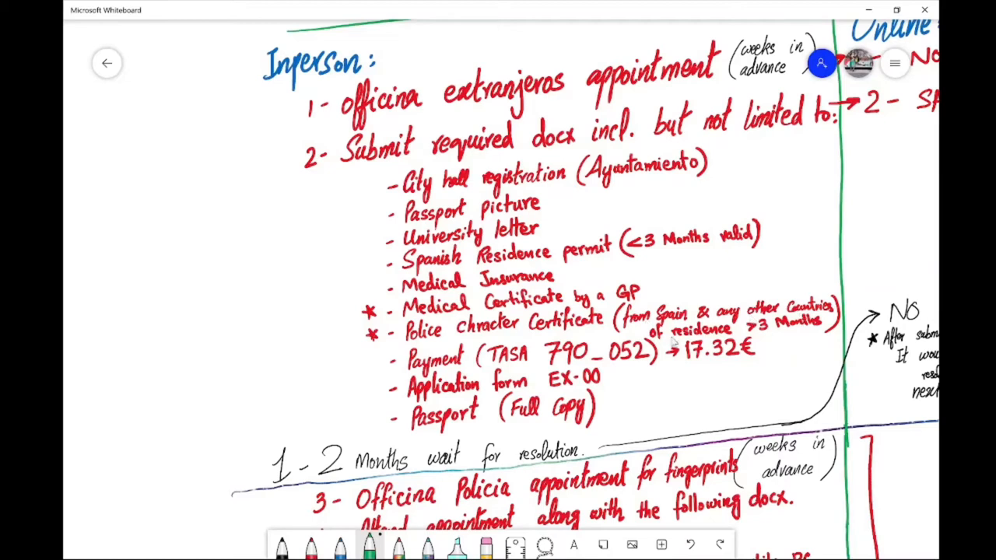
mouse_move(786, 332)
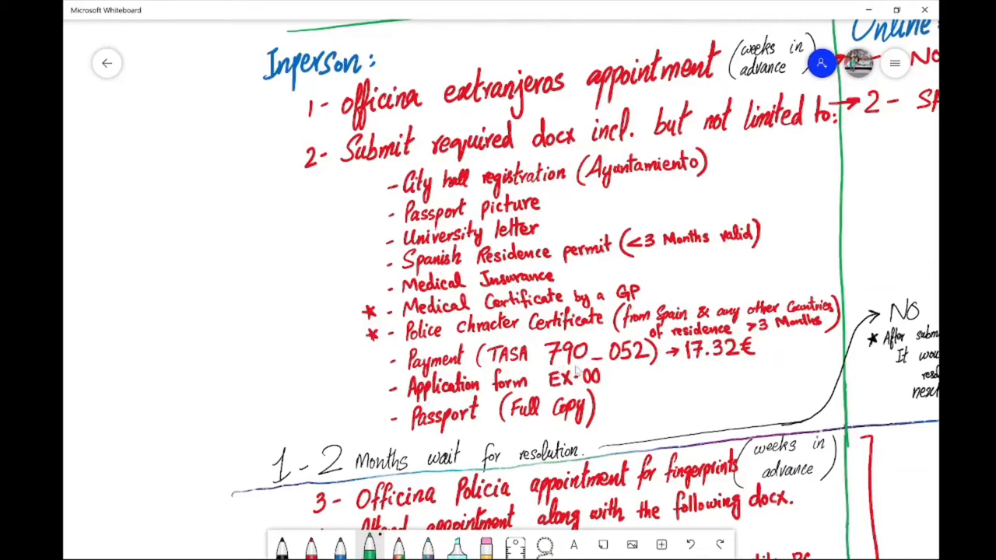
mouse_move(599, 370)
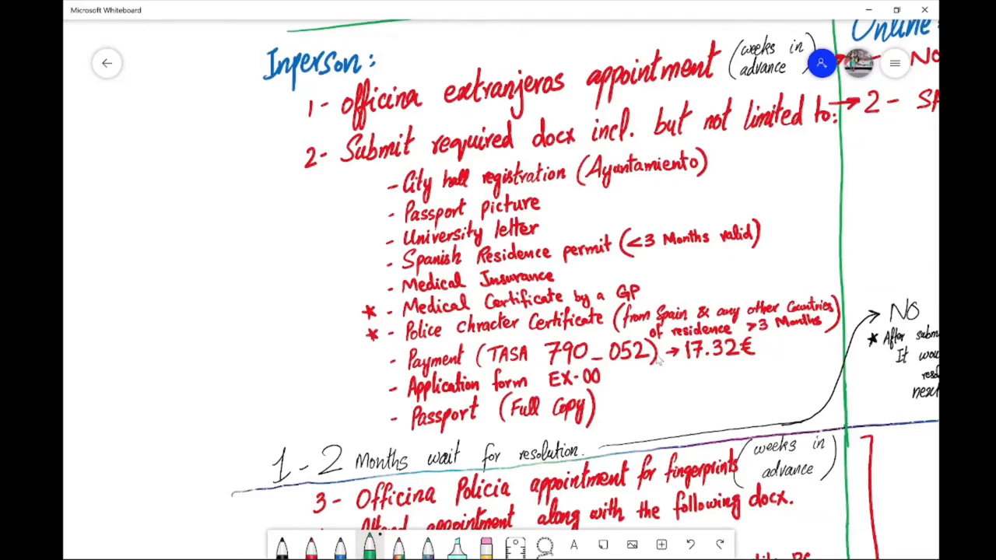
mouse_move(714, 319)
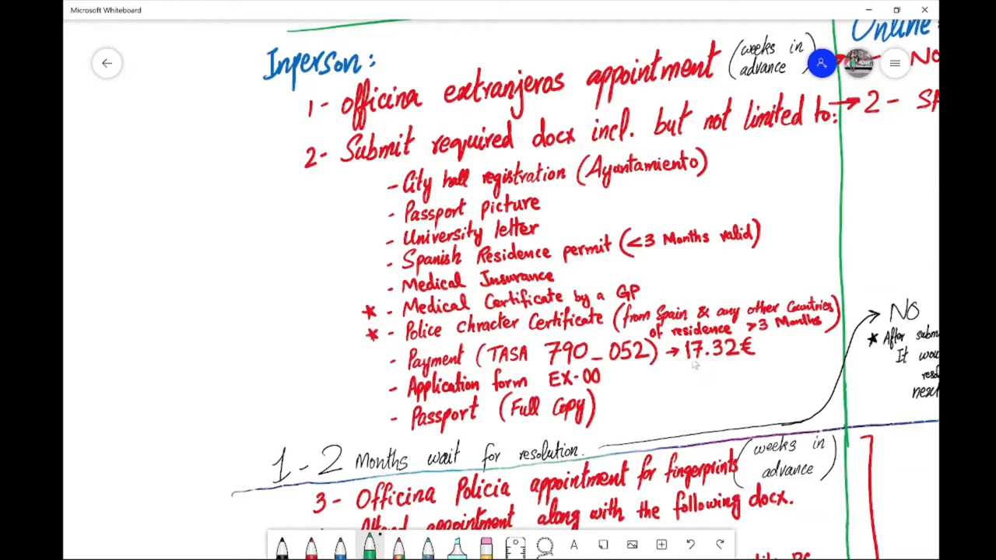
mouse_move(727, 362)
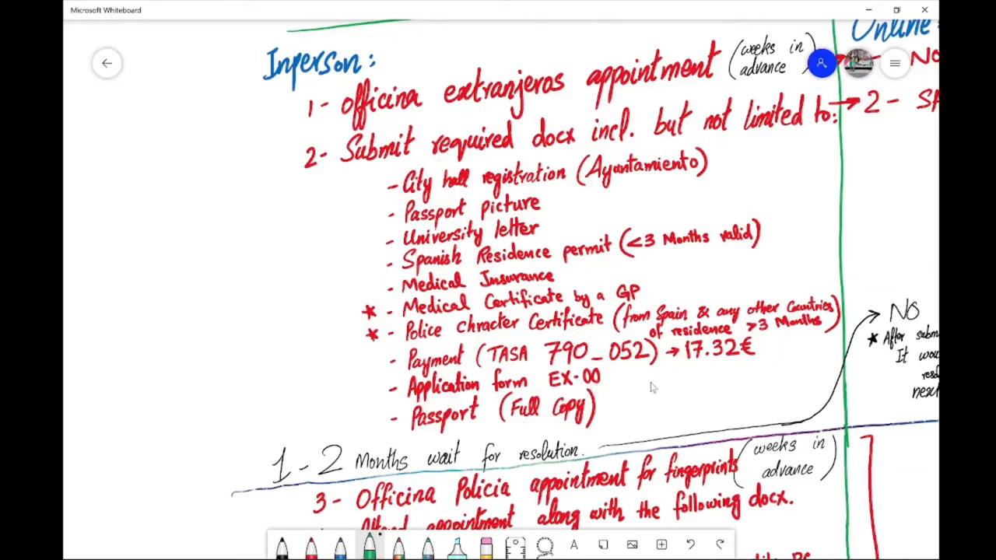
mouse_move(623, 409)
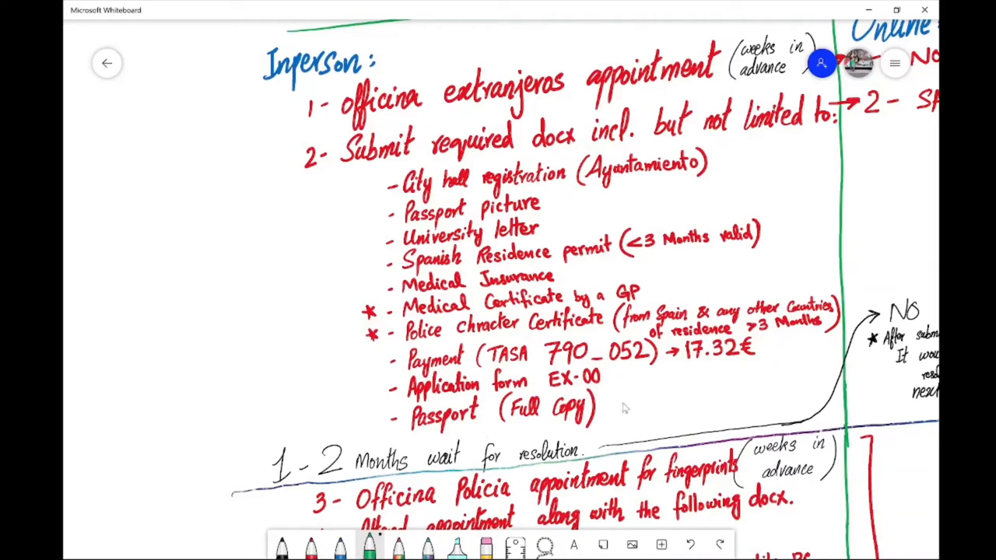
mouse_move(637, 407)
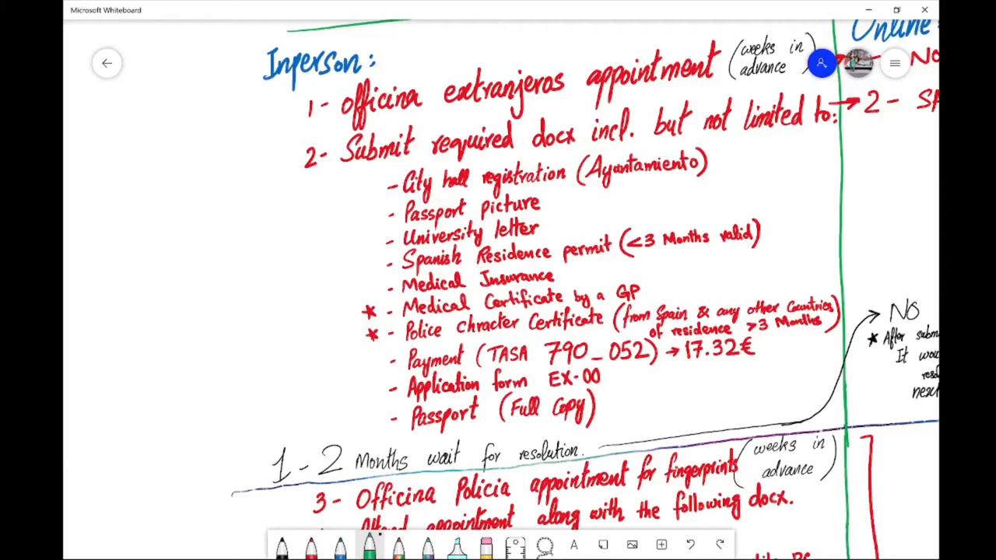
- Scroll down to the 1-2 Months wait and the police fingerprint appointment step
scroll(down, 3)
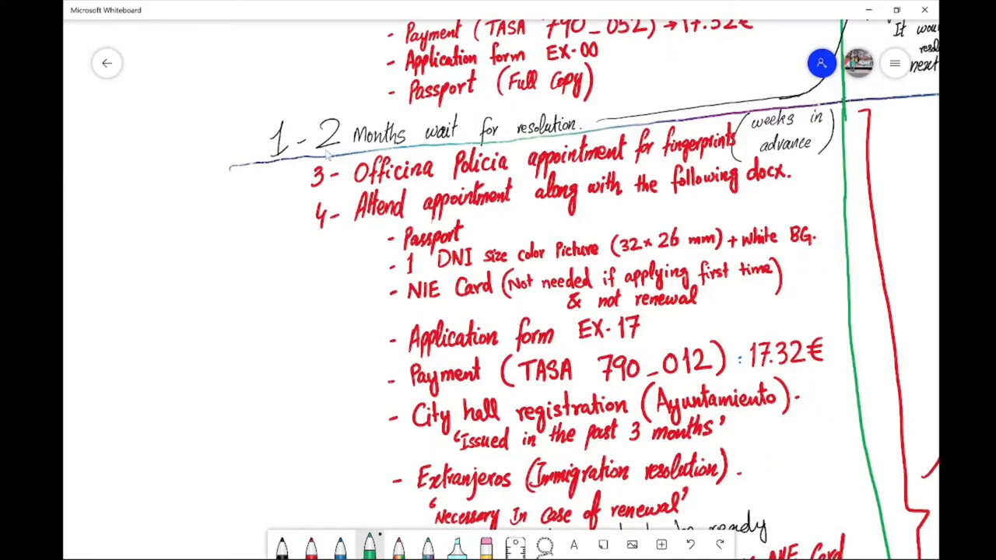
mouse_move(310, 195)
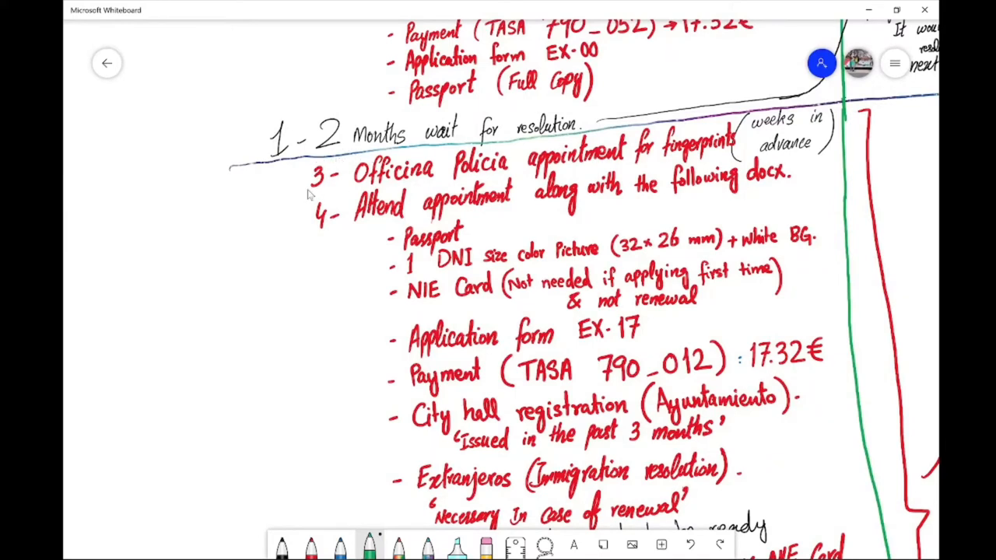
mouse_move(574, 112)
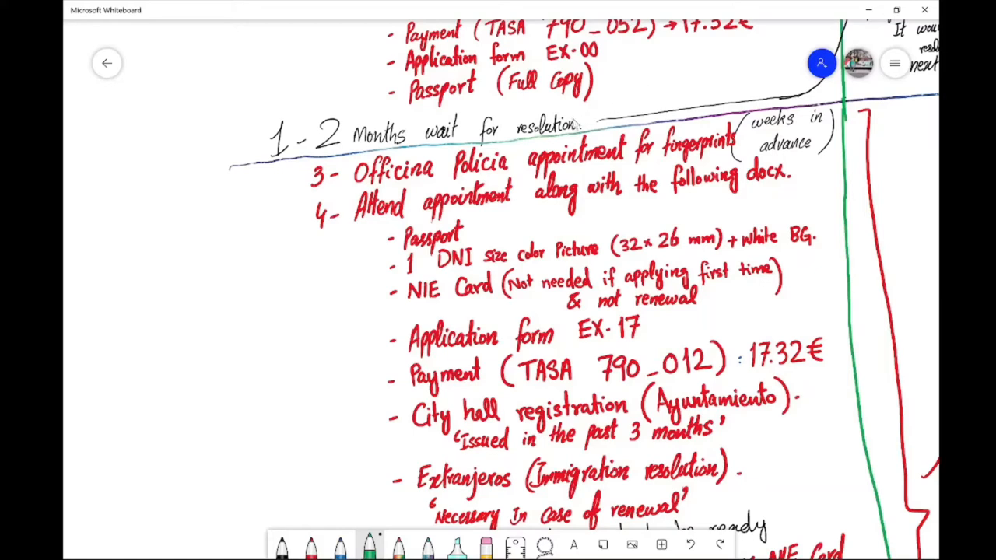
mouse_move(307, 165)
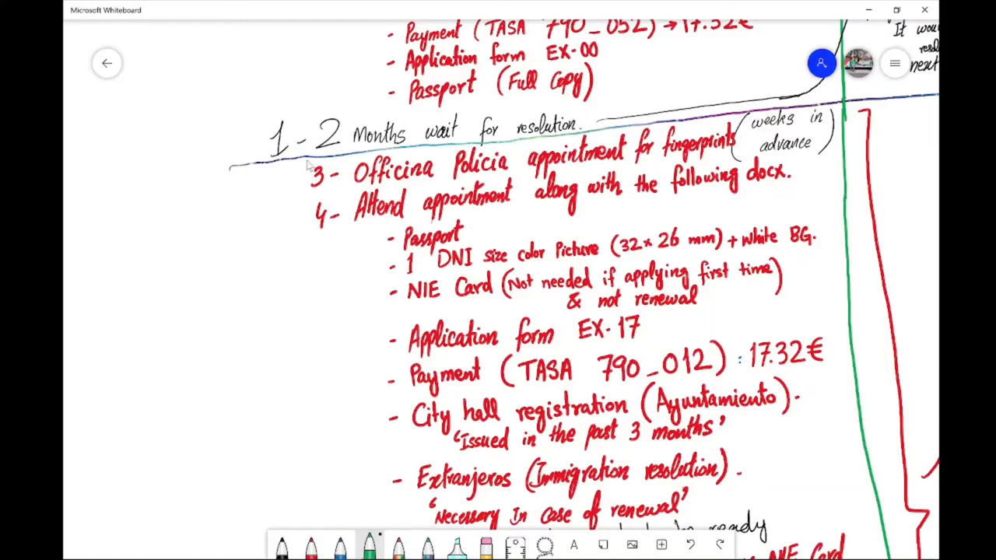
mouse_move(216, 298)
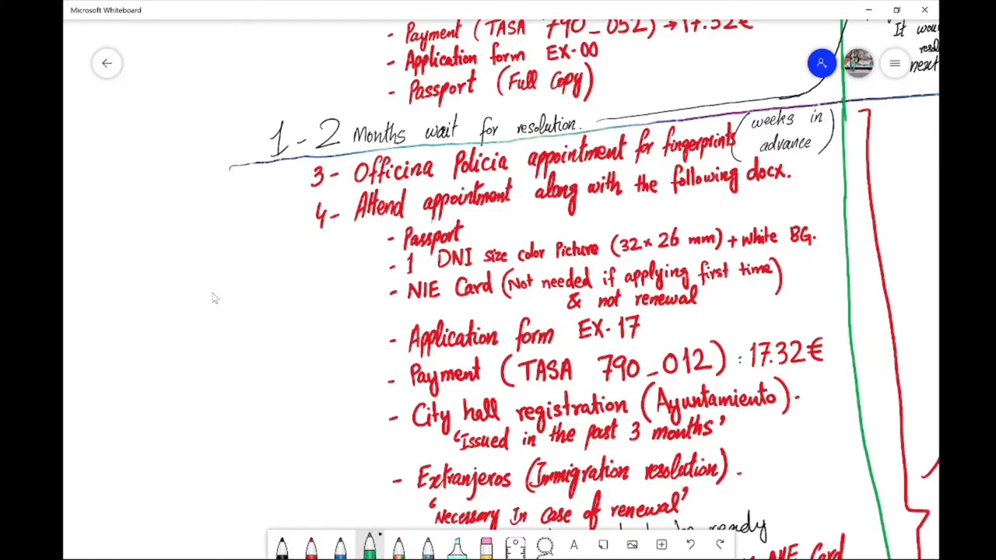
mouse_move(298, 197)
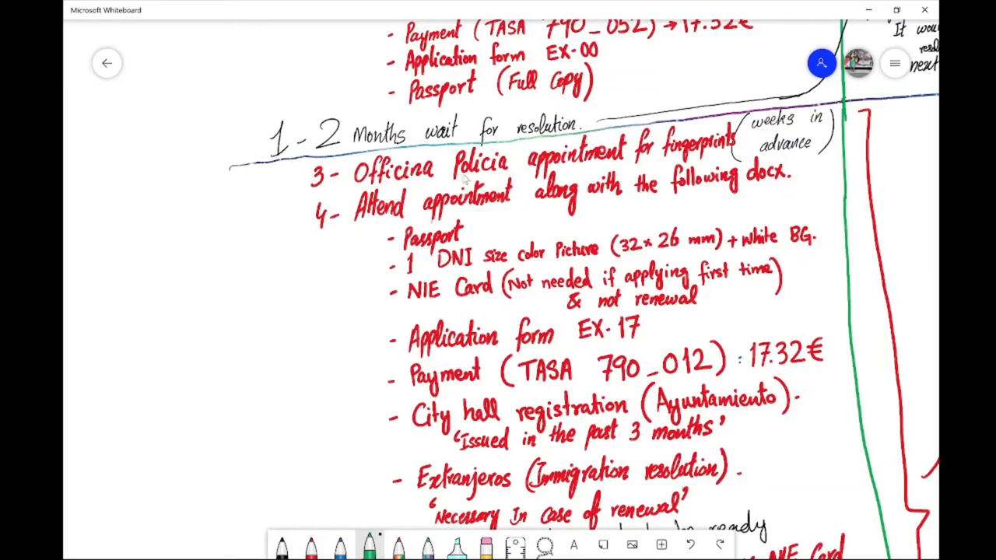
mouse_move(666, 152)
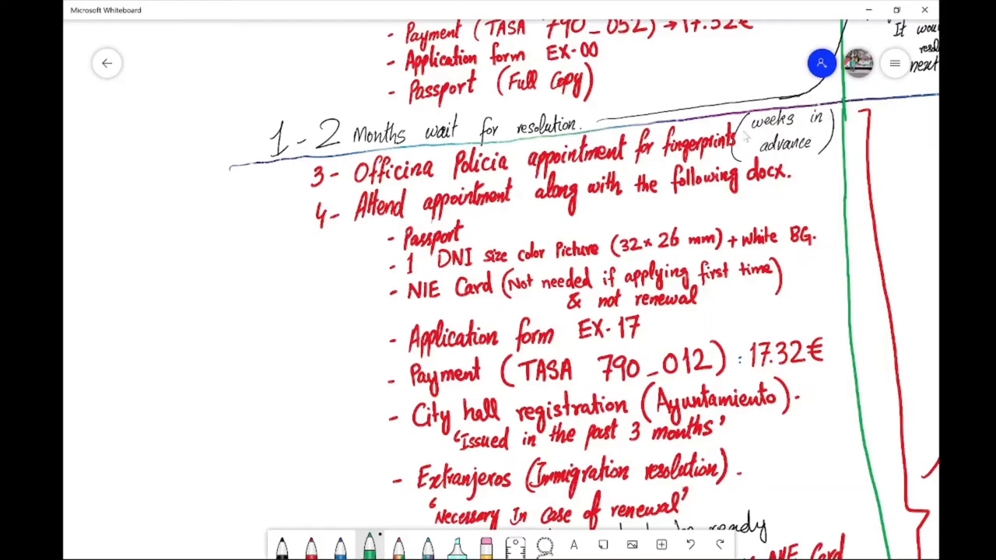
mouse_move(512, 202)
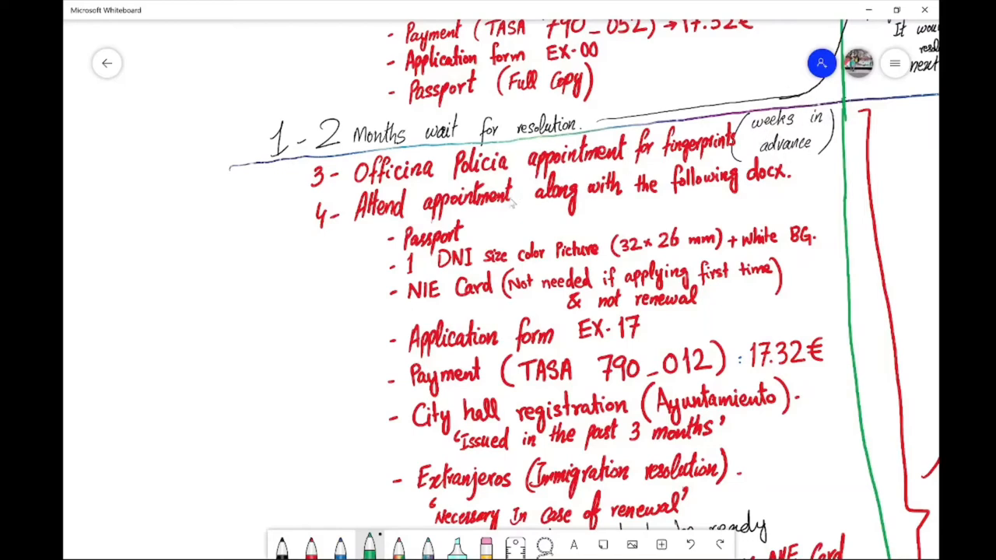
mouse_move(389, 177)
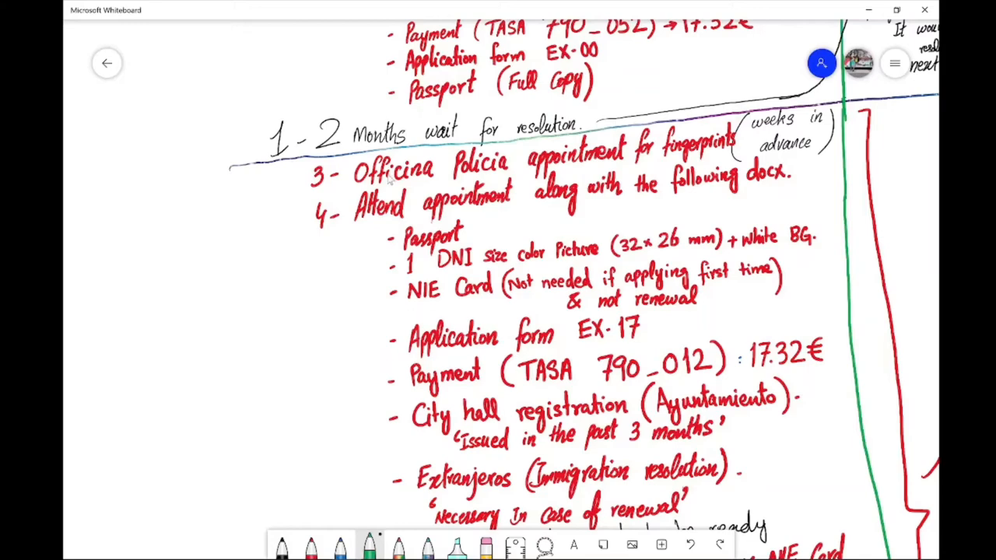
mouse_move(389, 179)
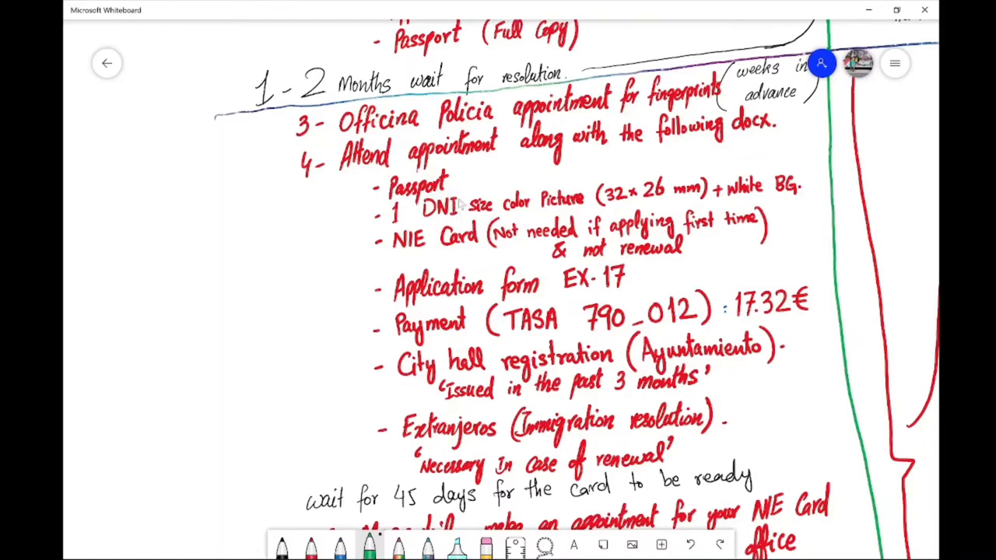
mouse_move(646, 204)
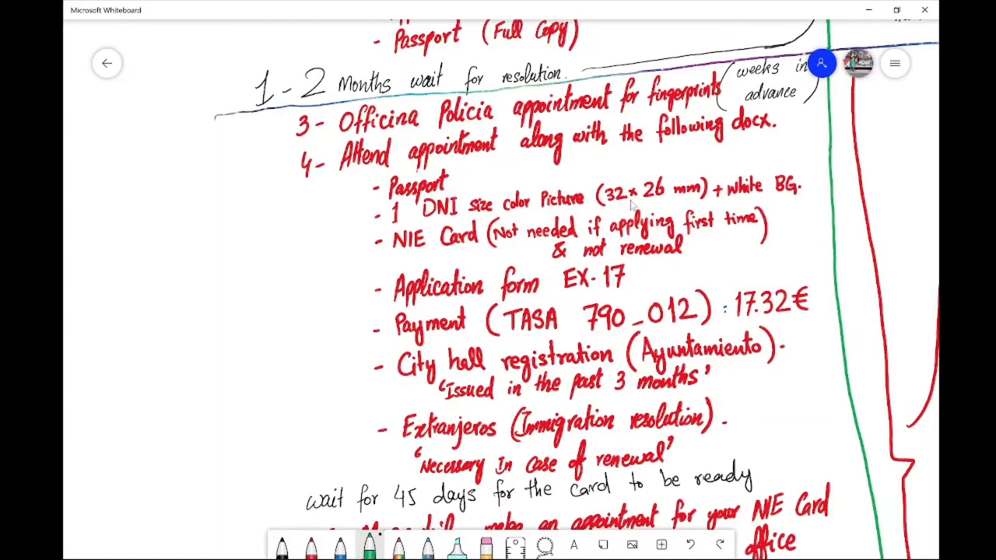
mouse_move(690, 201)
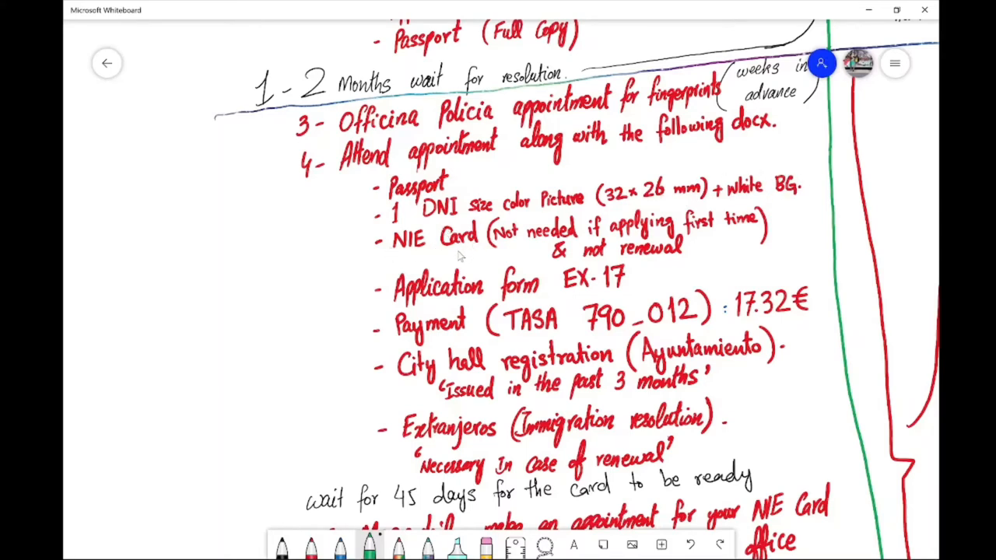
mouse_move(613, 239)
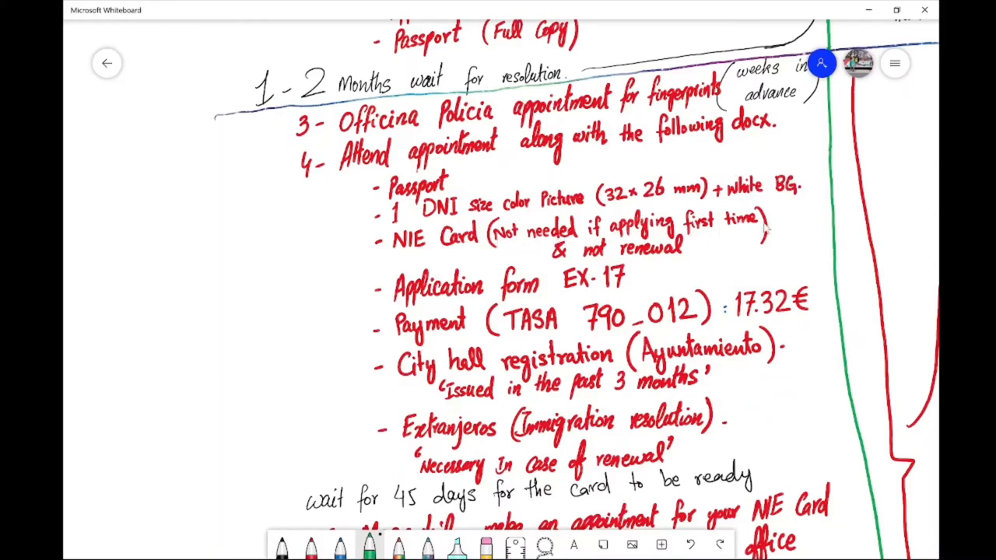
mouse_move(505, 259)
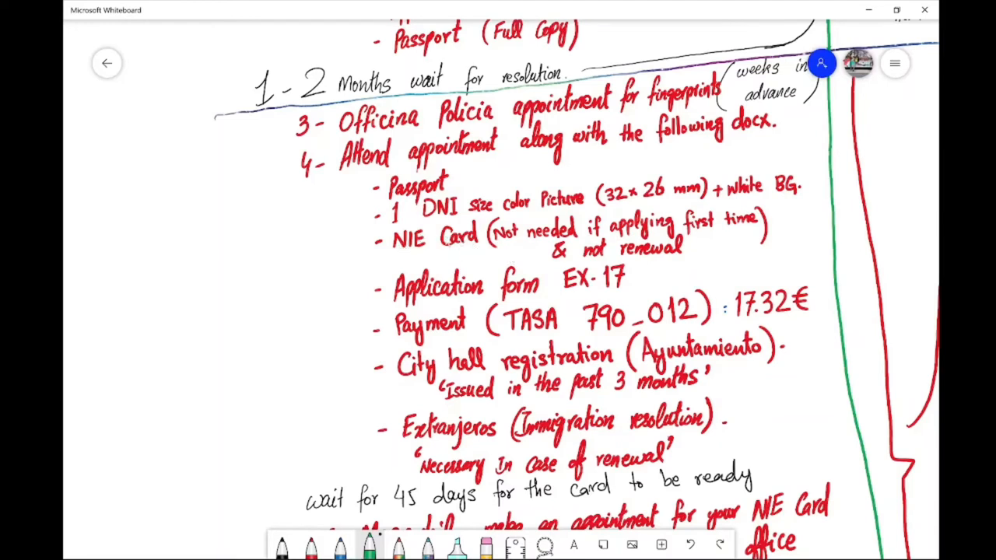
mouse_move(377, 238)
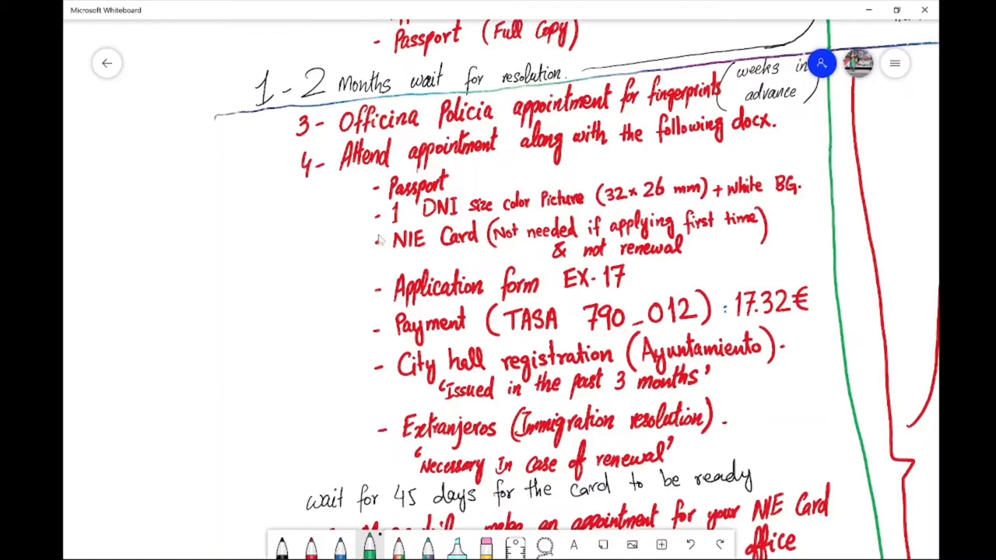
mouse_move(578, 257)
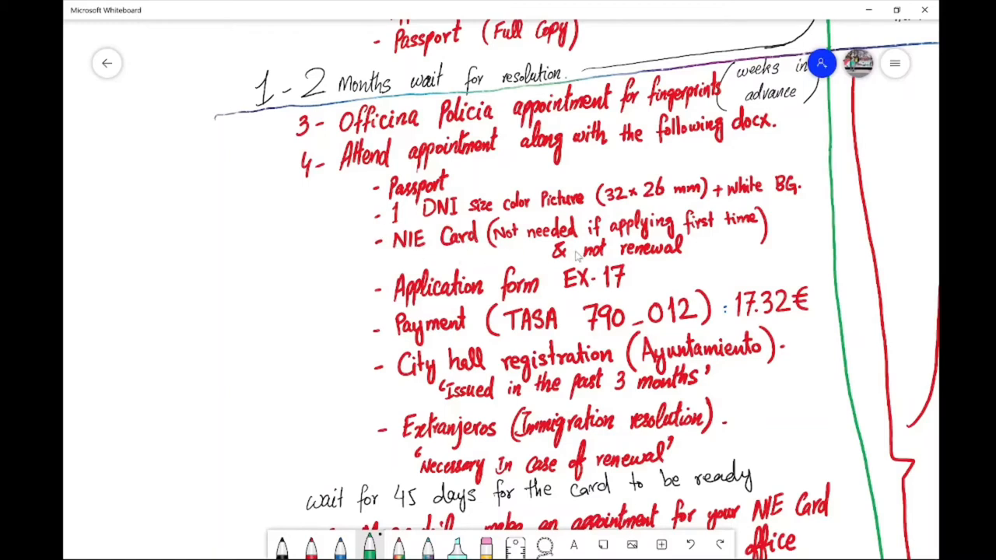
mouse_move(429, 234)
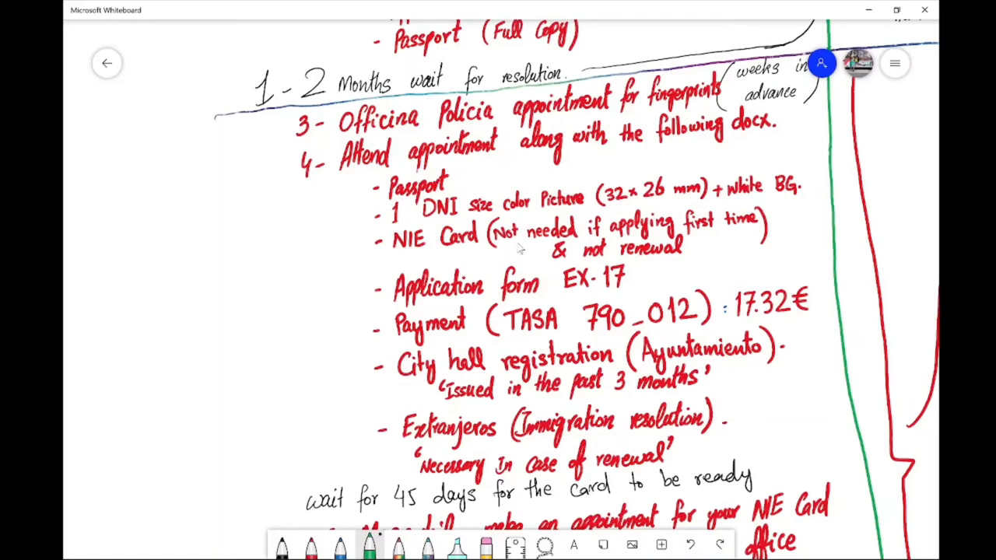
mouse_move(367, 269)
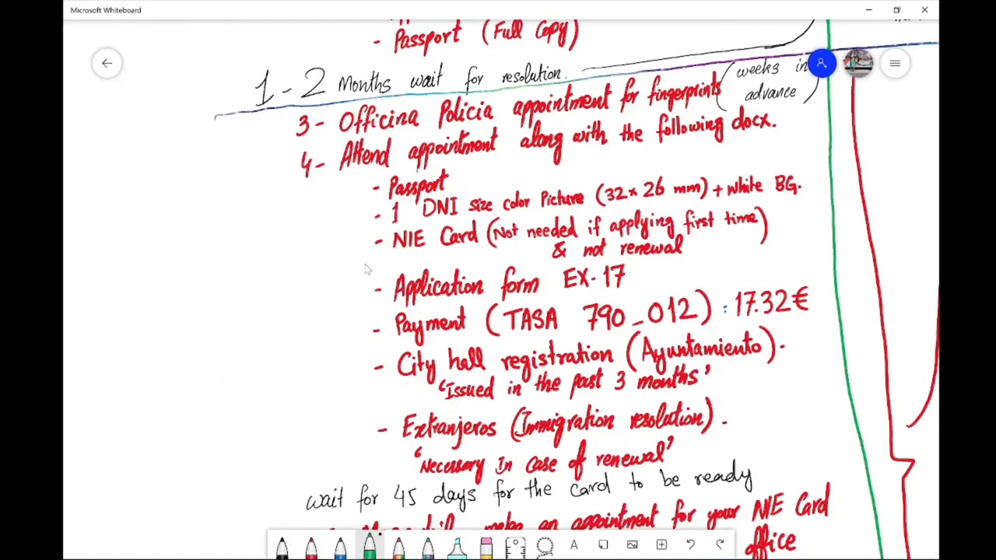
mouse_move(368, 288)
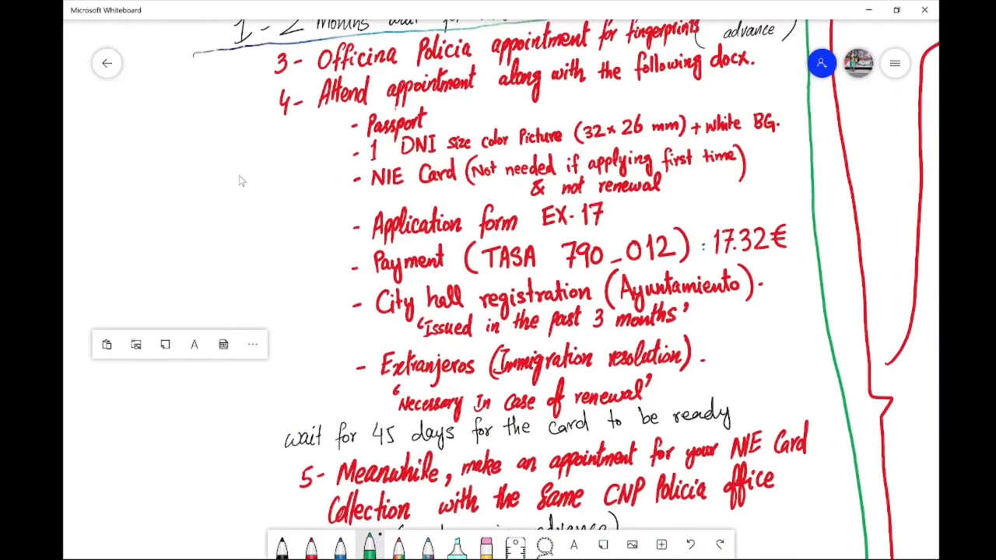
mouse_move(567, 227)
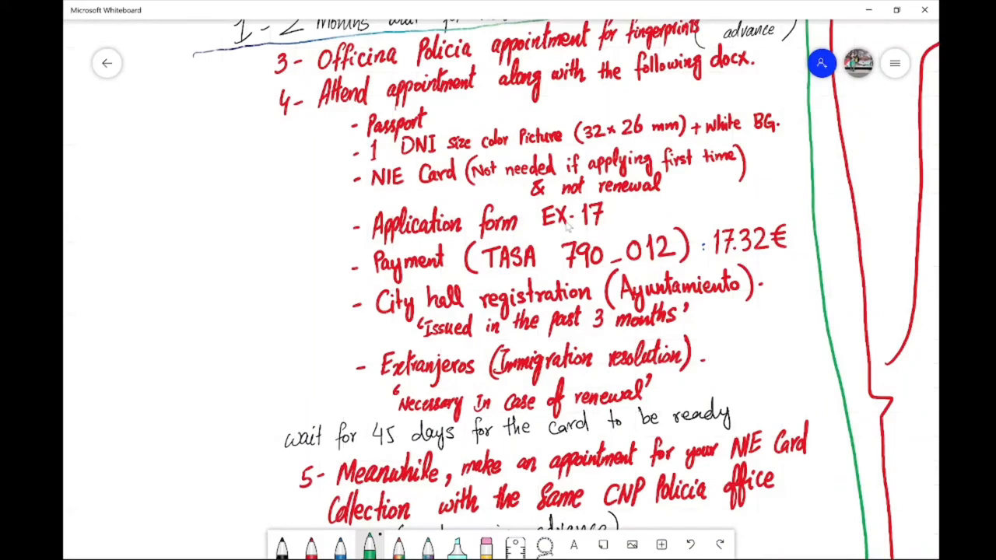
mouse_move(599, 230)
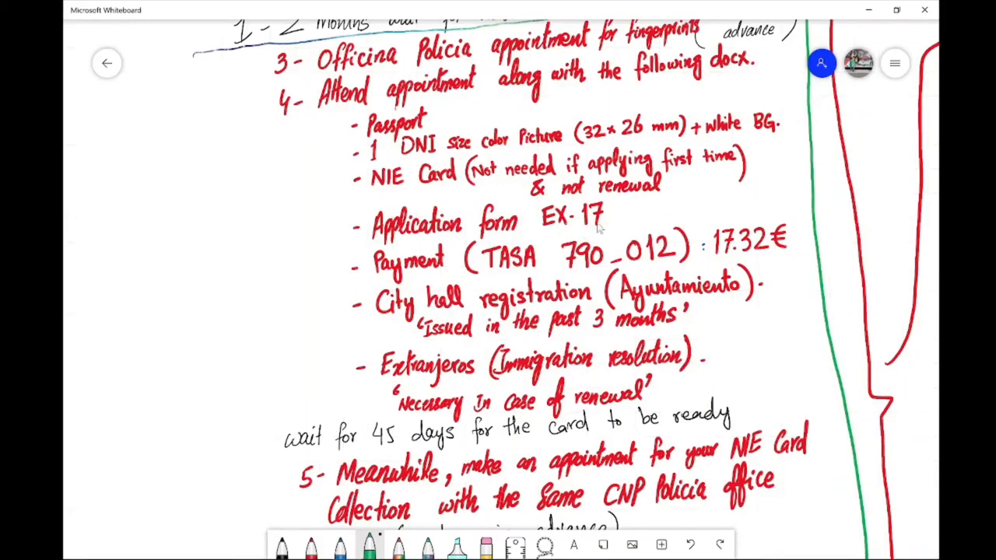
mouse_move(599, 230)
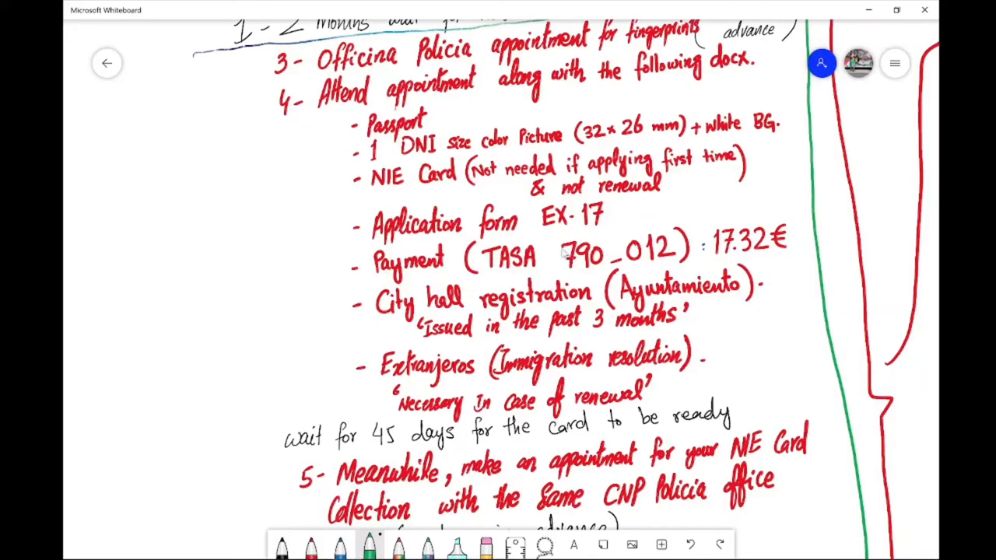
mouse_move(611, 272)
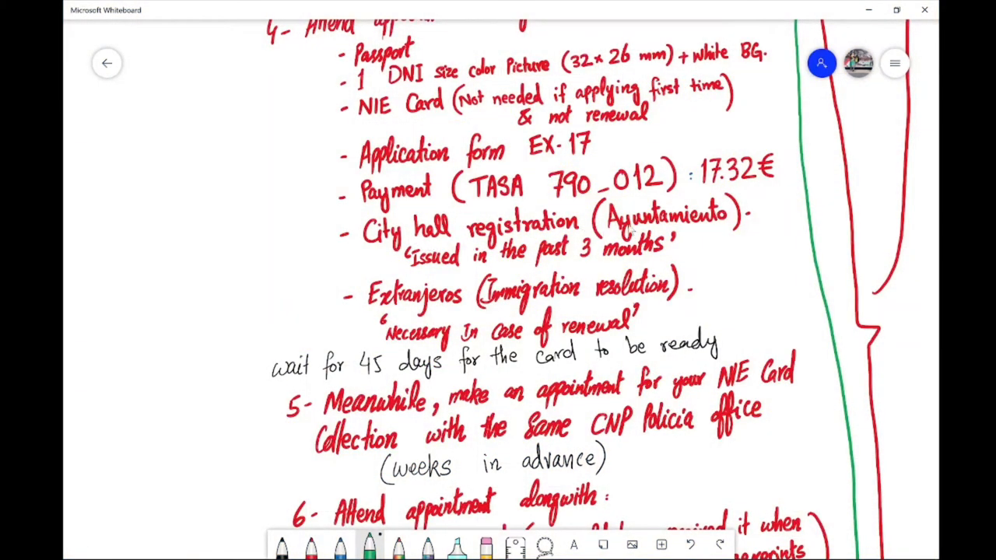
mouse_move(634, 233)
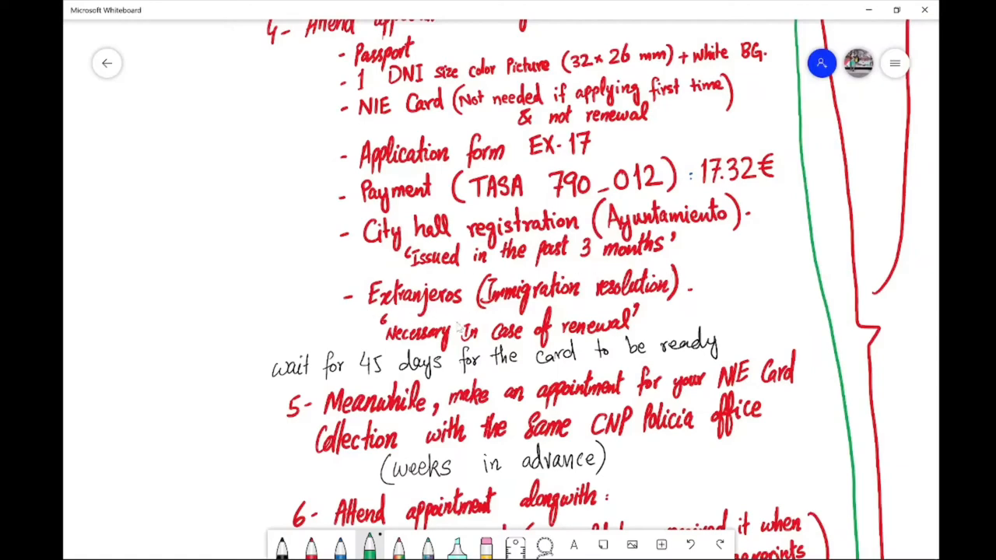
mouse_move(269, 187)
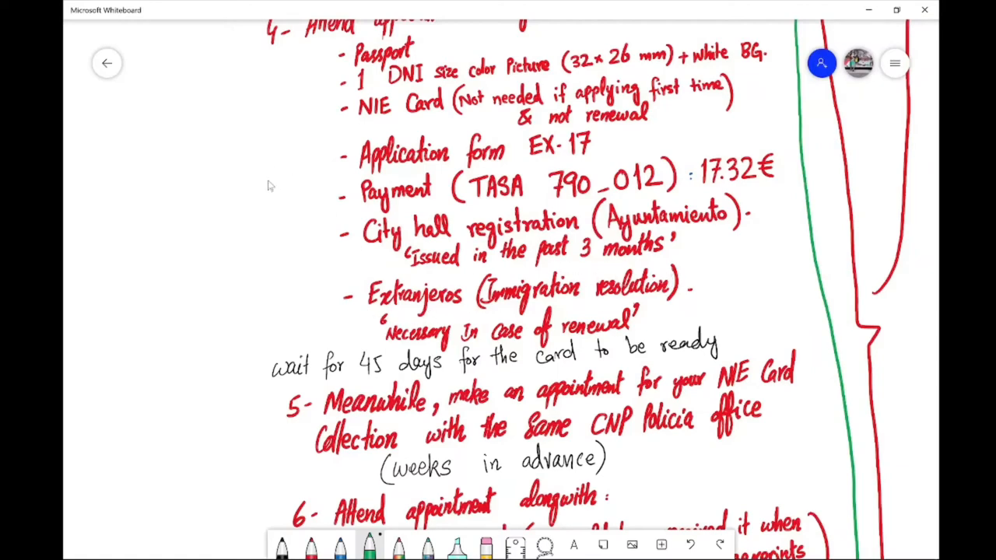
scroll(down, 3)
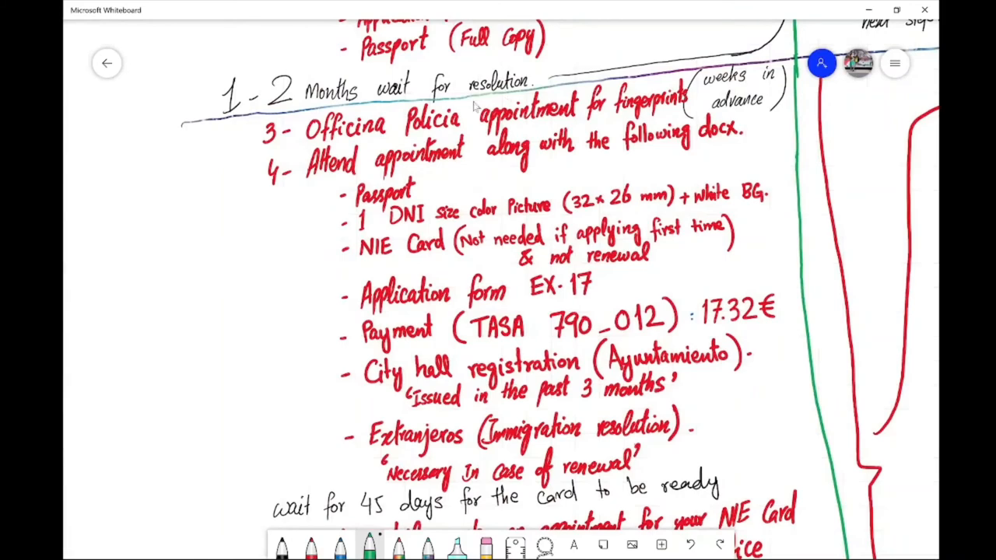
scroll(down, 3)
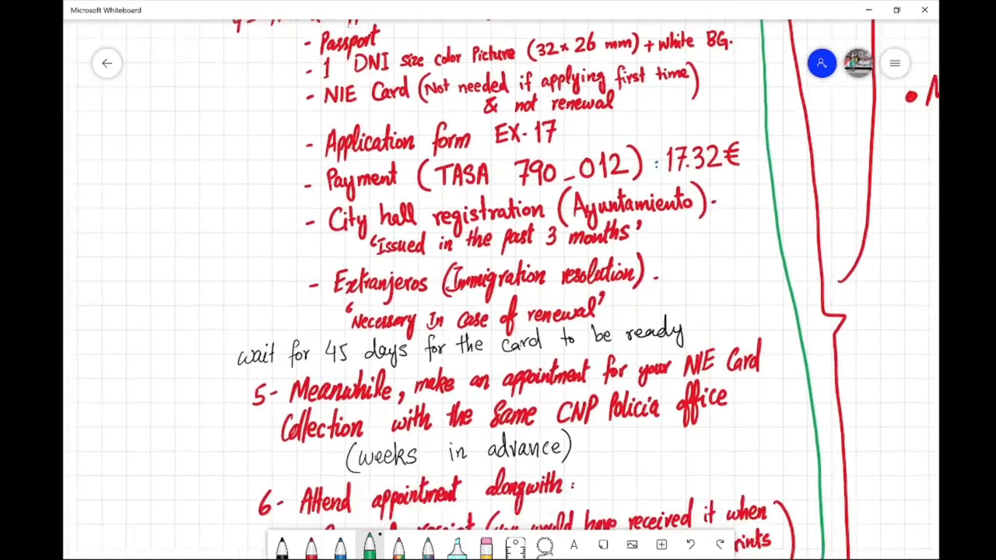
scroll(down, 3)
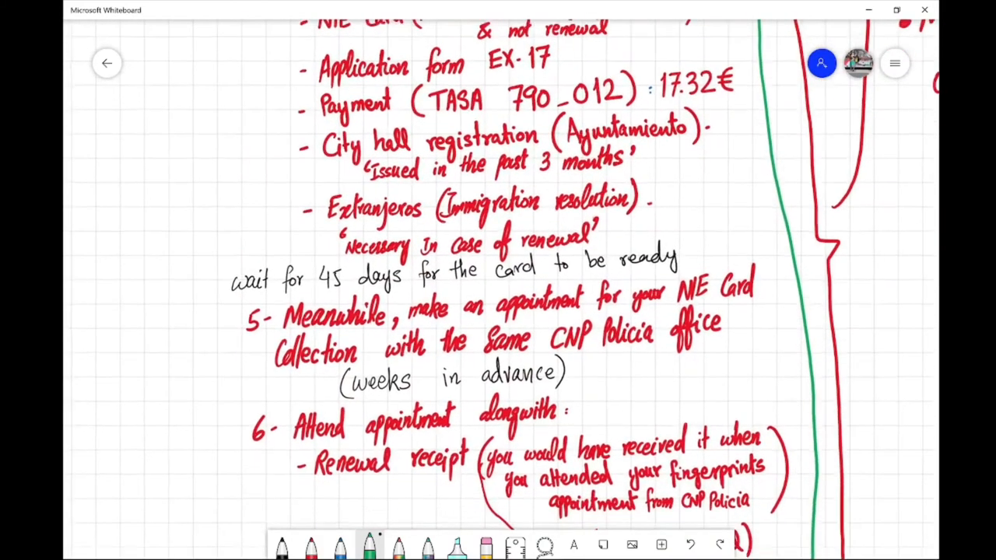
scroll(up, 3)
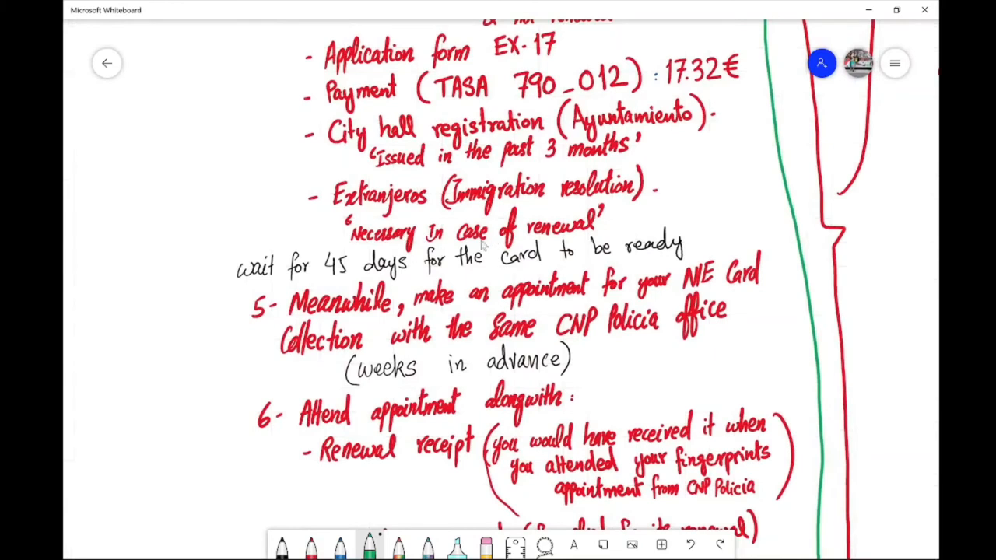
mouse_move(607, 230)
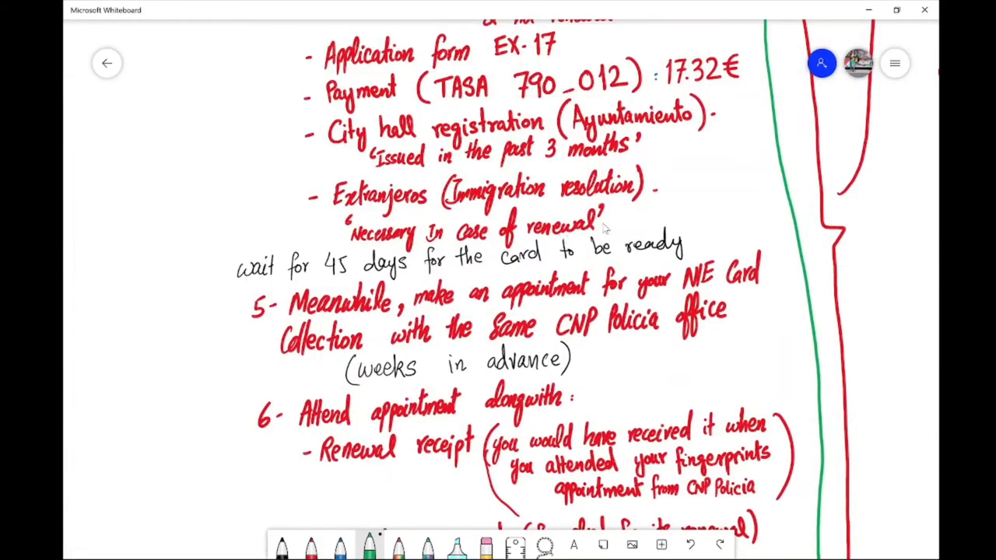
mouse_move(427, 242)
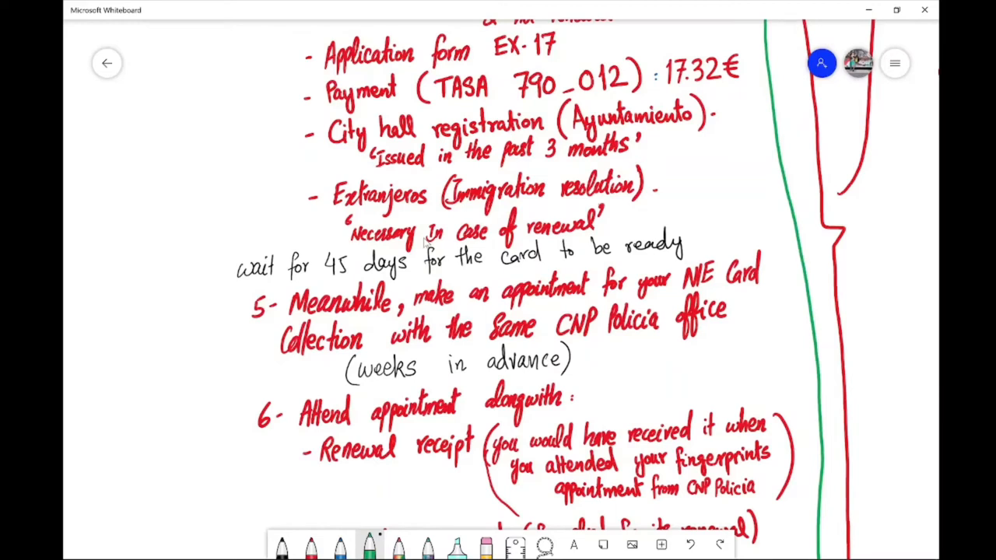
mouse_move(301, 193)
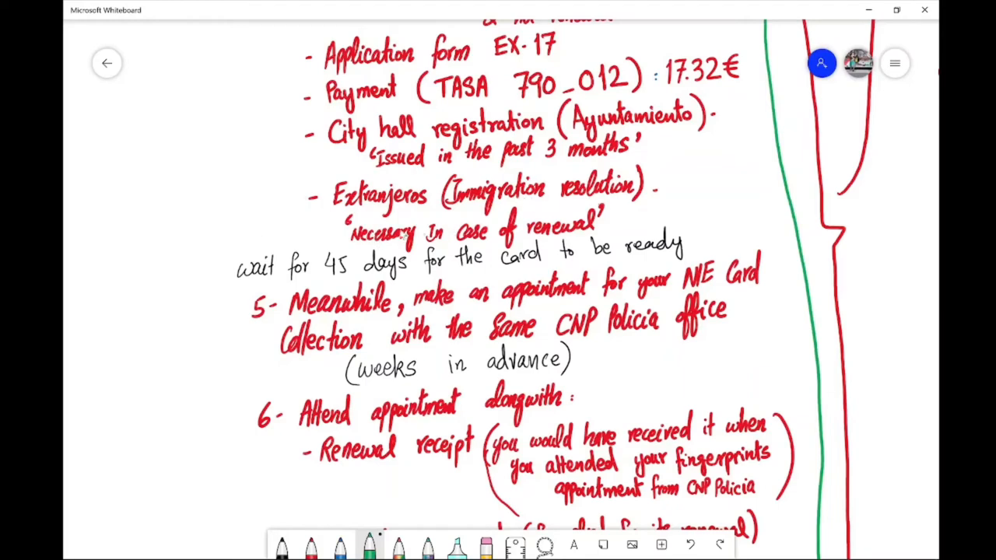
scroll(down, 3)
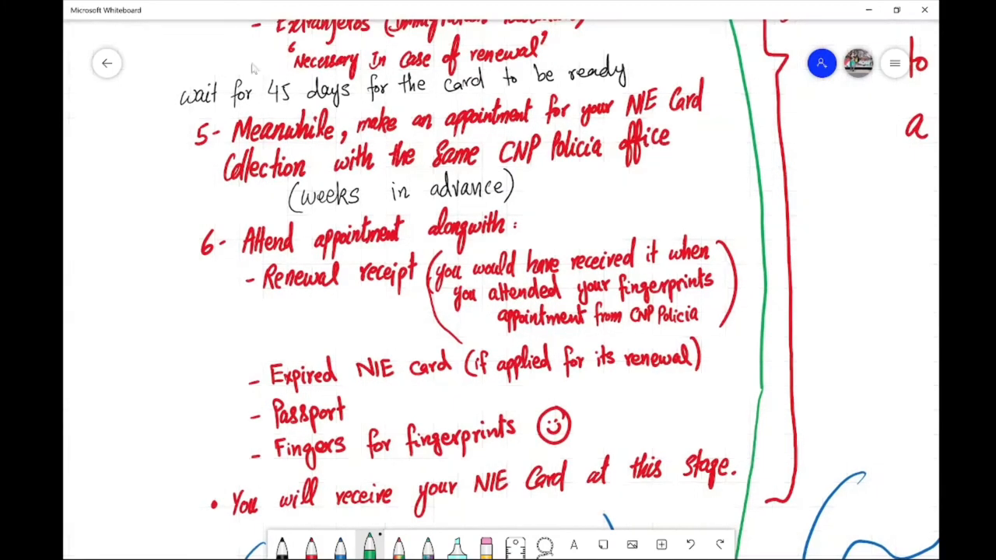
mouse_move(590, 90)
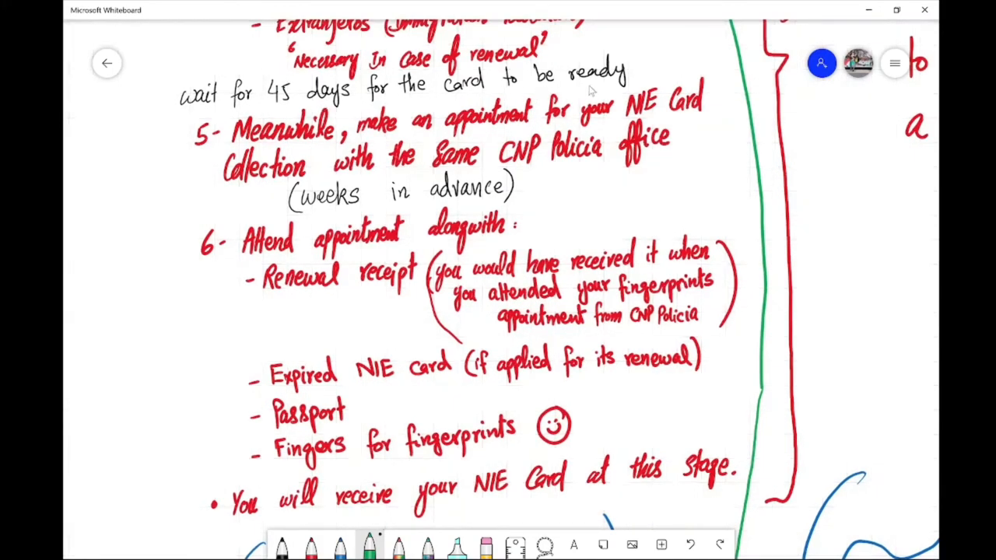
mouse_move(198, 117)
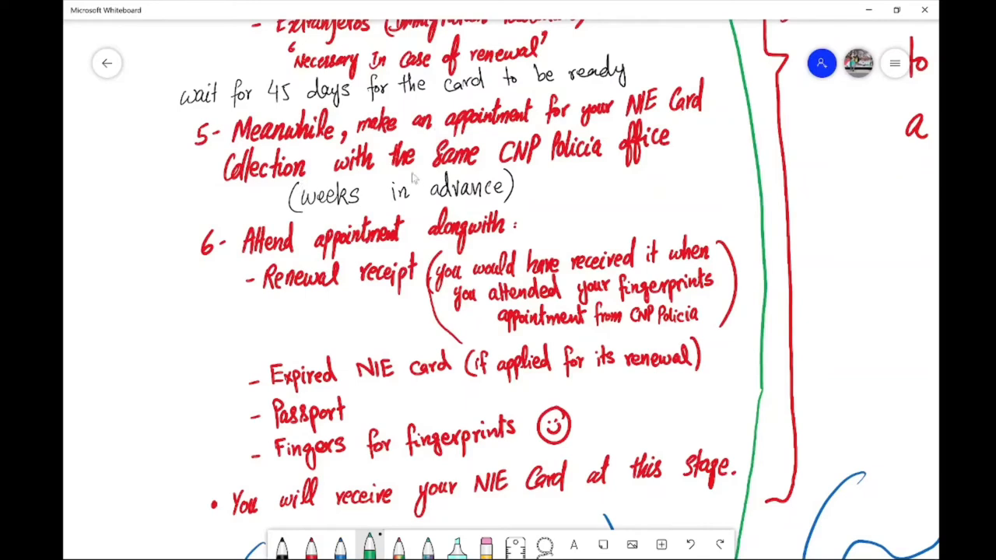
mouse_move(506, 129)
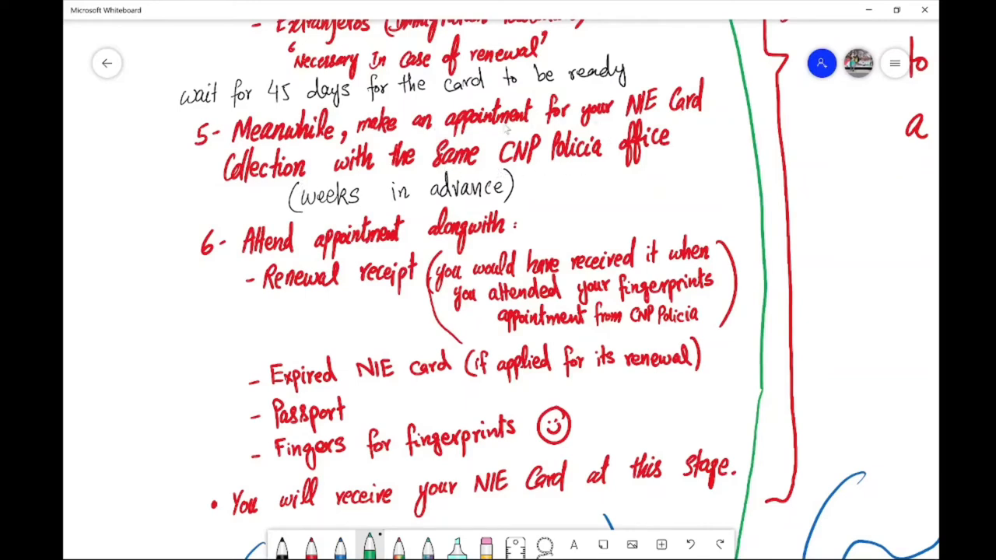
mouse_move(422, 209)
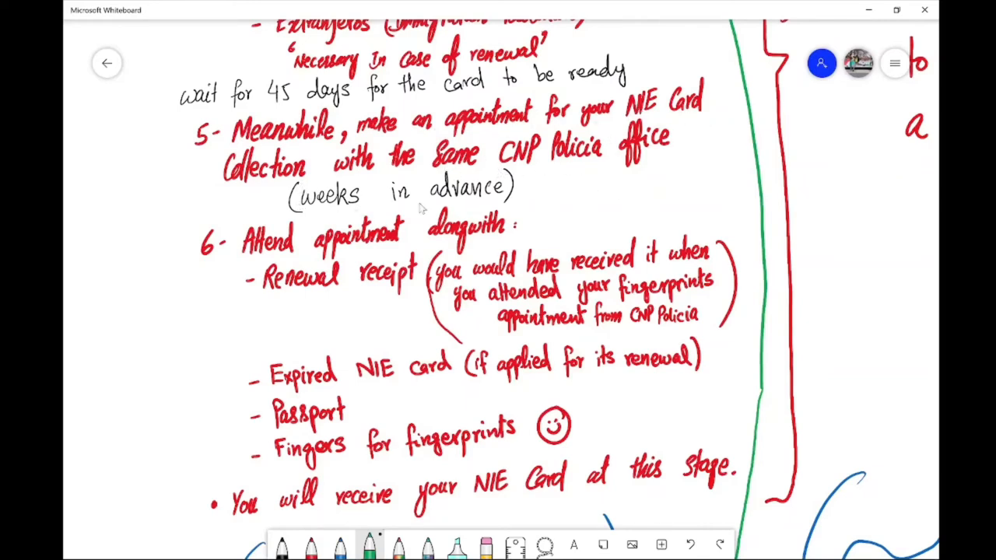
mouse_move(533, 191)
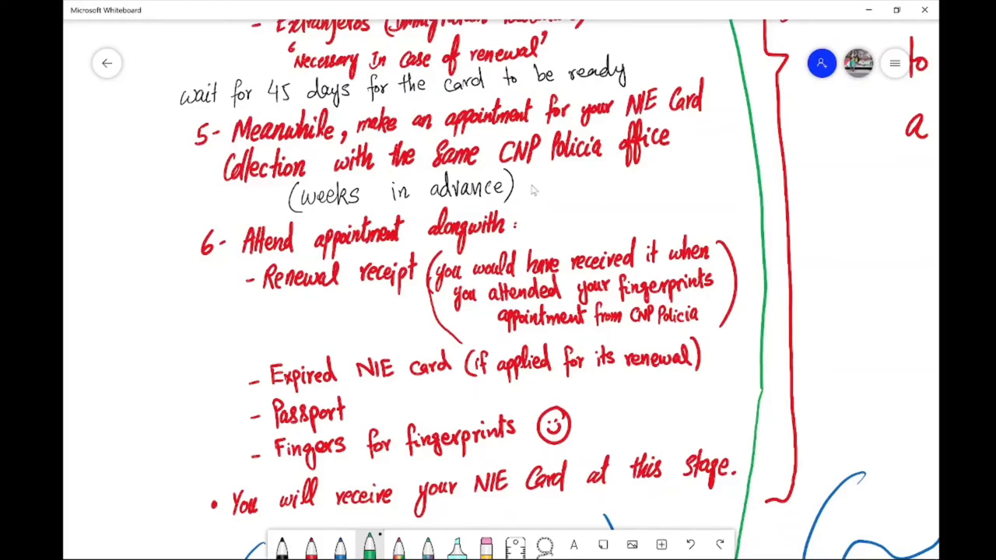
scroll(down, 3)
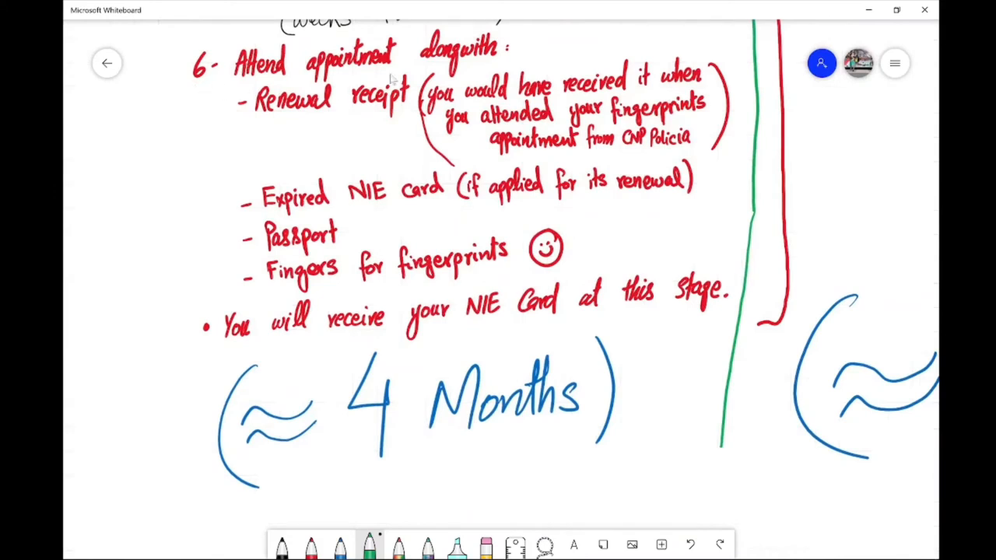
mouse_move(304, 334)
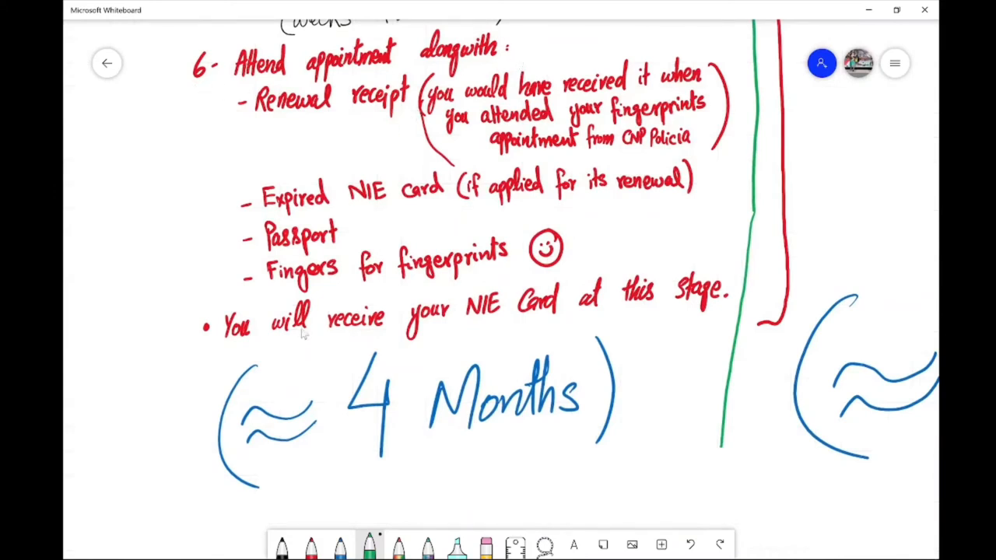
mouse_move(265, 120)
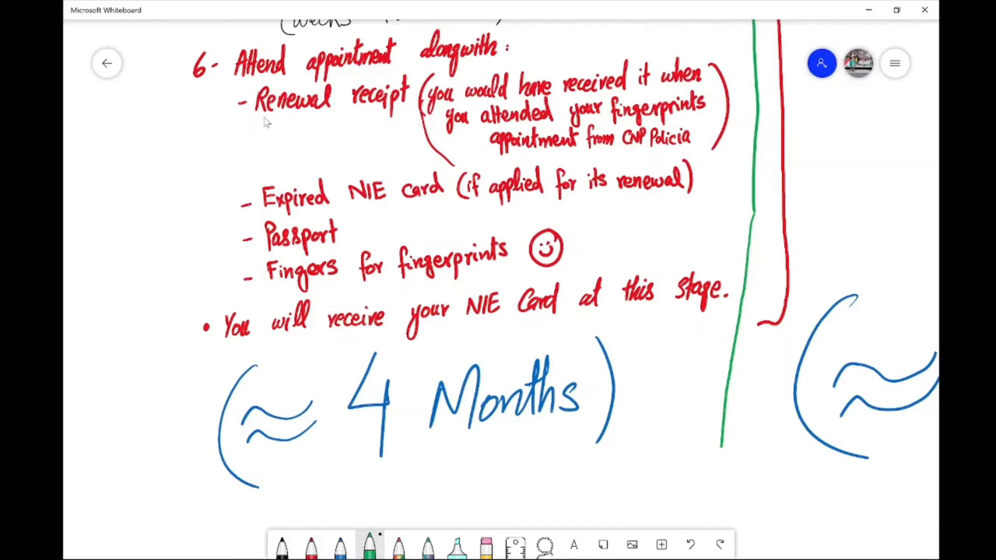
mouse_move(361, 112)
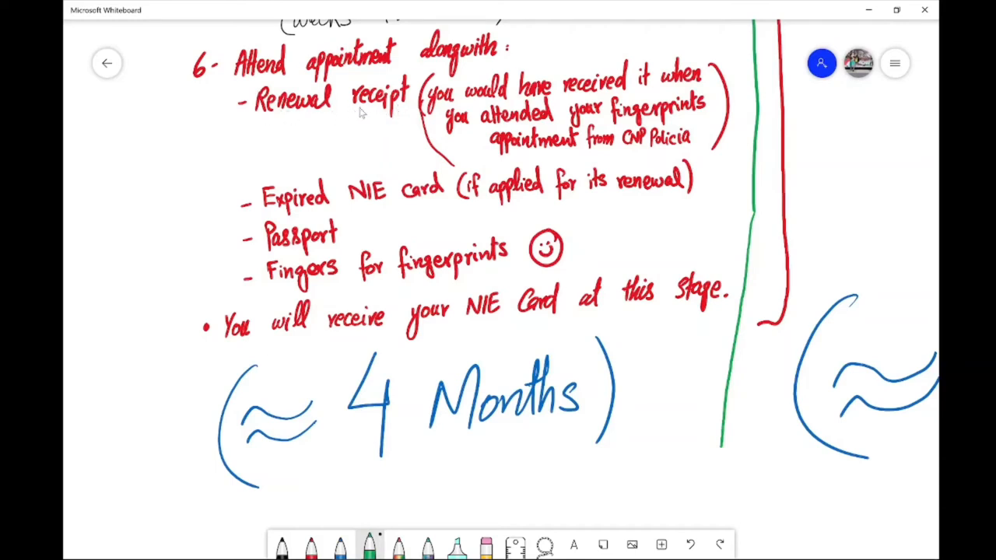
mouse_move(691, 90)
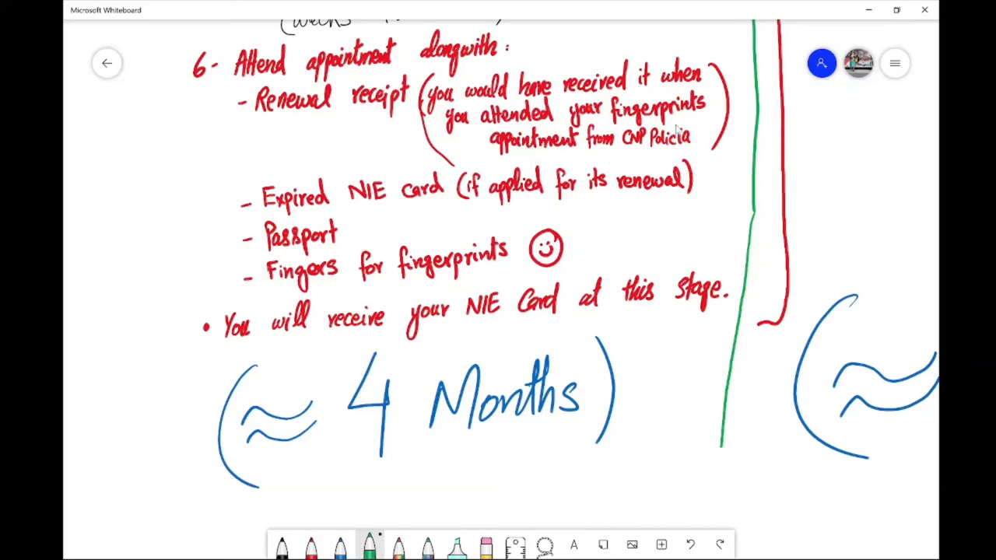
mouse_move(615, 144)
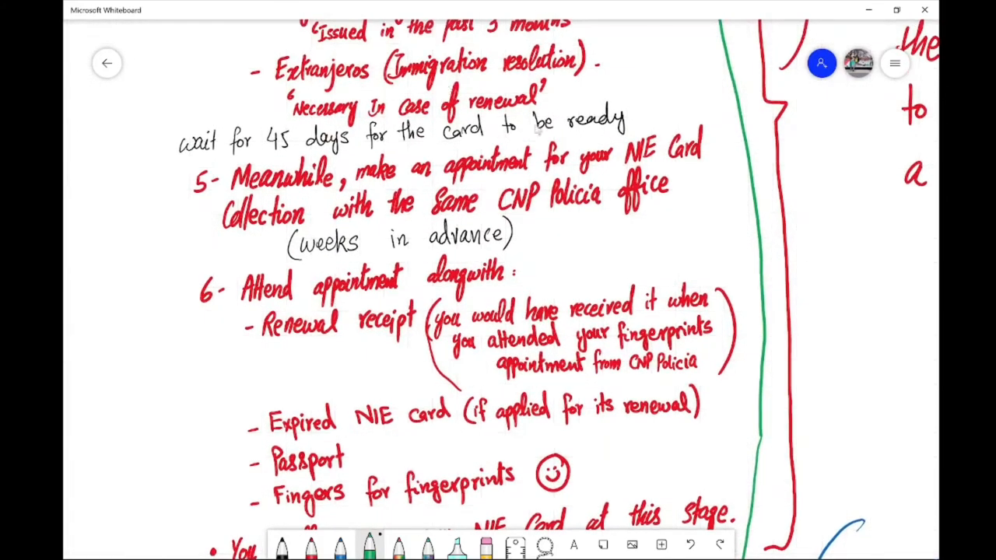
scroll(down, 3)
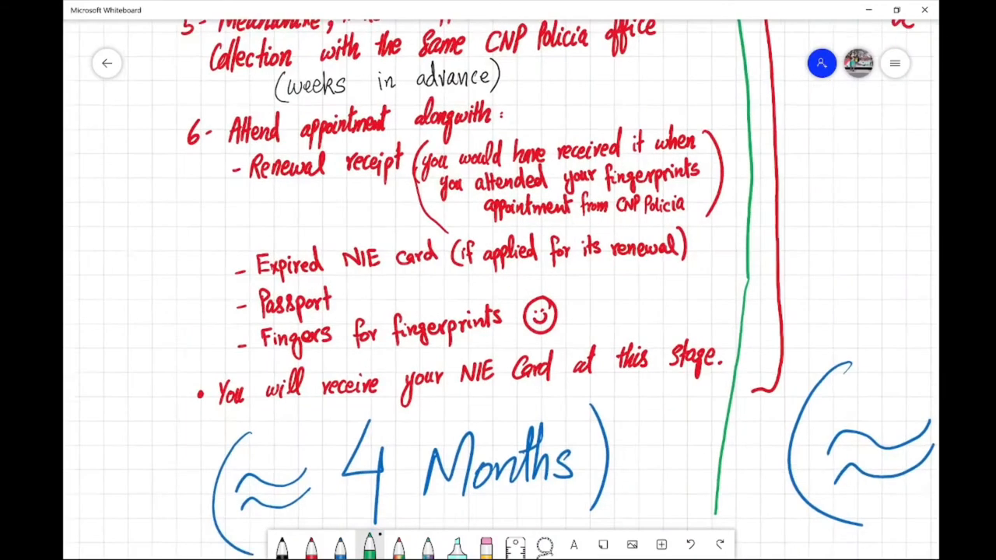
scroll(down, 3)
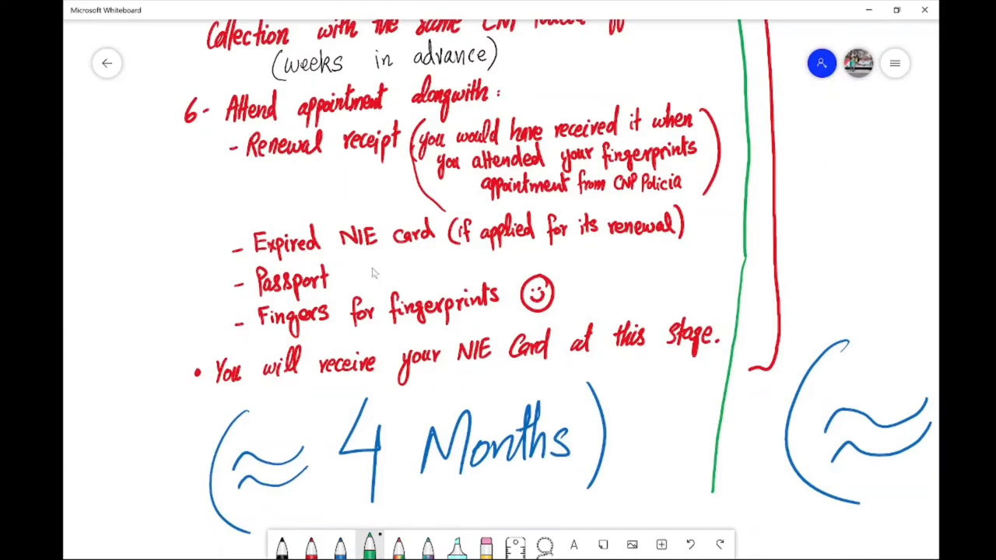
mouse_move(187, 276)
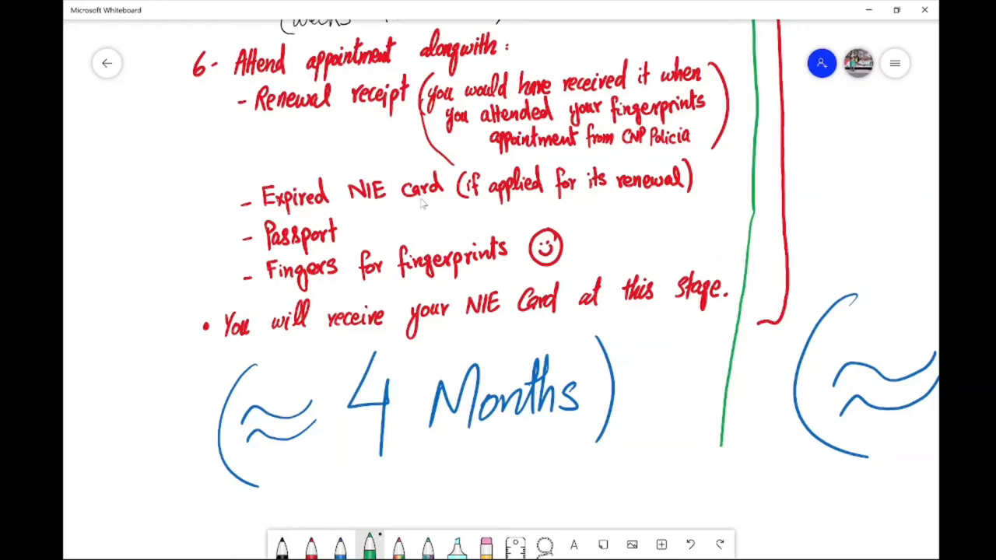
mouse_move(277, 248)
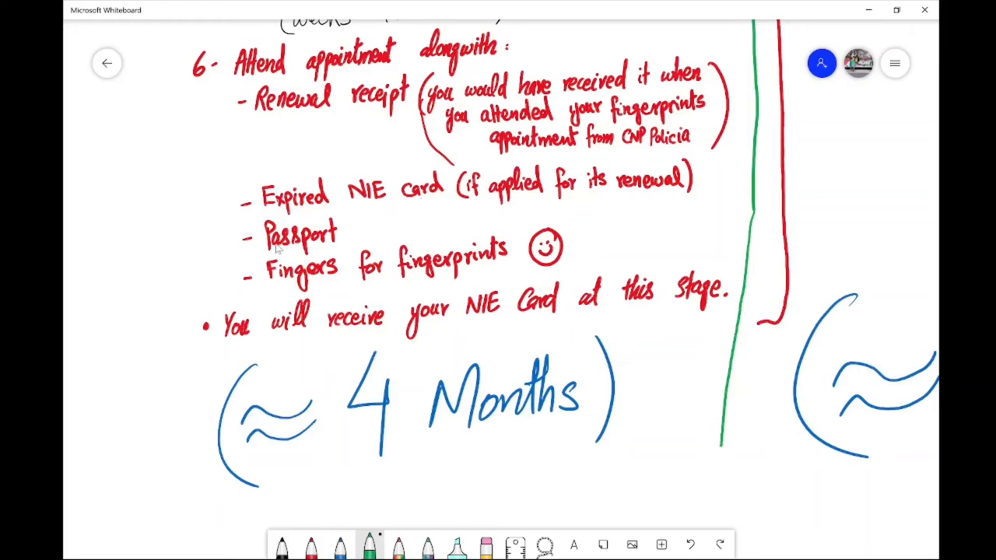
mouse_move(249, 284)
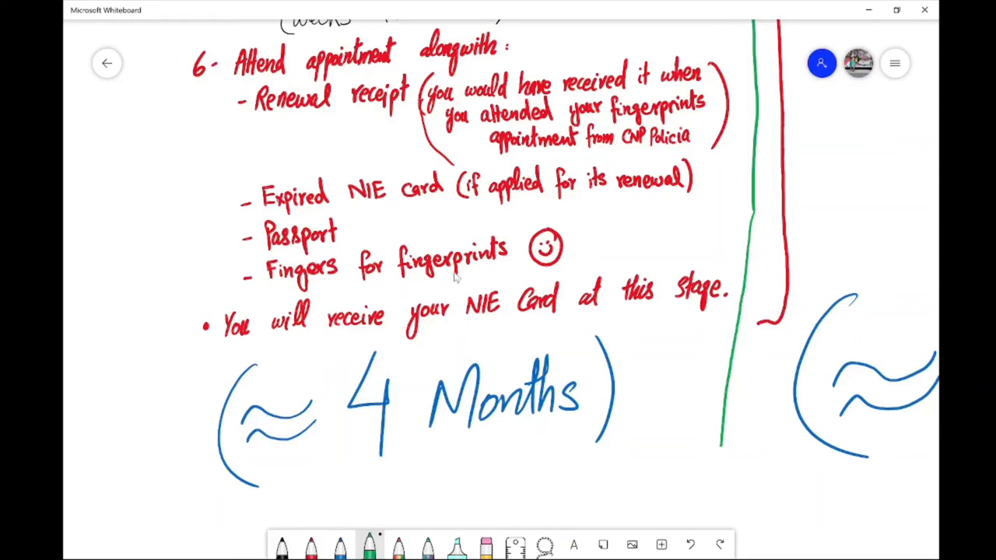
mouse_move(515, 277)
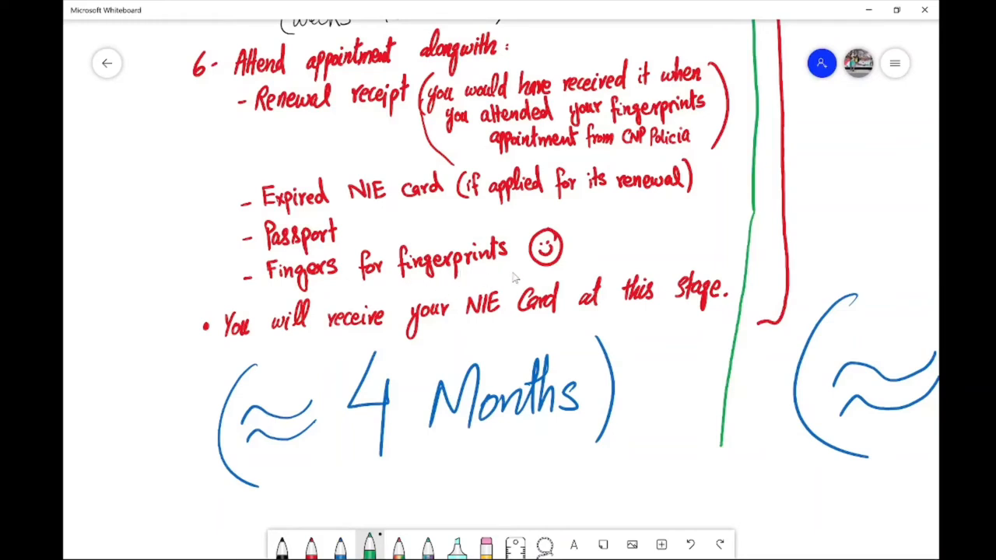
mouse_move(391, 213)
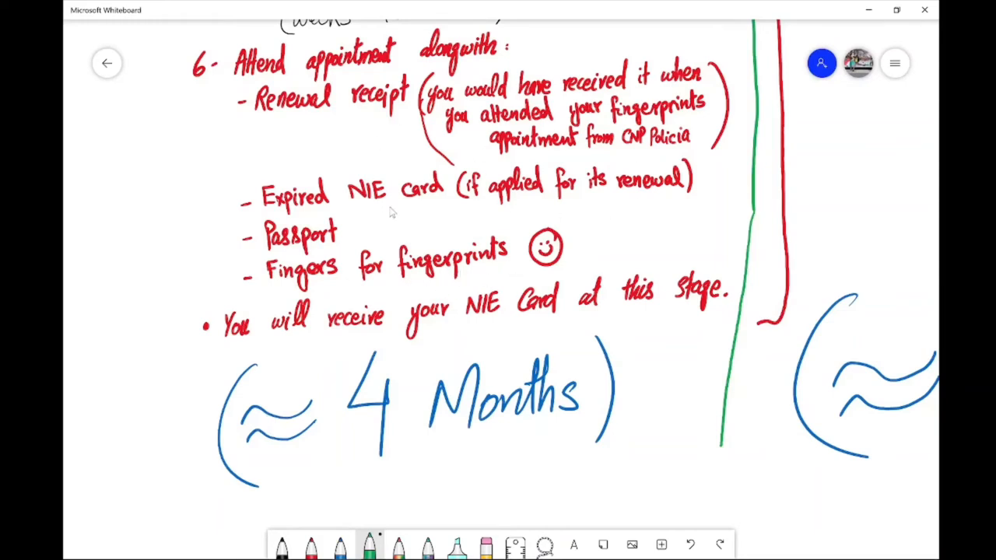
mouse_move(220, 376)
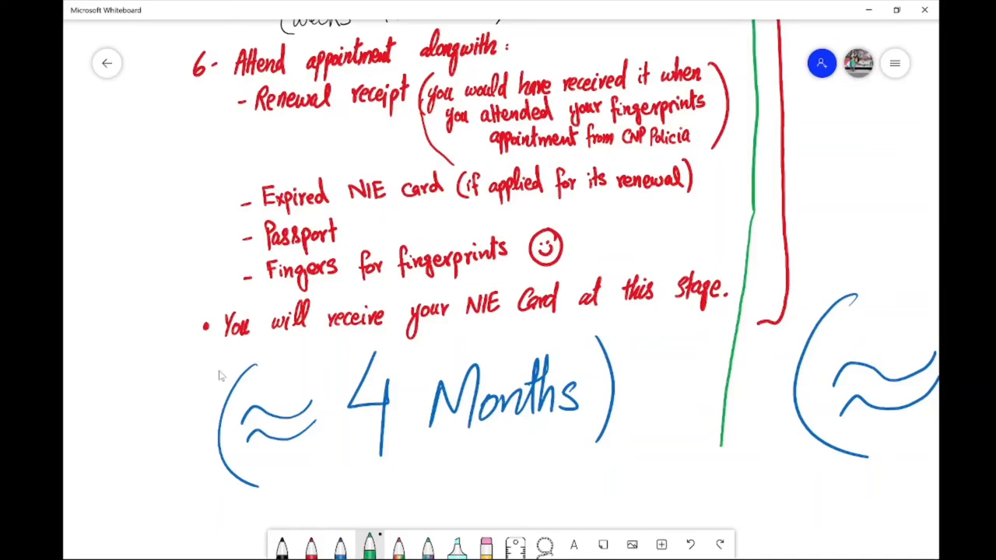
mouse_move(521, 337)
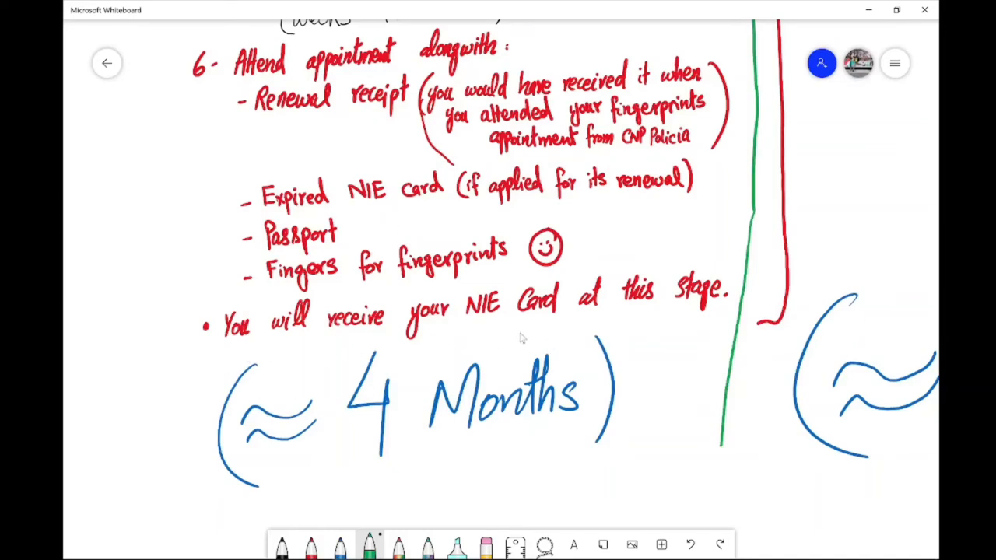
scroll(down, 3)
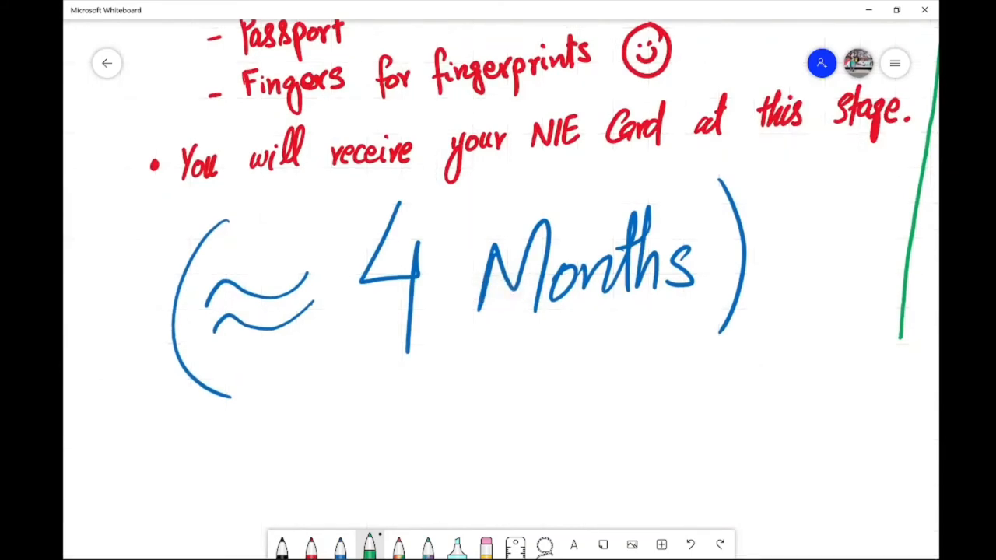
- Move the canvas to the Online column's prerequisites and one-week resolution
scroll(down, 3)
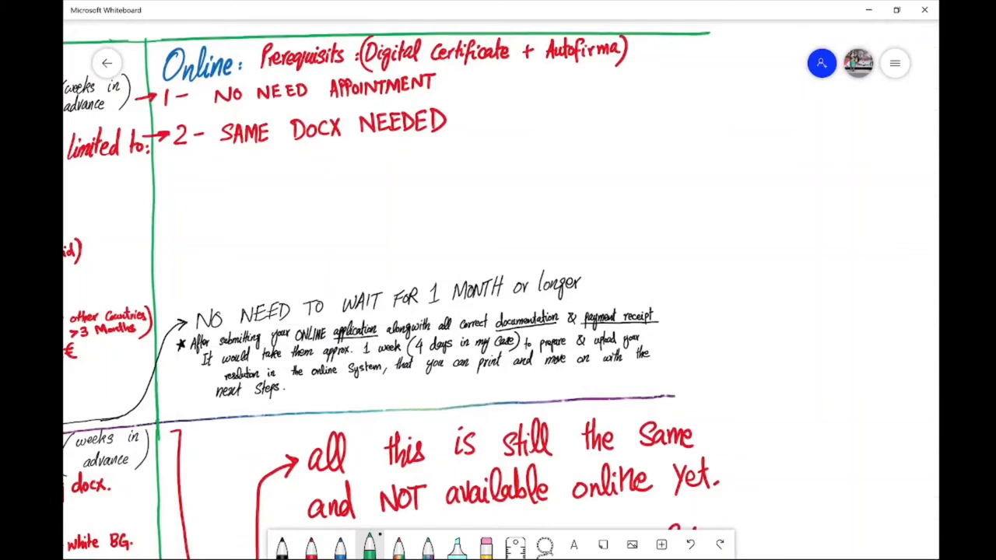
mouse_move(455, 79)
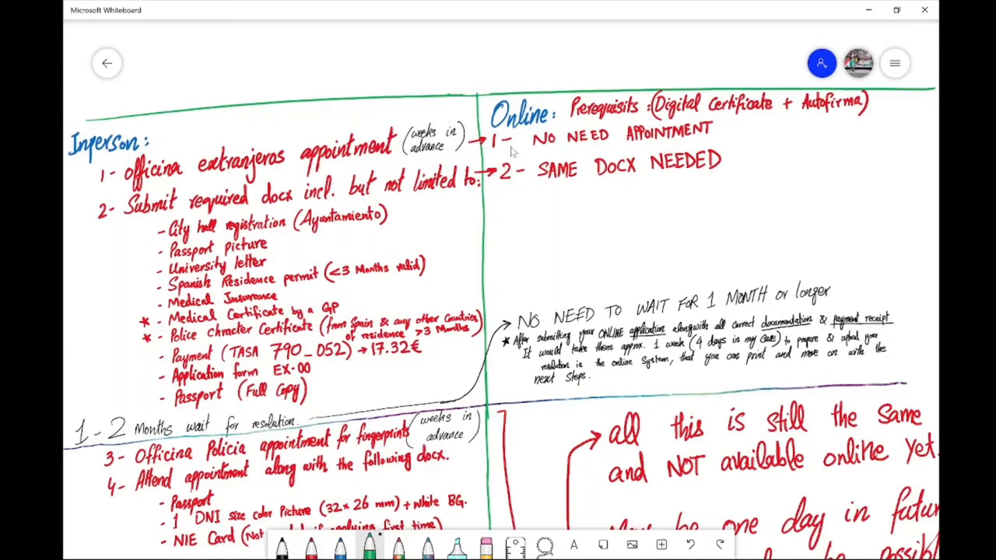
mouse_move(566, 153)
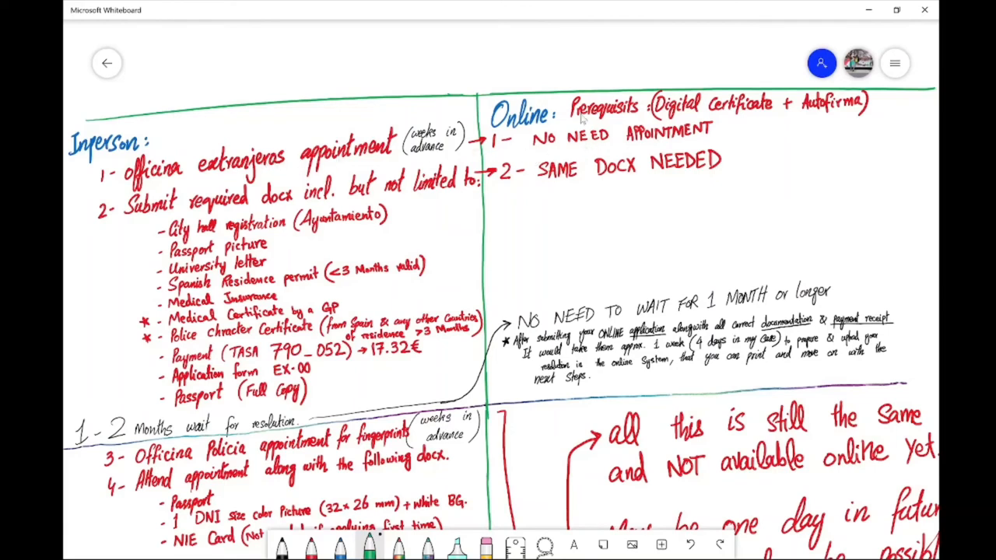
mouse_move(555, 186)
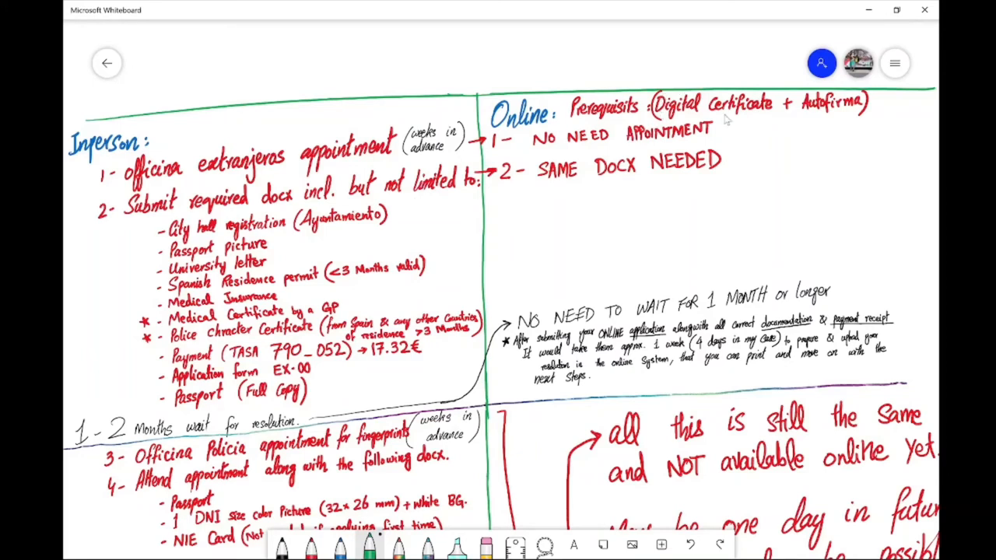
mouse_move(863, 123)
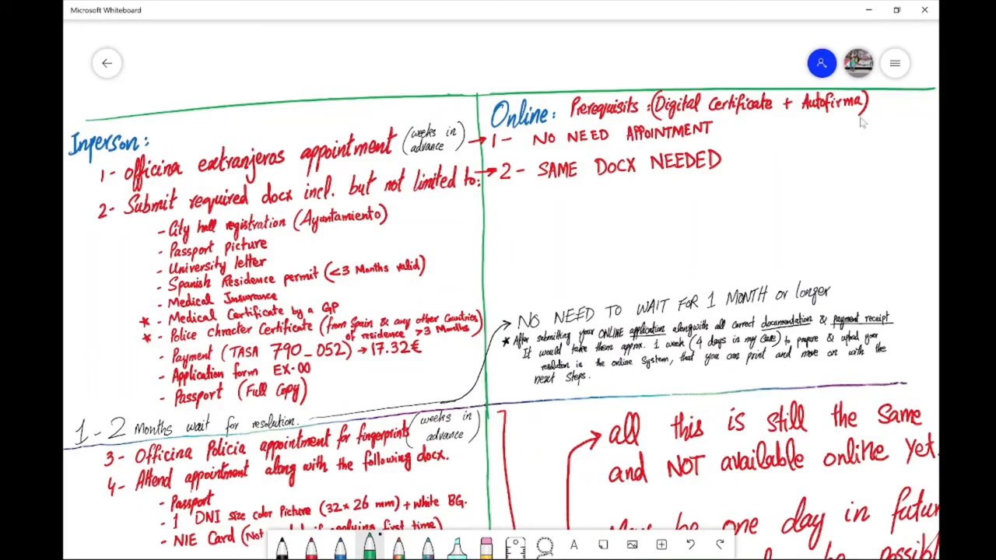
mouse_move(820, 116)
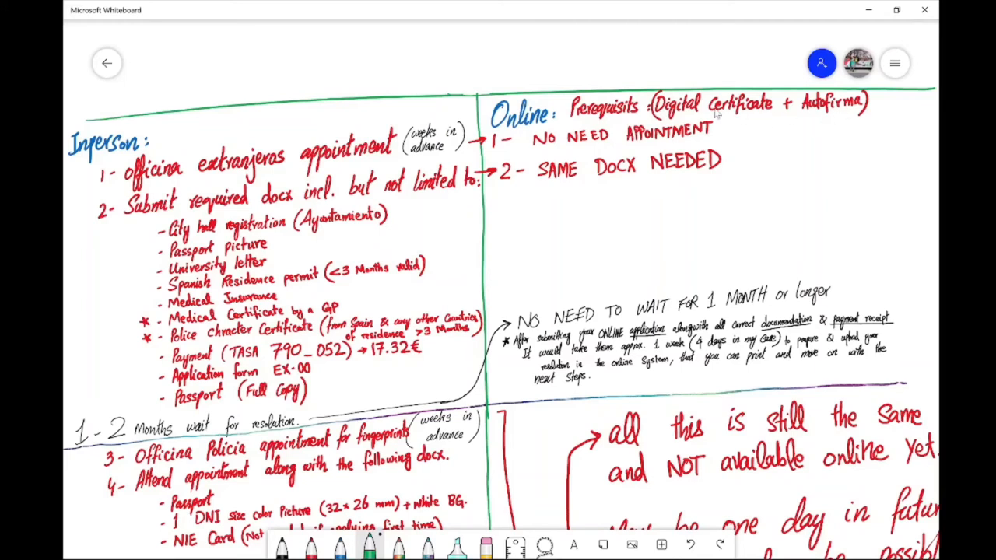
mouse_move(763, 114)
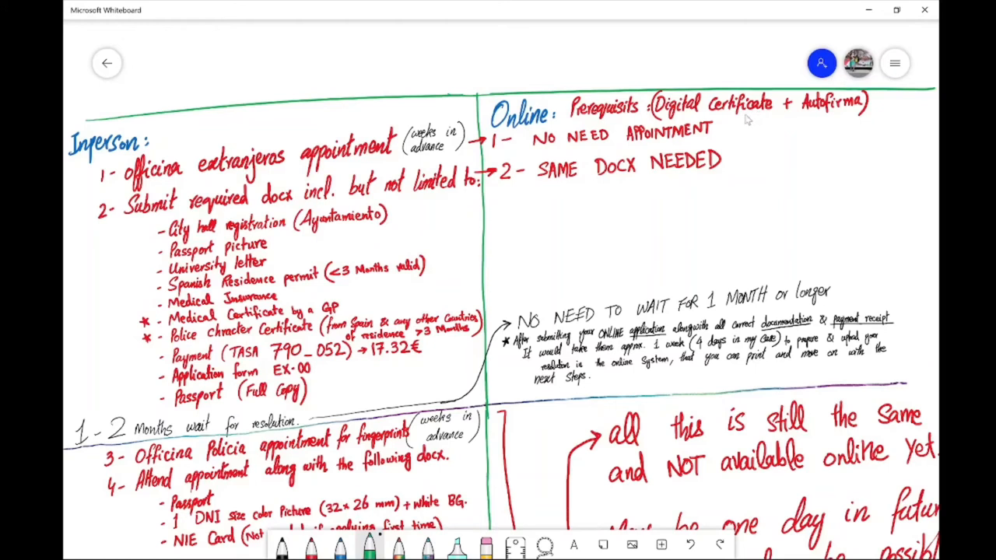
mouse_move(676, 199)
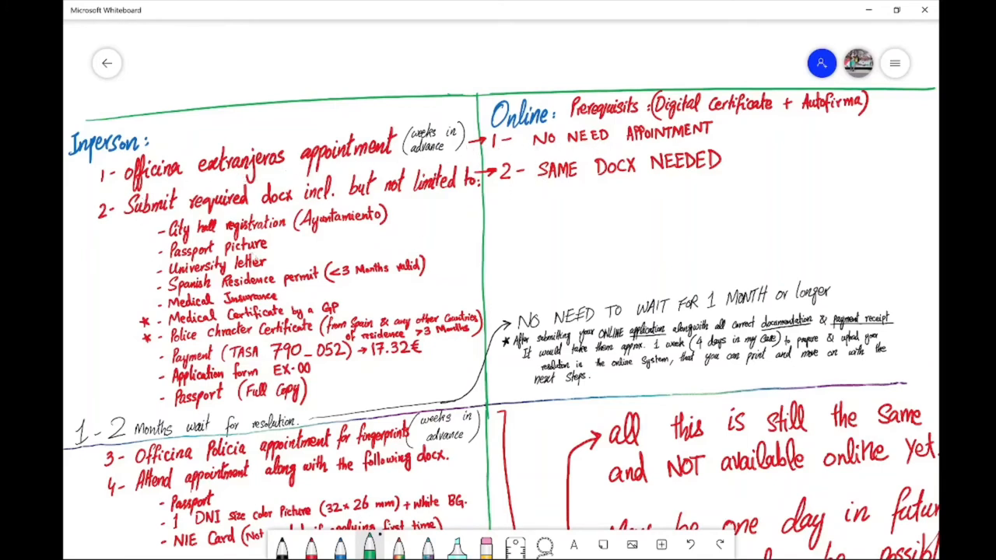
mouse_move(601, 217)
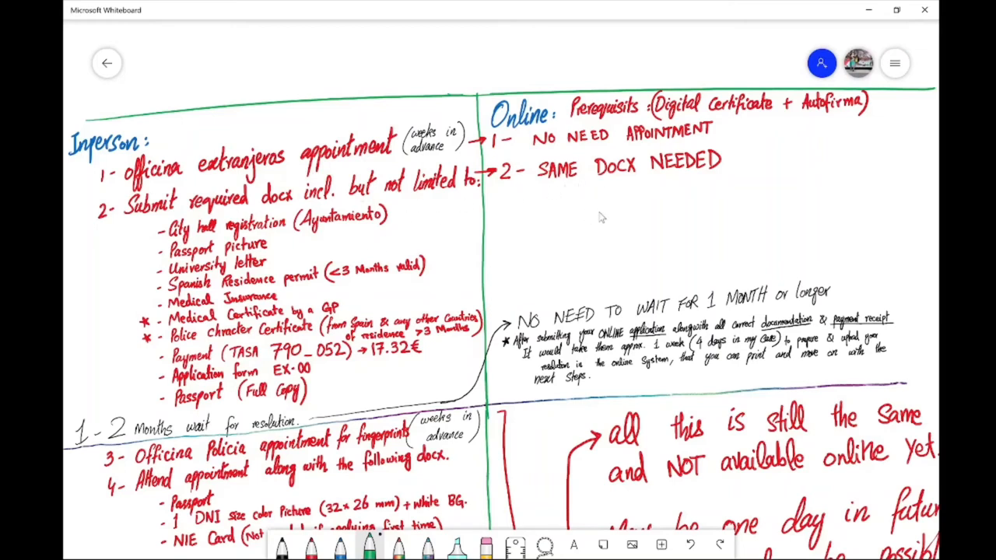
mouse_move(585, 228)
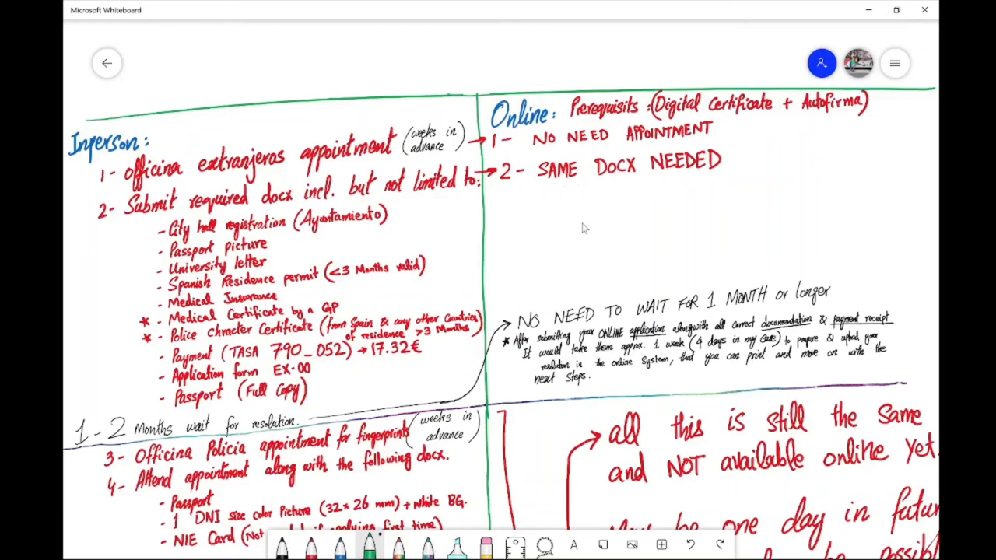
mouse_move(284, 401)
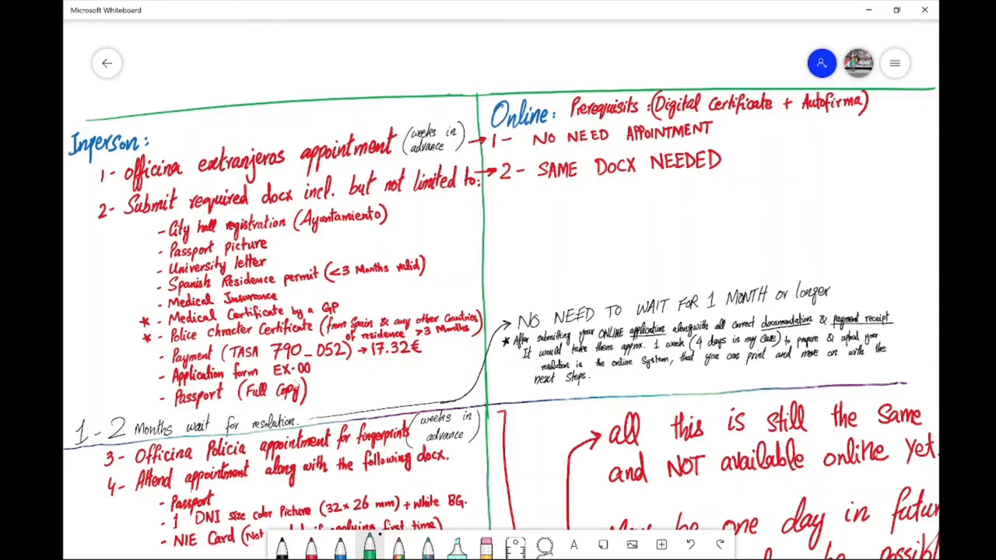
mouse_move(420, 346)
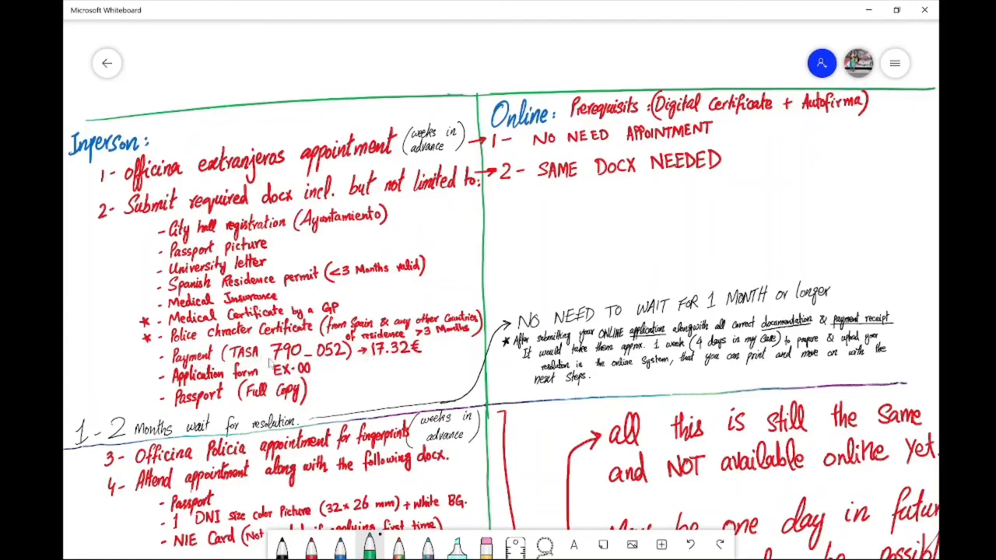
mouse_move(347, 350)
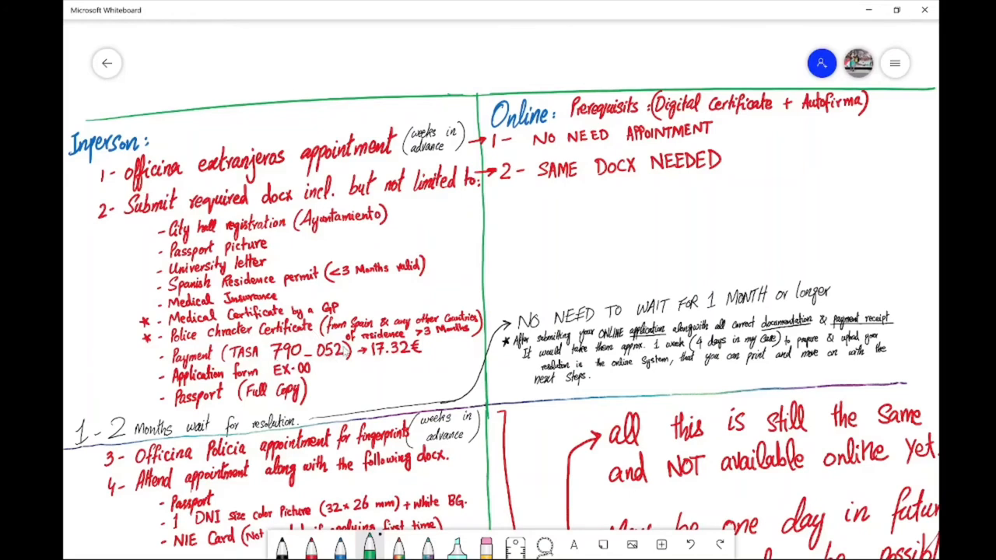
mouse_move(389, 275)
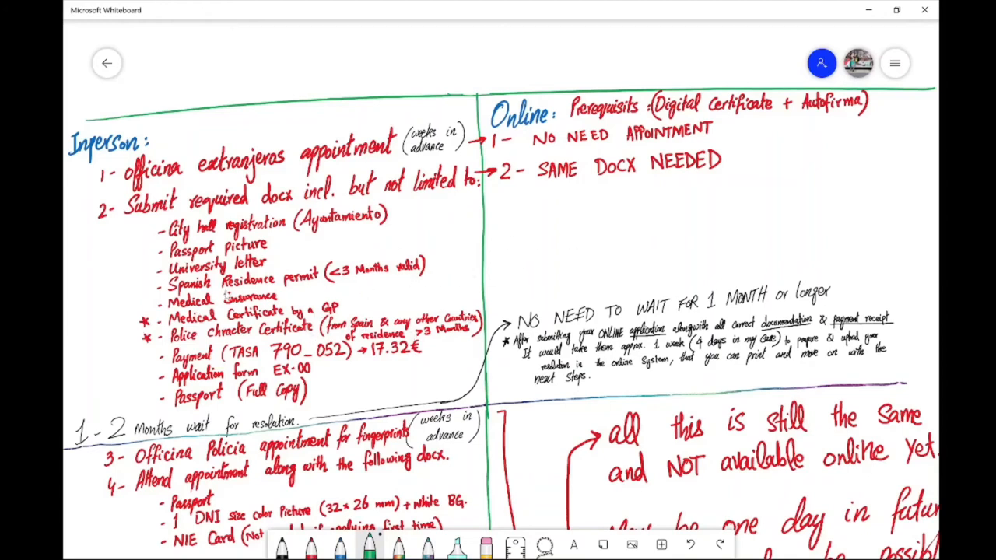
mouse_move(325, 292)
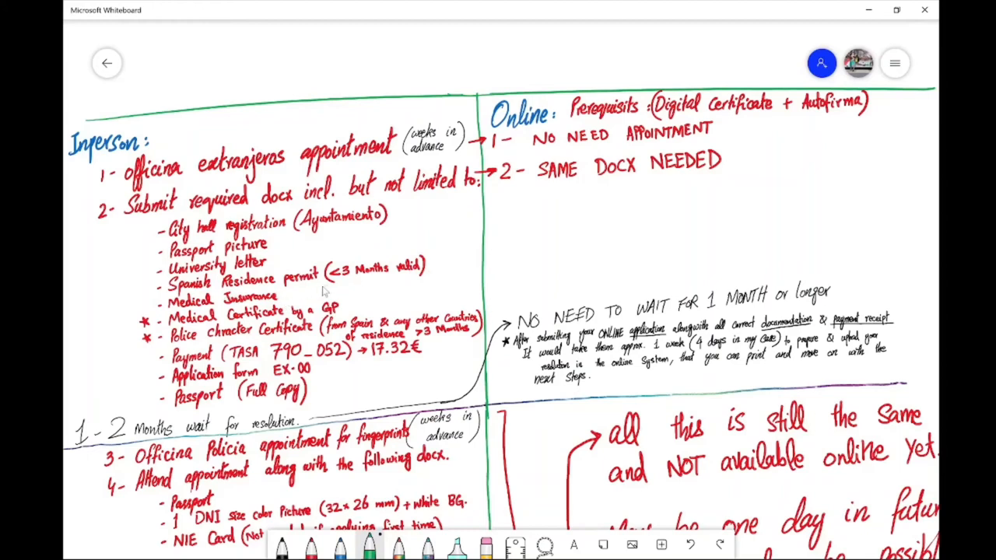
mouse_move(156, 288)
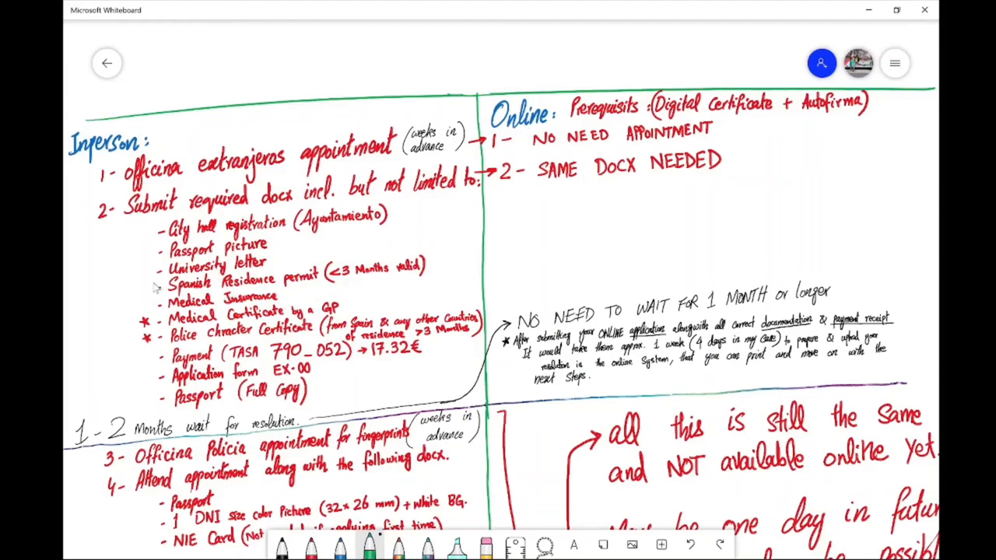
mouse_move(306, 253)
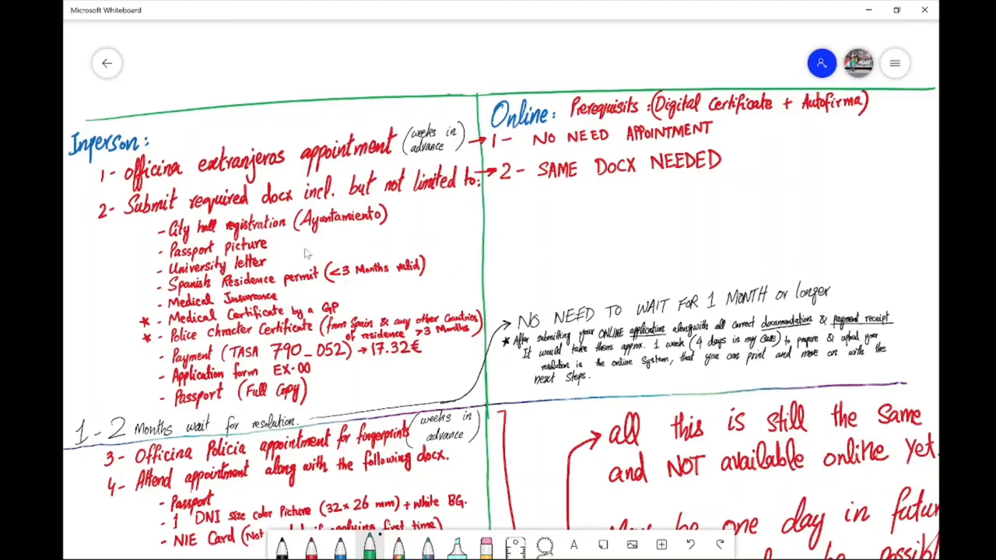
mouse_move(562, 187)
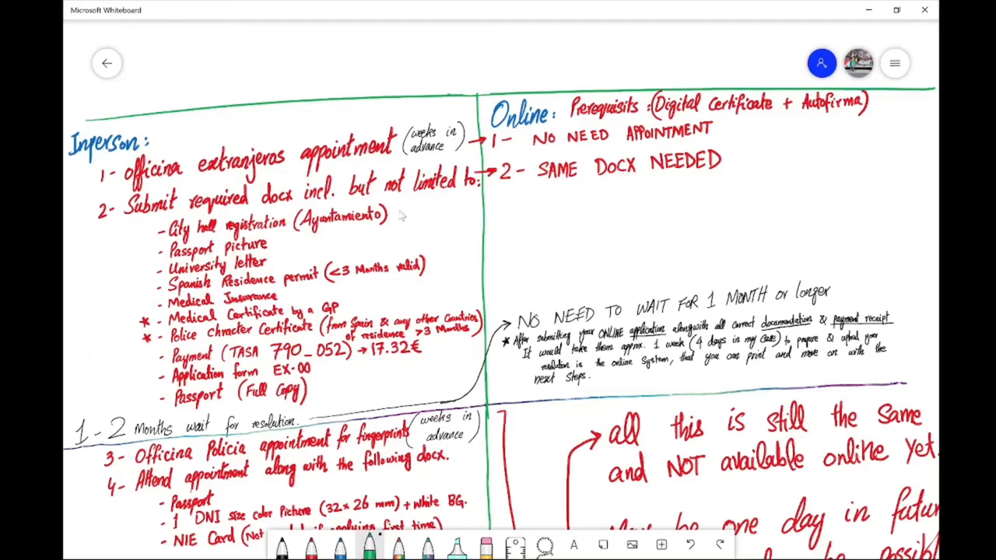
mouse_move(482, 273)
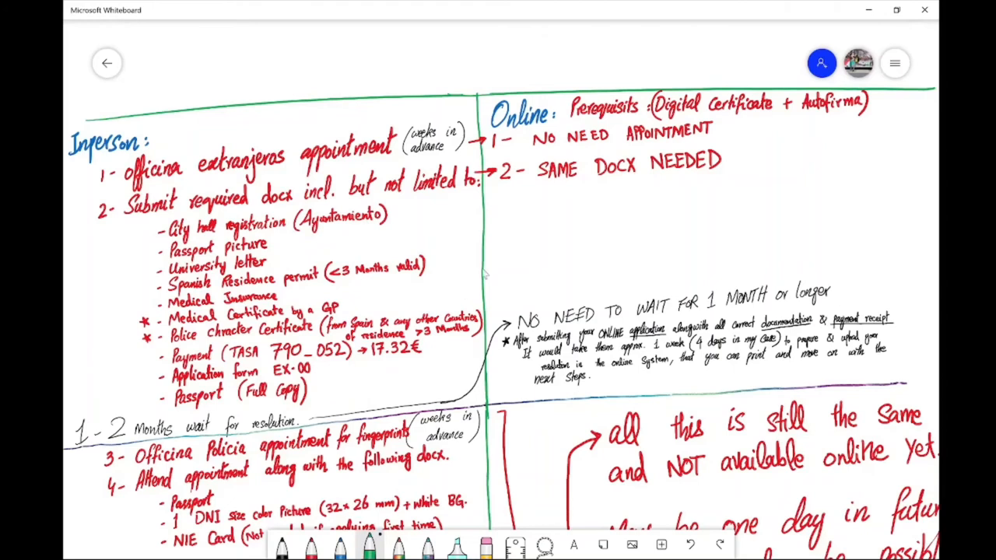
mouse_move(102, 440)
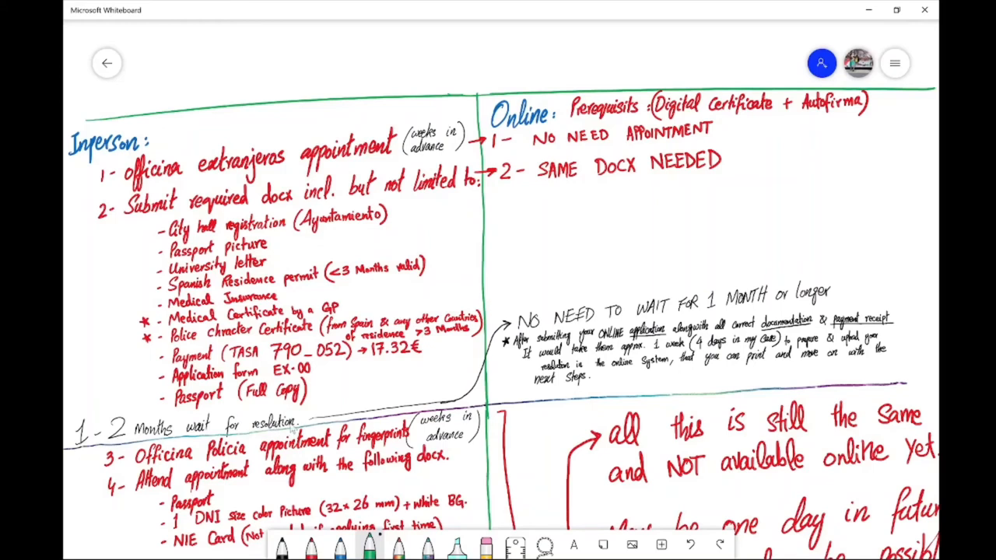
mouse_move(229, 156)
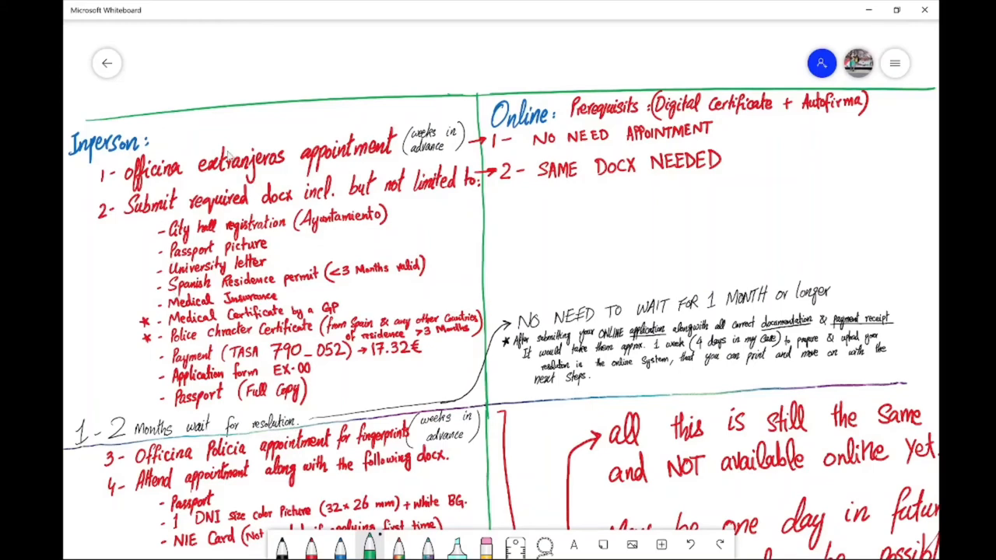
mouse_move(636, 258)
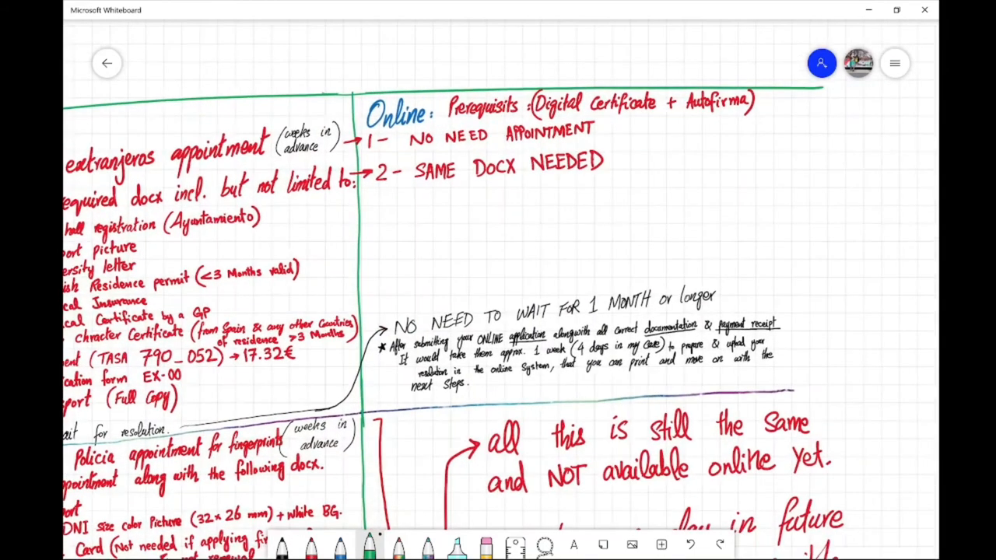
- Zoom in on the 'NO NEED TO WAIT FOR 1 MONTH' note
scroll(down, 3)
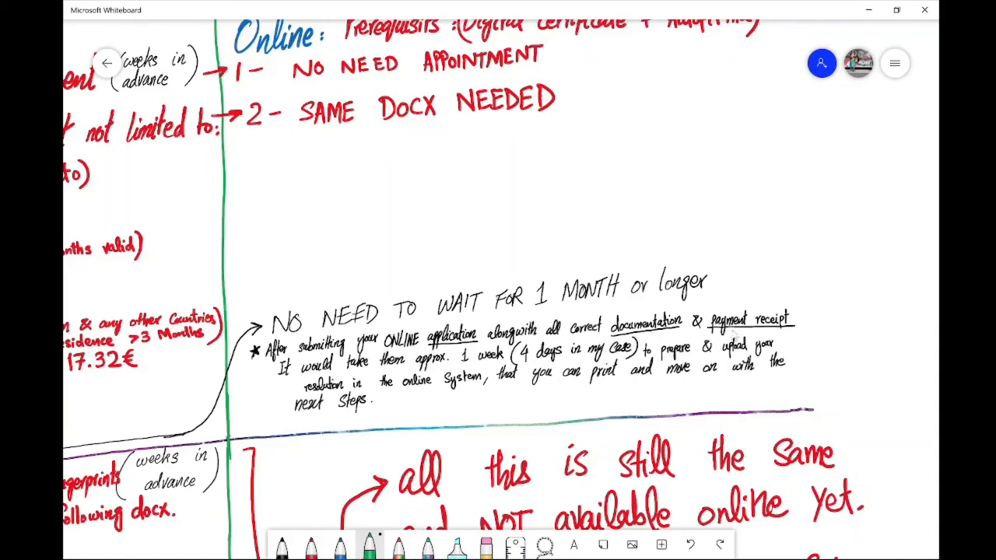
mouse_move(326, 378)
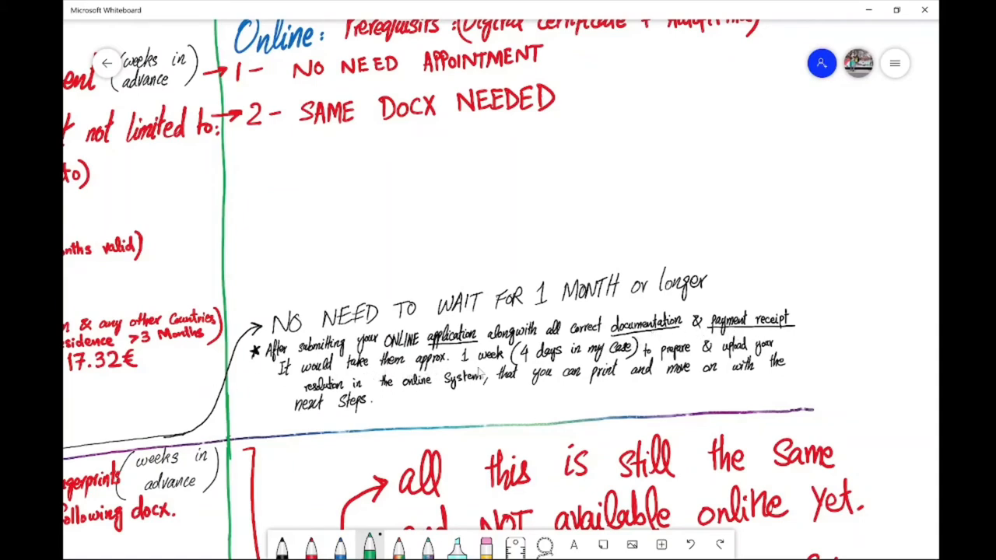
mouse_move(533, 367)
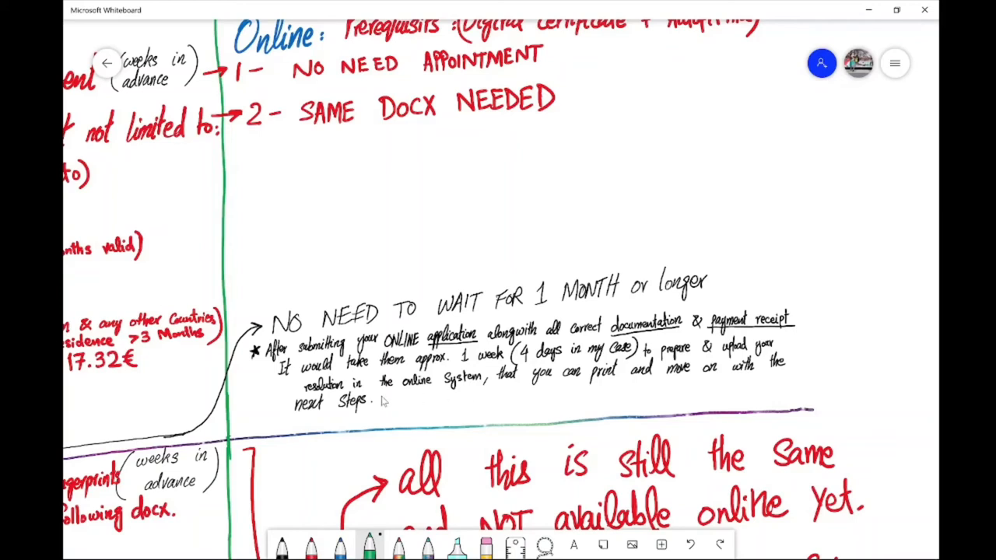
mouse_move(524, 392)
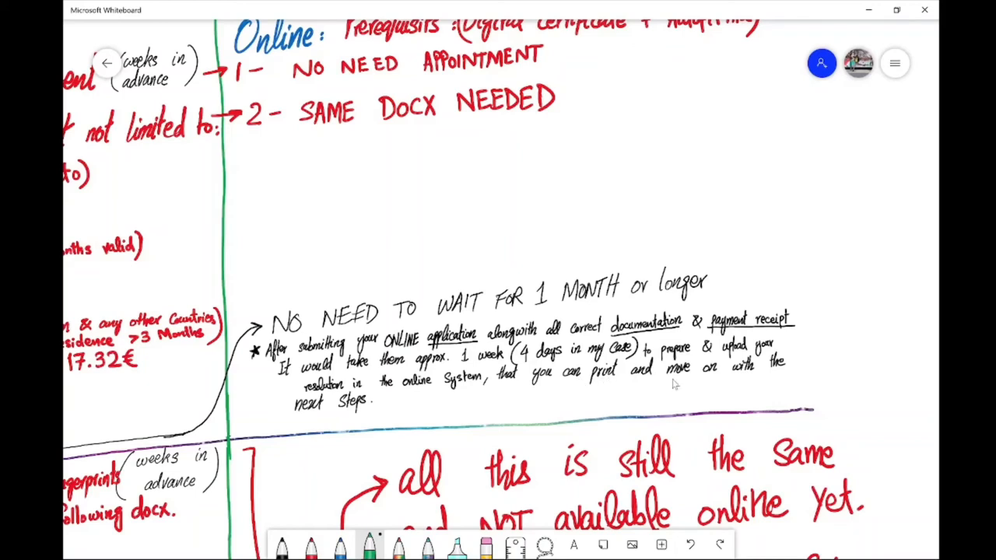
mouse_move(444, 415)
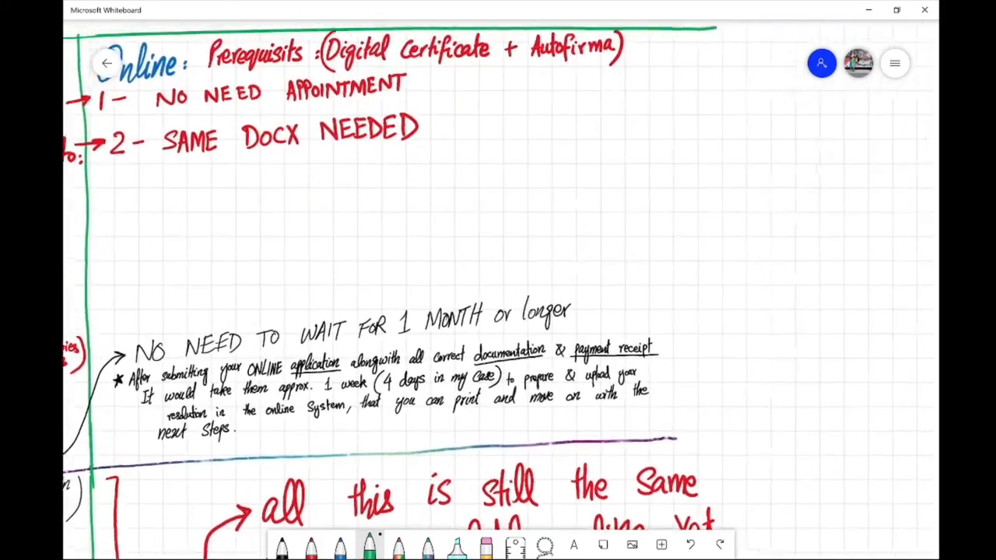
- Scroll down to steps 3–6 and the 'not available online yet' note
scroll(down, 3)
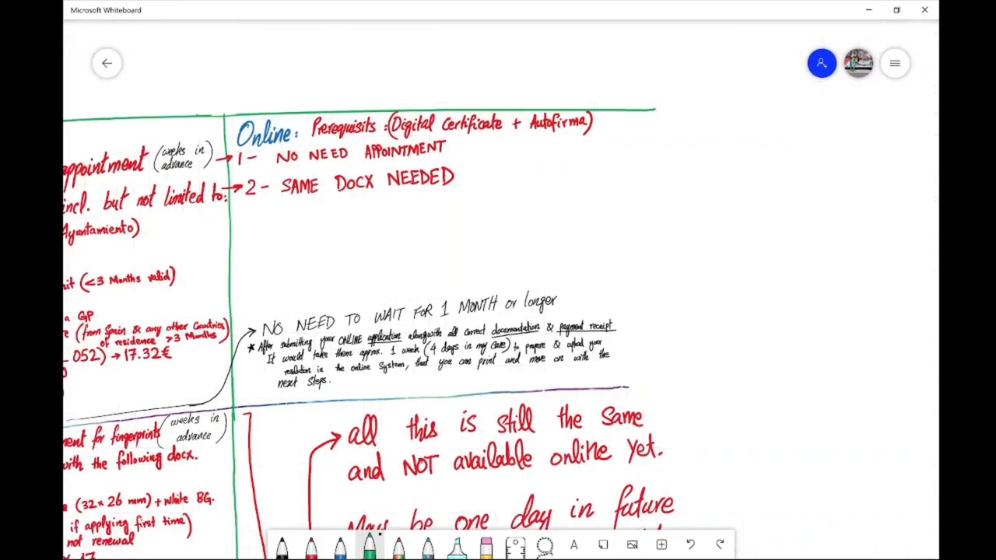
scroll(down, 3)
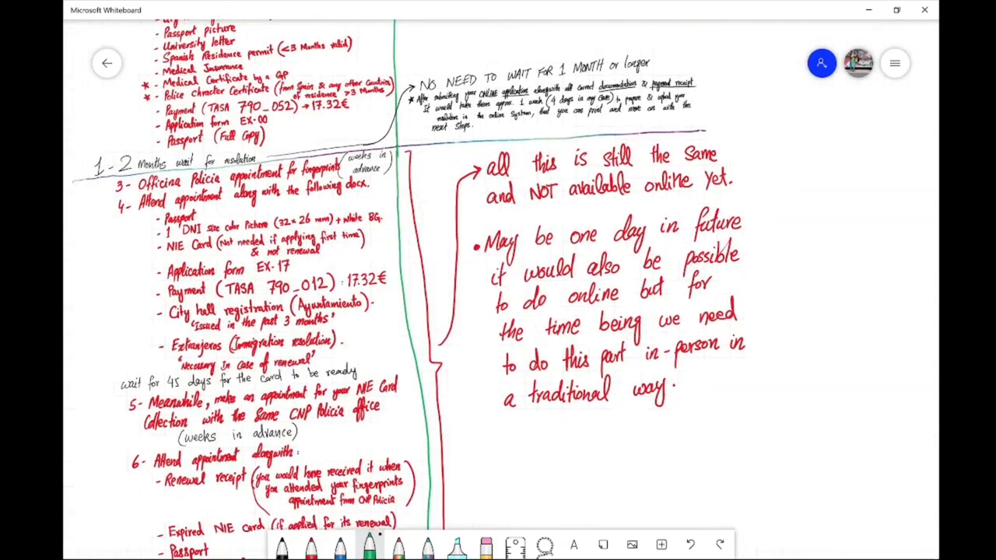
scroll(down, 3)
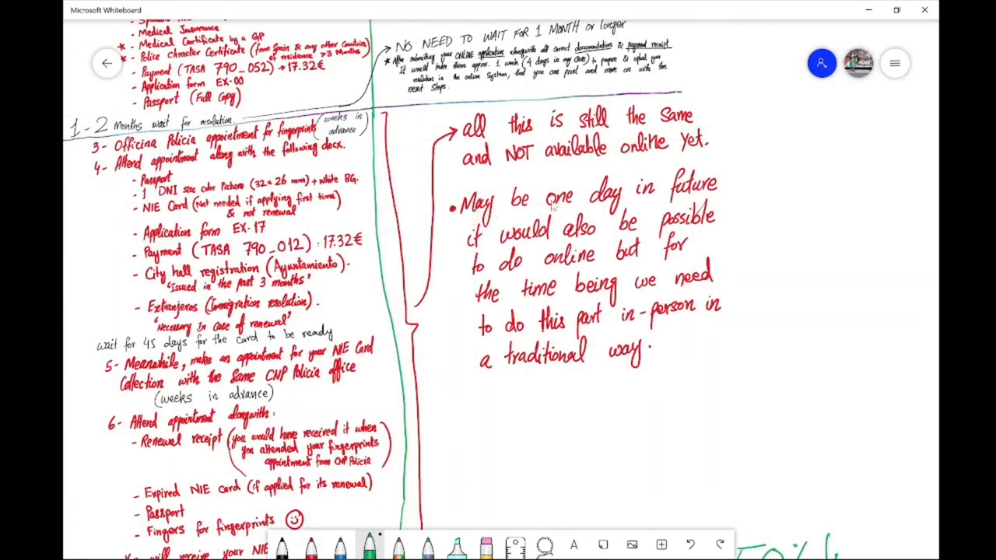
mouse_move(796, 219)
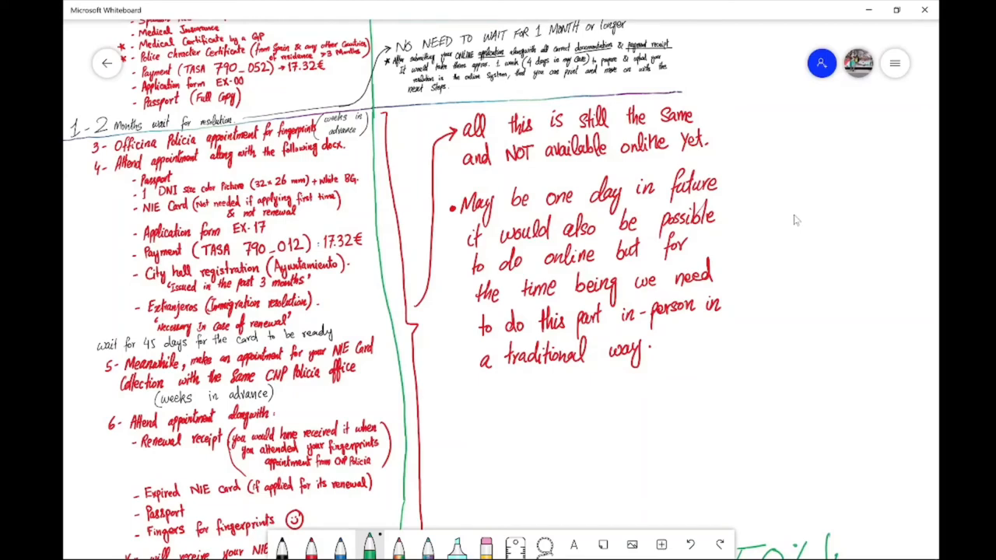
scroll(down, 3)
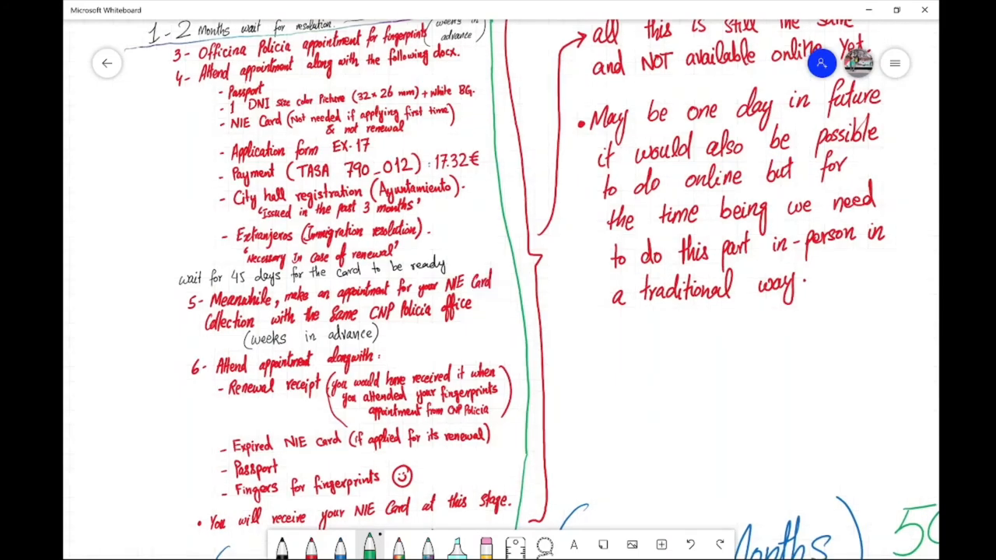
scroll(down, 3)
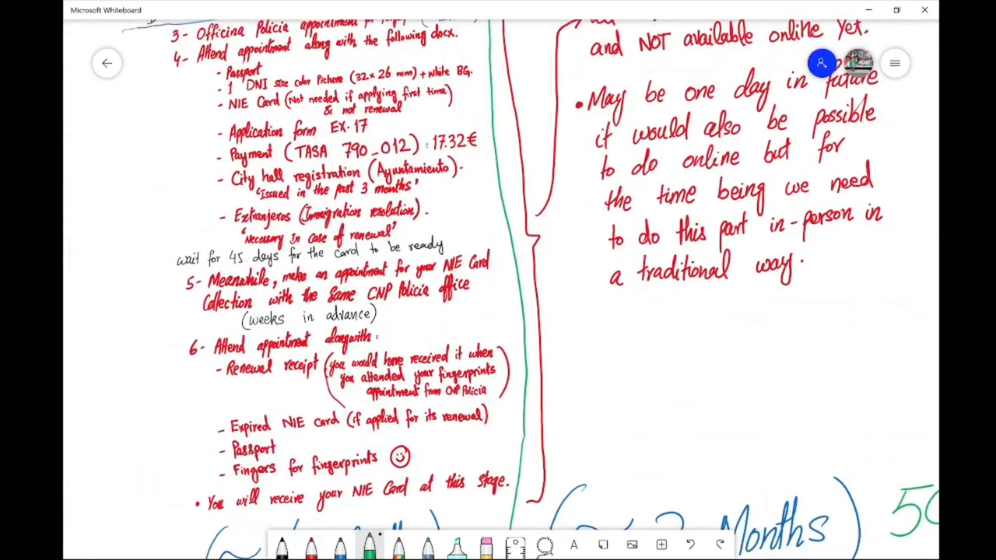
scroll(down, 3)
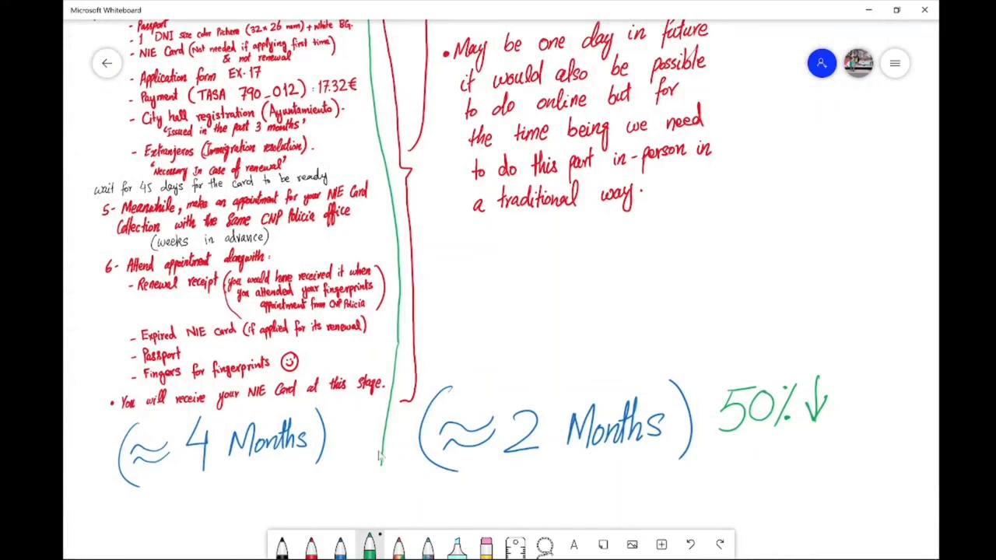
mouse_move(631, 393)
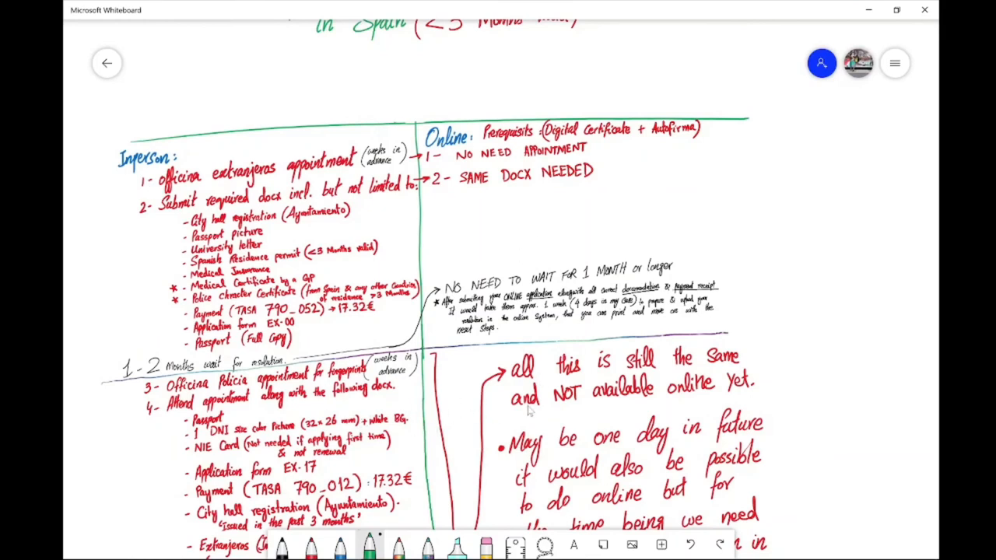
mouse_move(482, 424)
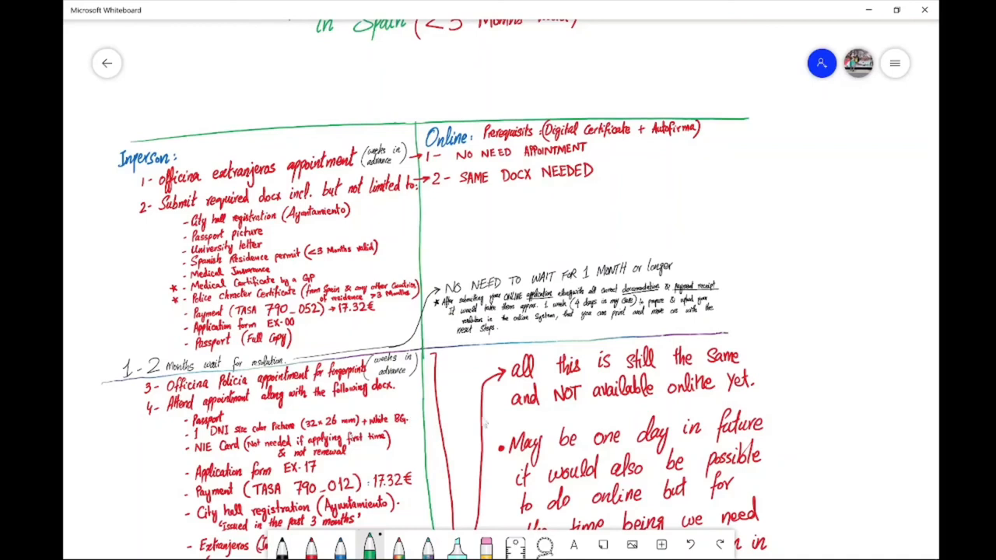
mouse_move(504, 411)
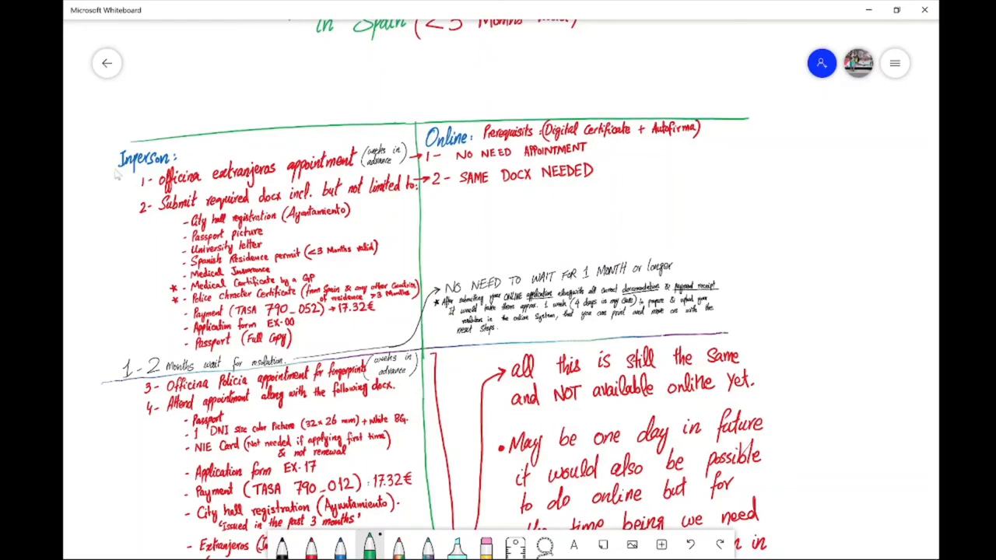
mouse_move(317, 277)
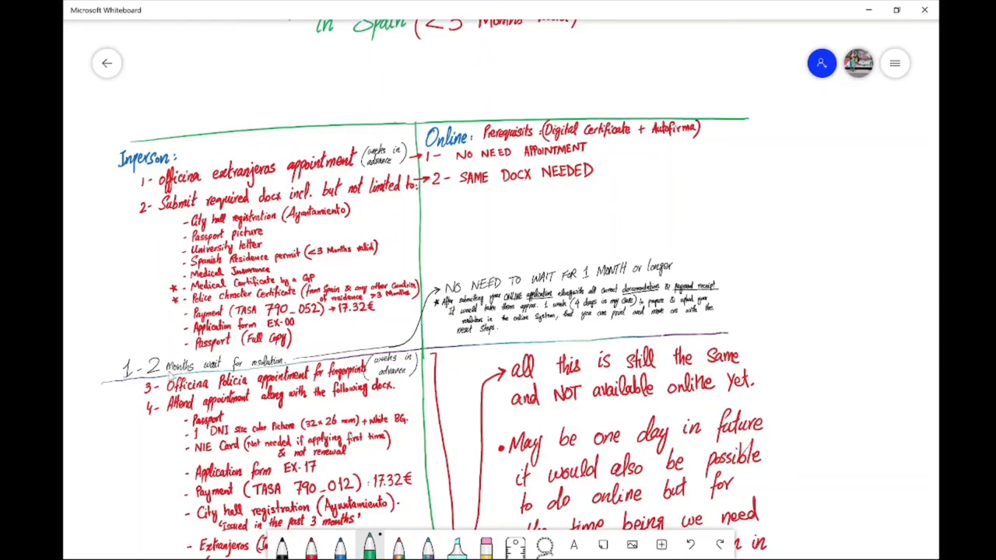
mouse_move(319, 273)
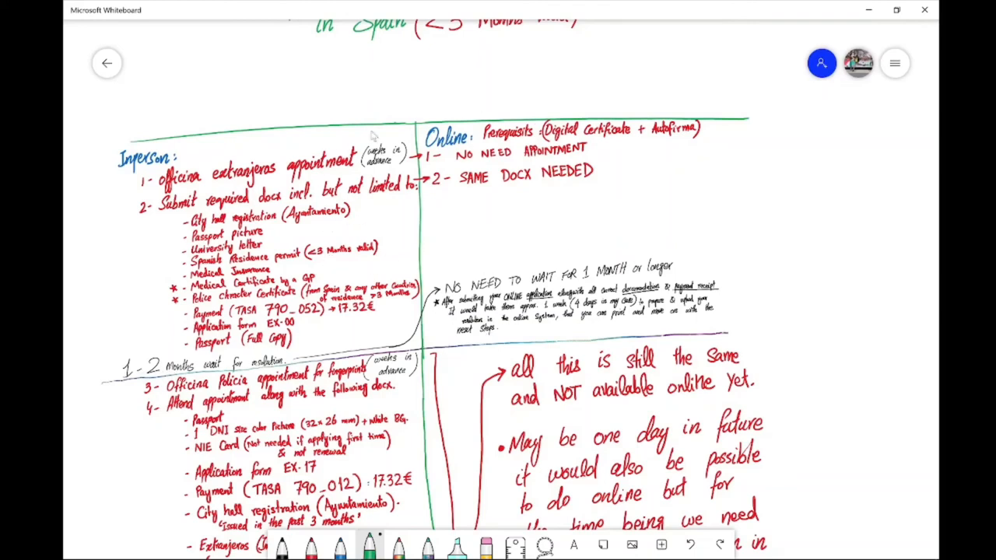
mouse_move(425, 89)
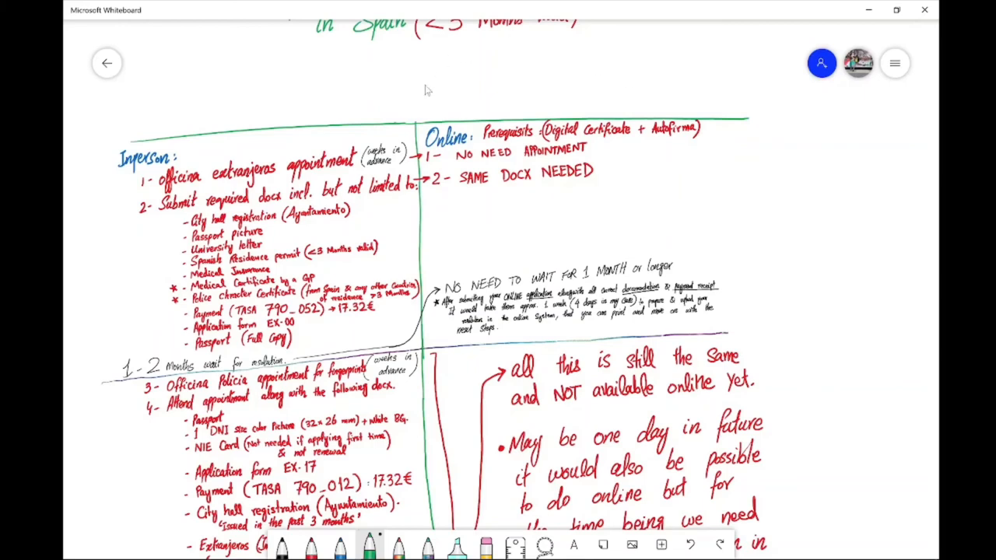
mouse_move(561, 280)
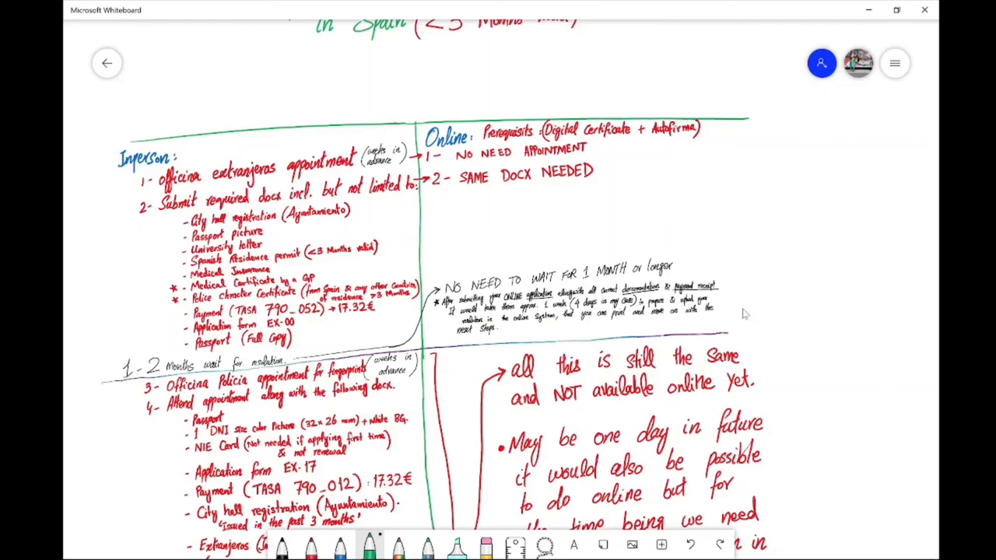
scroll(down, 3)
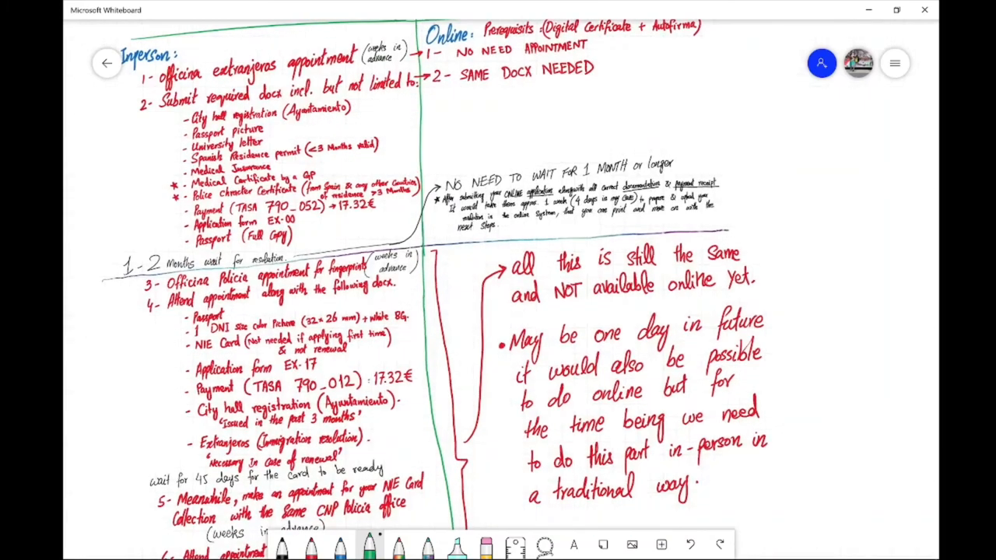
scroll(down, 3)
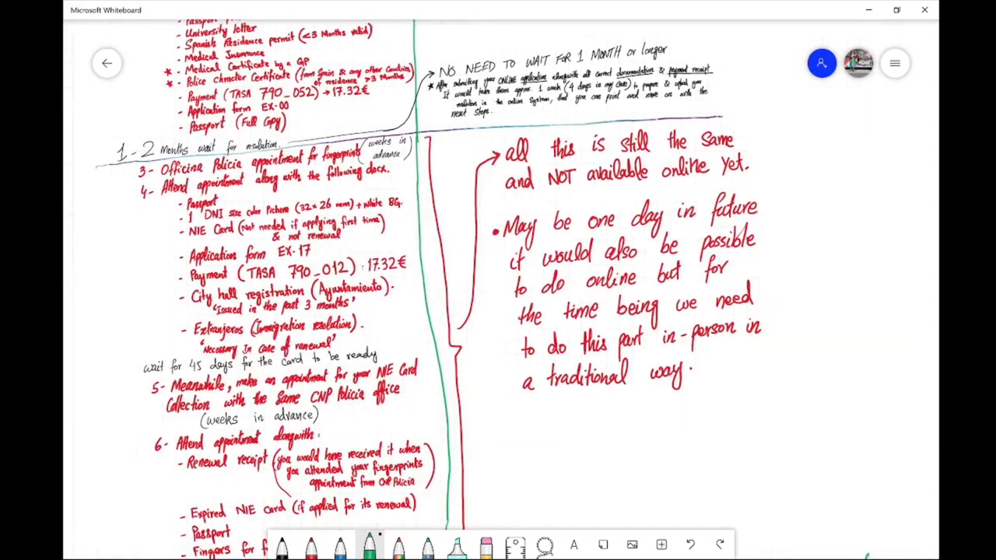
scroll(down, 3)
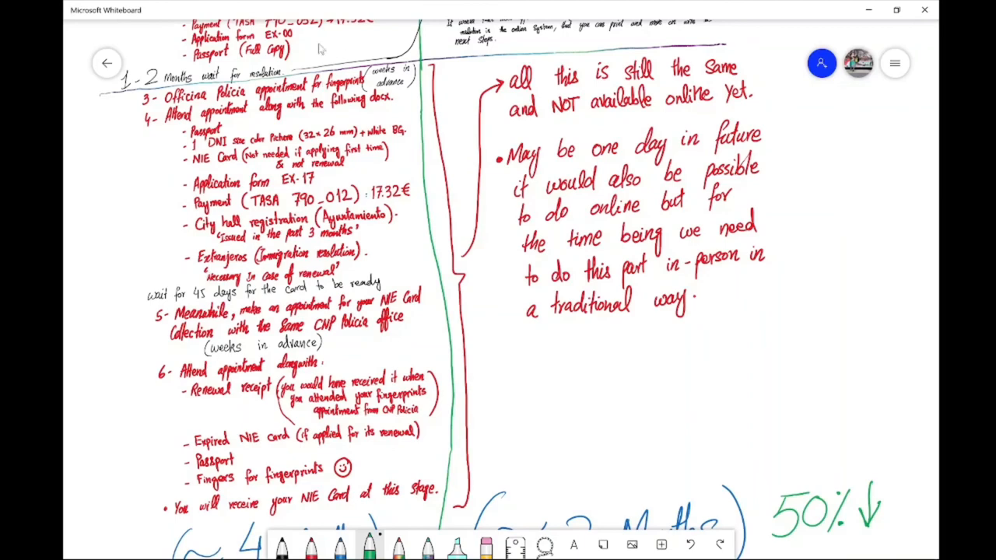
mouse_move(796, 340)
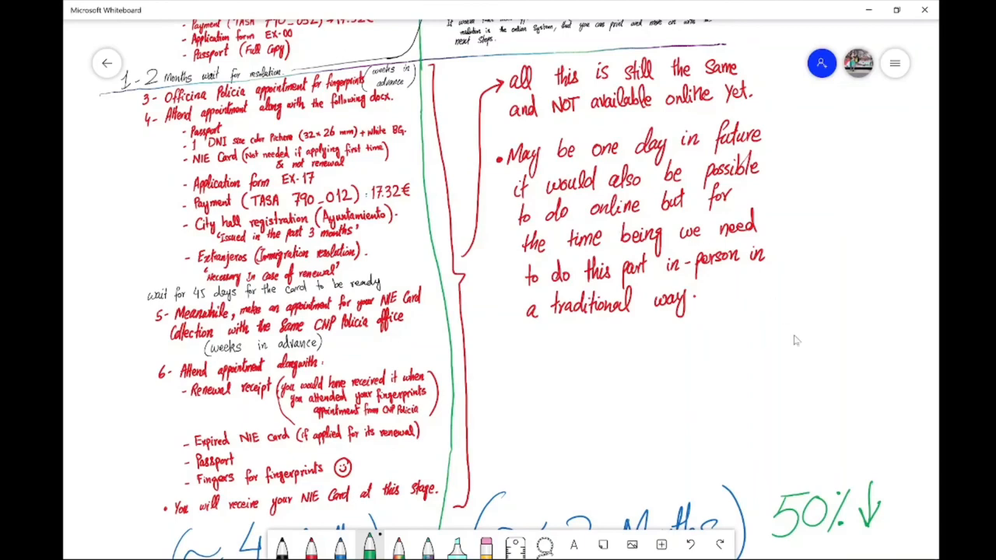
scroll(down, 3)
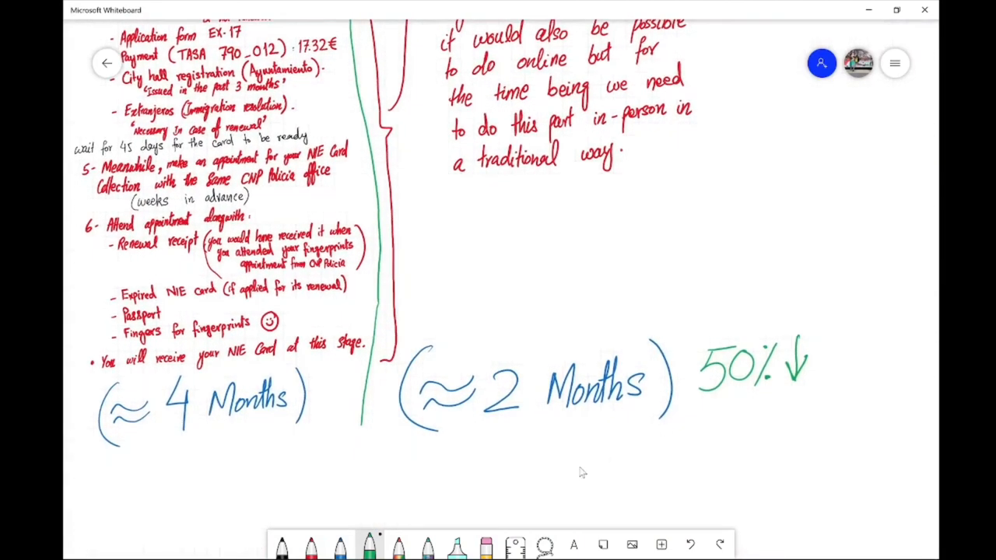
mouse_move(671, 385)
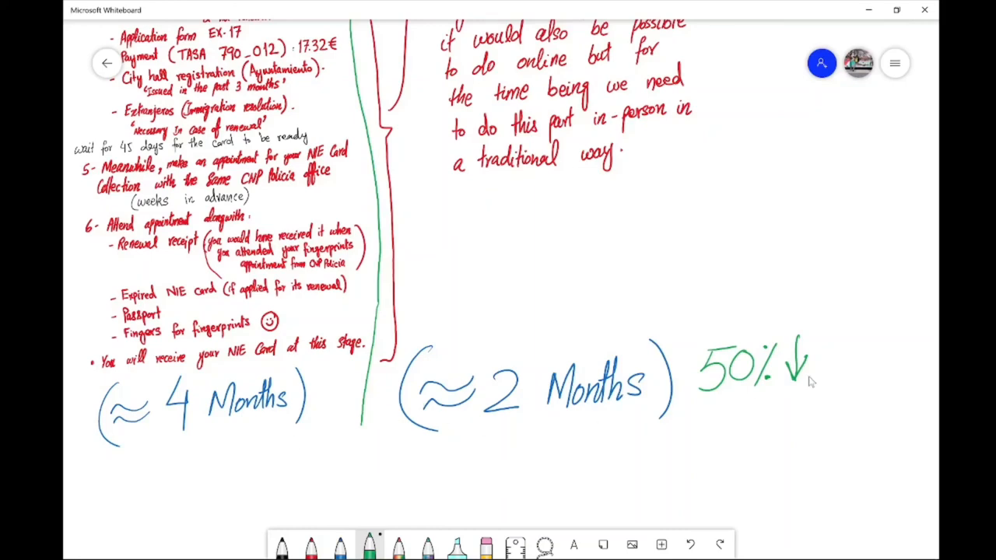
mouse_move(638, 426)
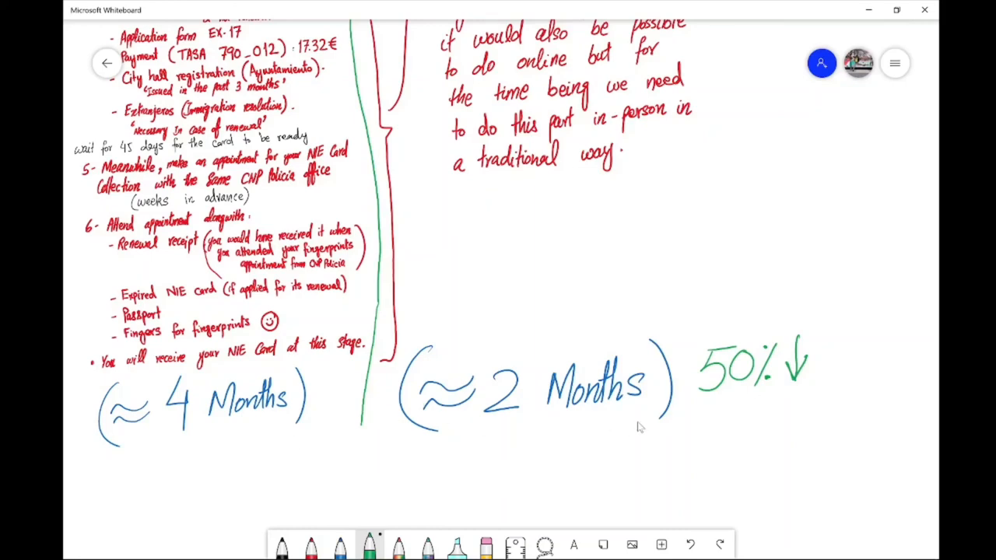
scroll(down, 3)
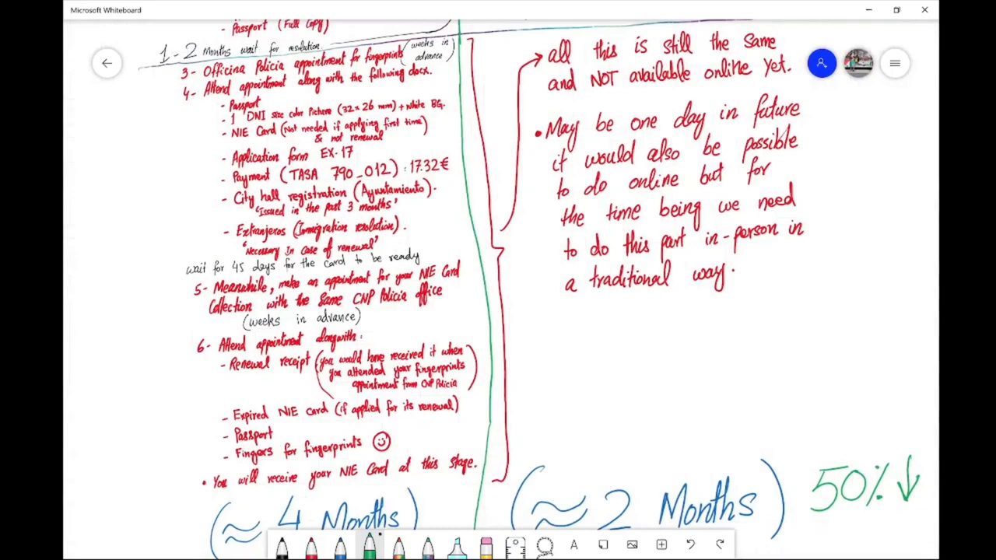
scroll(down, 3)
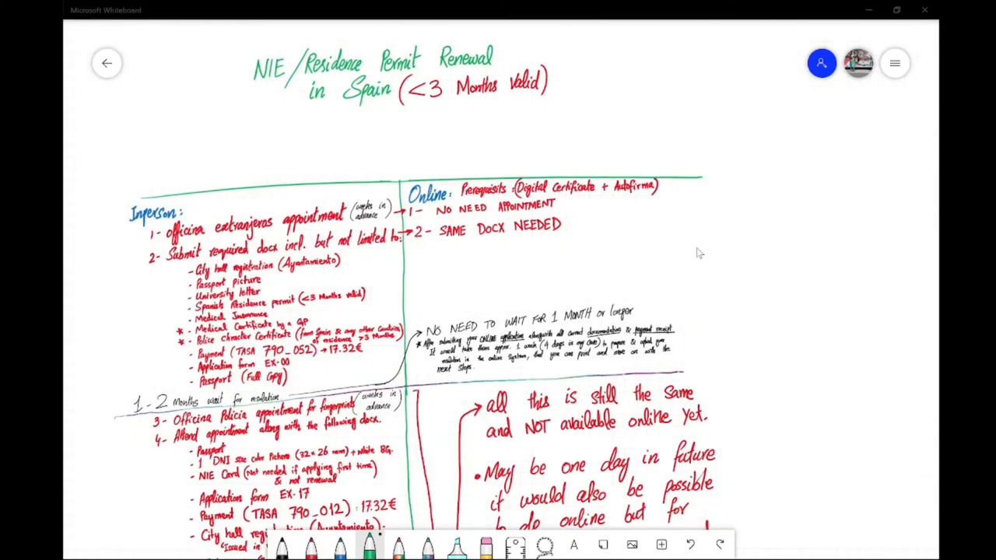
- Circle the Online column in green, draw an arrow, and write 'Next Video'
drag(708, 183, 708, 357)
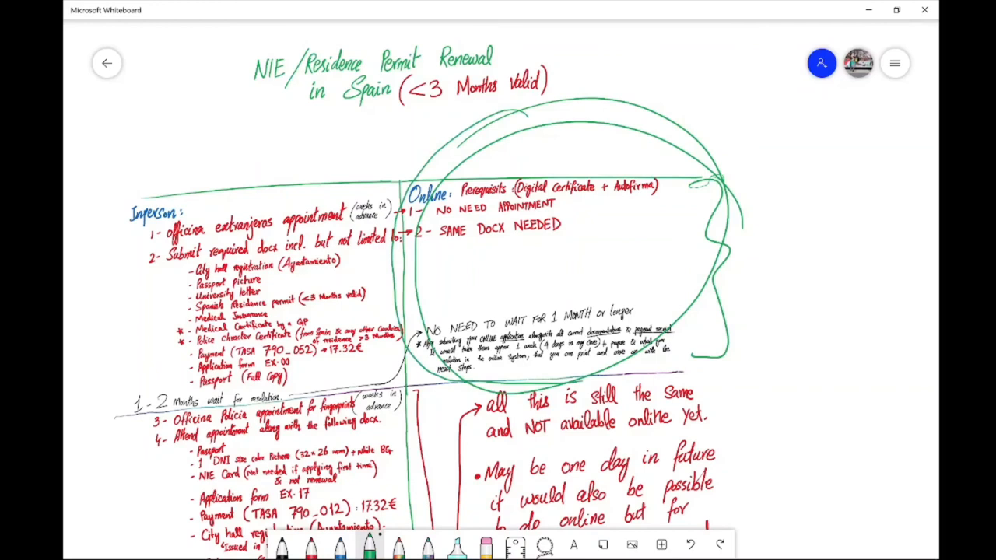
drag(646, 241, 770, 214)
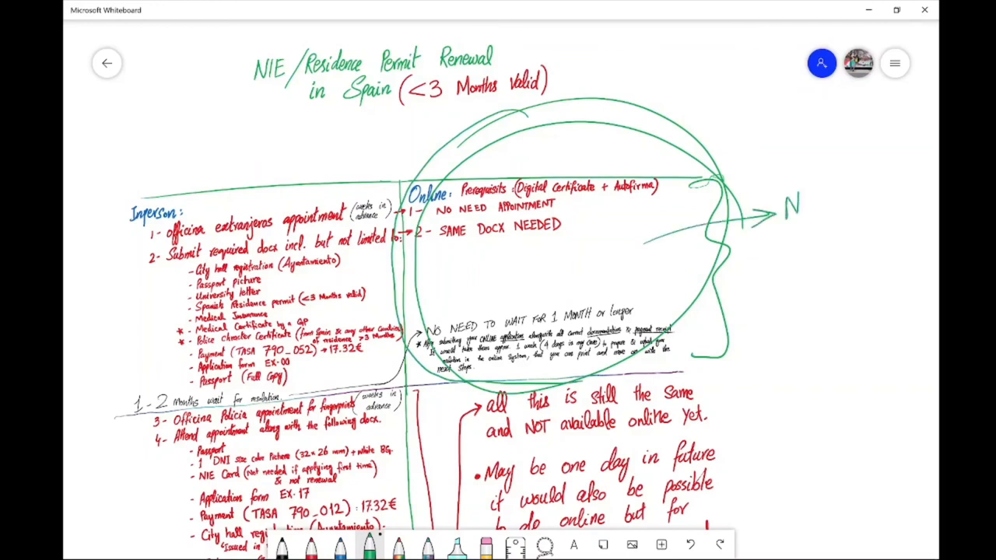
text(Next Video)
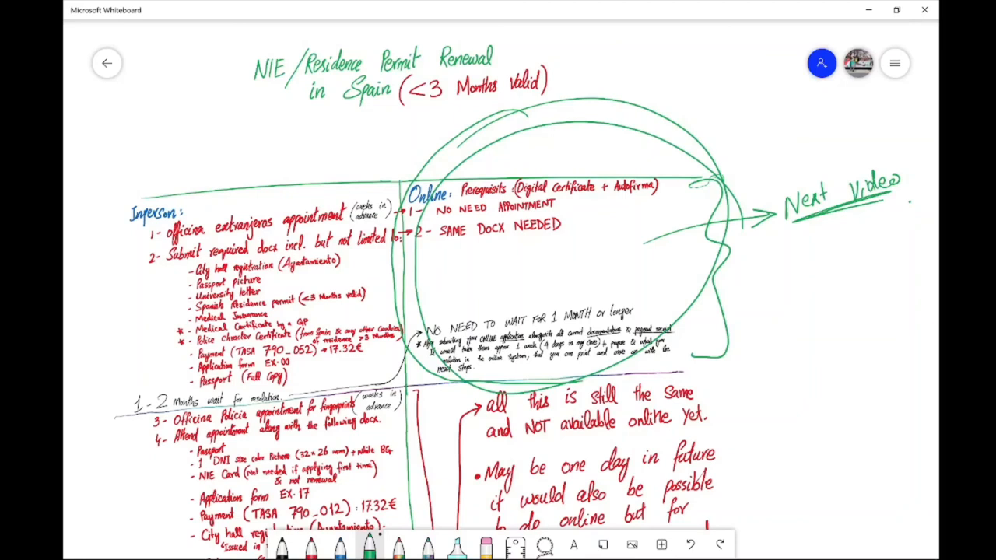
- Add green marks extending from the circle toward the label and adjust the view
drag(689, 168, 696, 198)
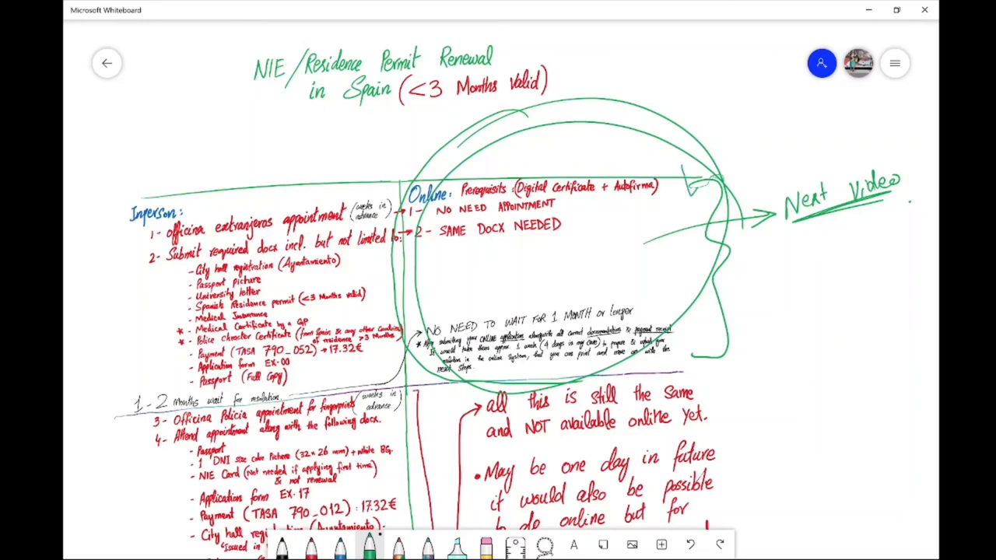
drag(700, 182, 794, 117)
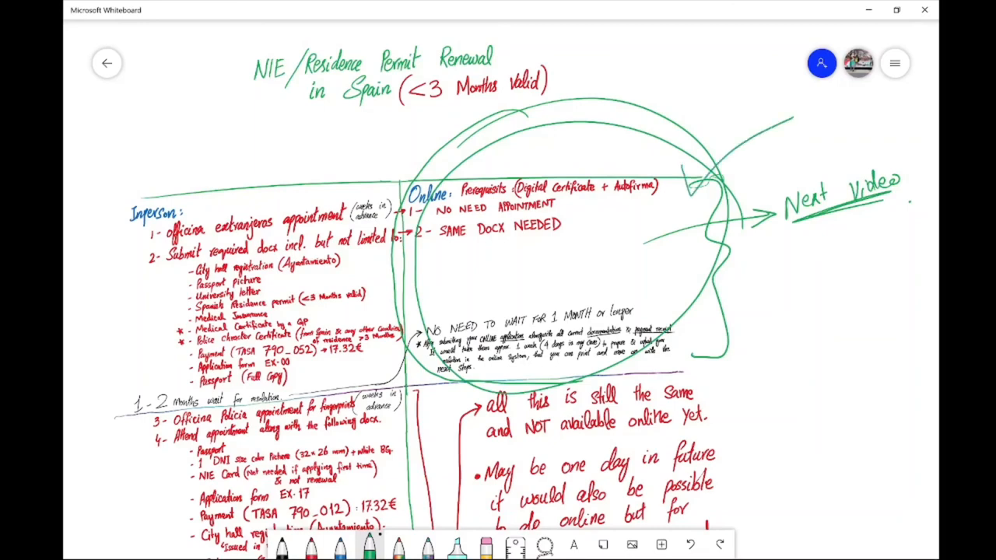
scroll(down, 3)
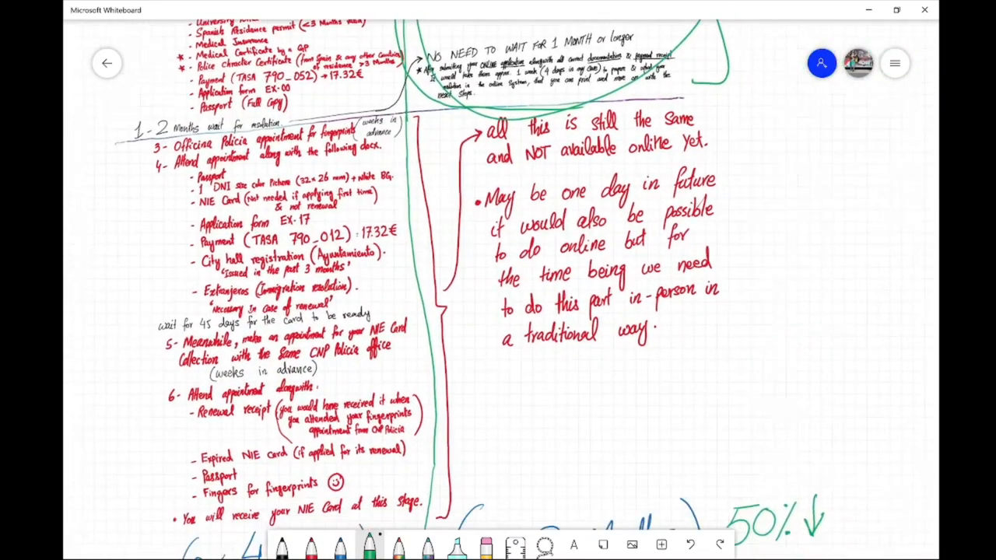
scroll(down, 3)
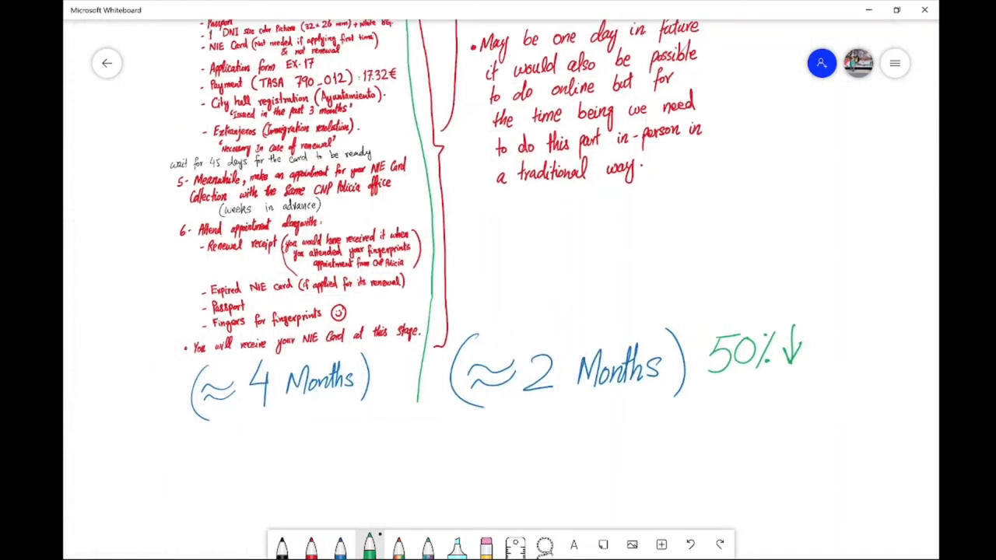